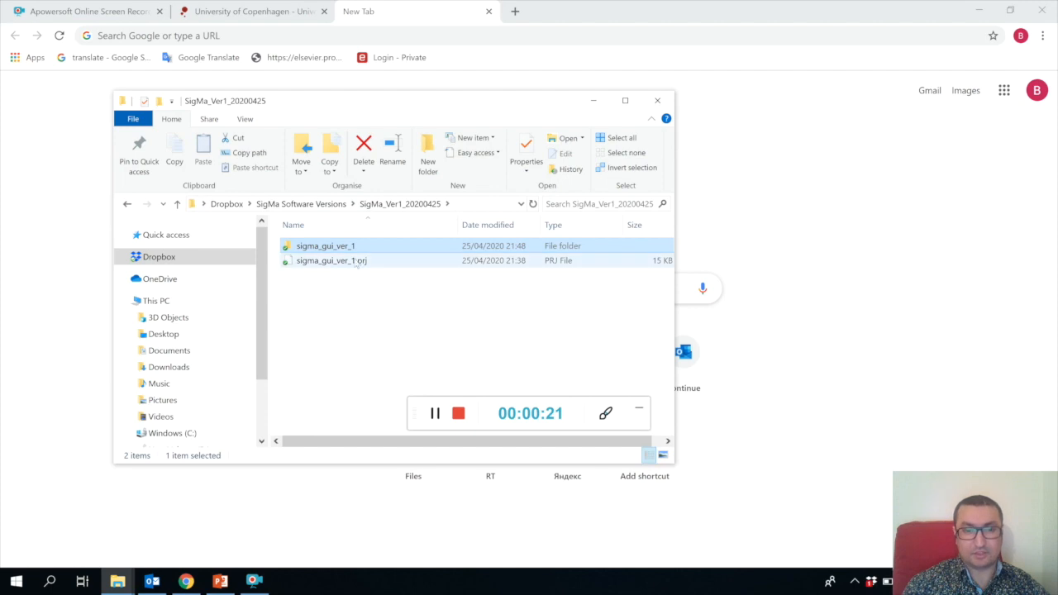
mouse_move(321, 245)
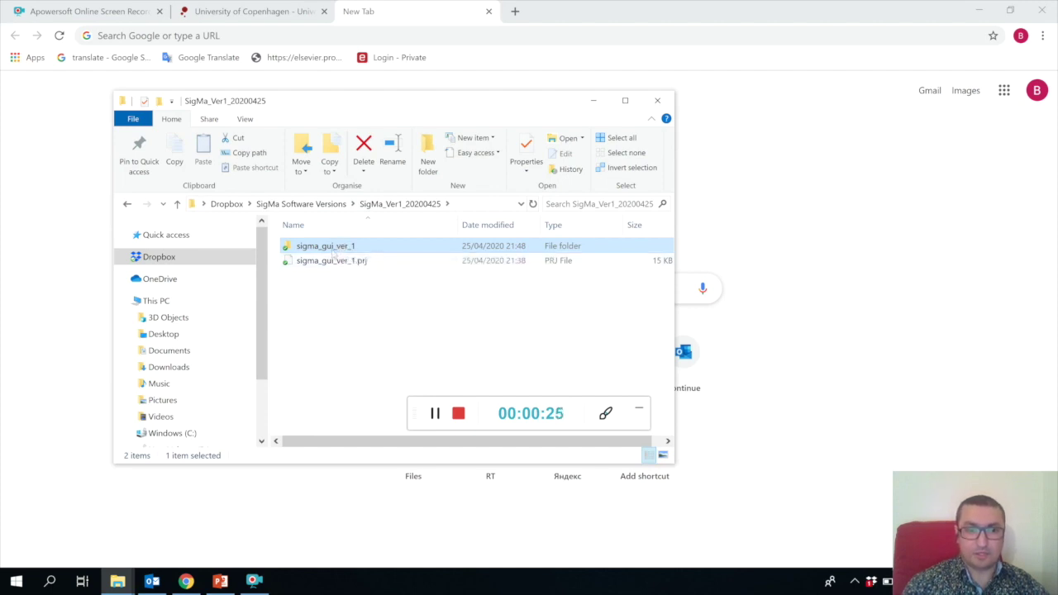
Step: Go into sigma_gui_ver_1 > for_redistribution_files_only and maximize the Explorer window
double_click(321, 245)
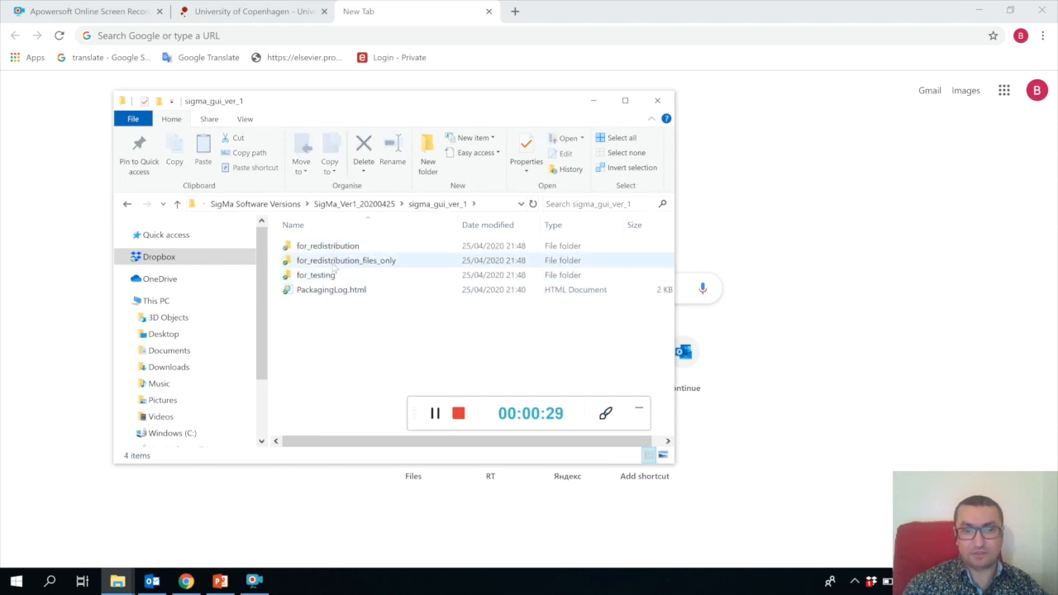
mouse_move(339, 267)
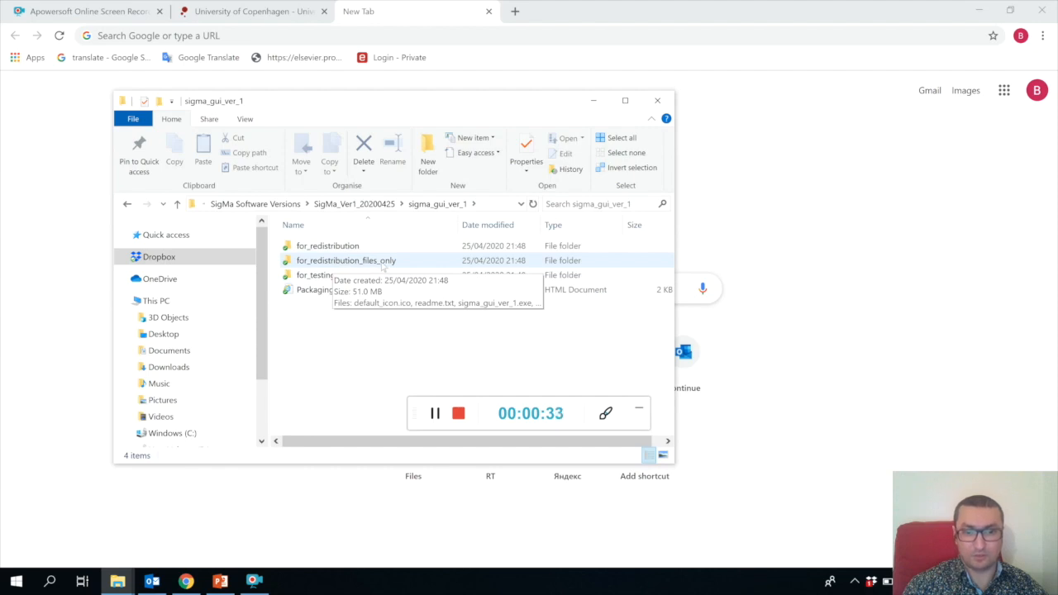
double_click(344, 262)
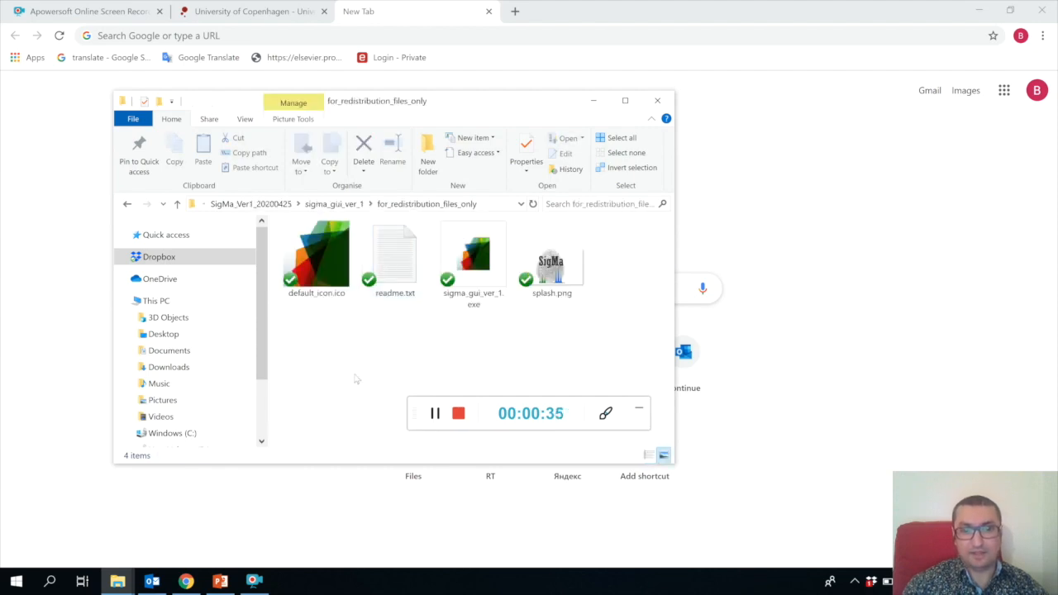
left_click(473, 252)
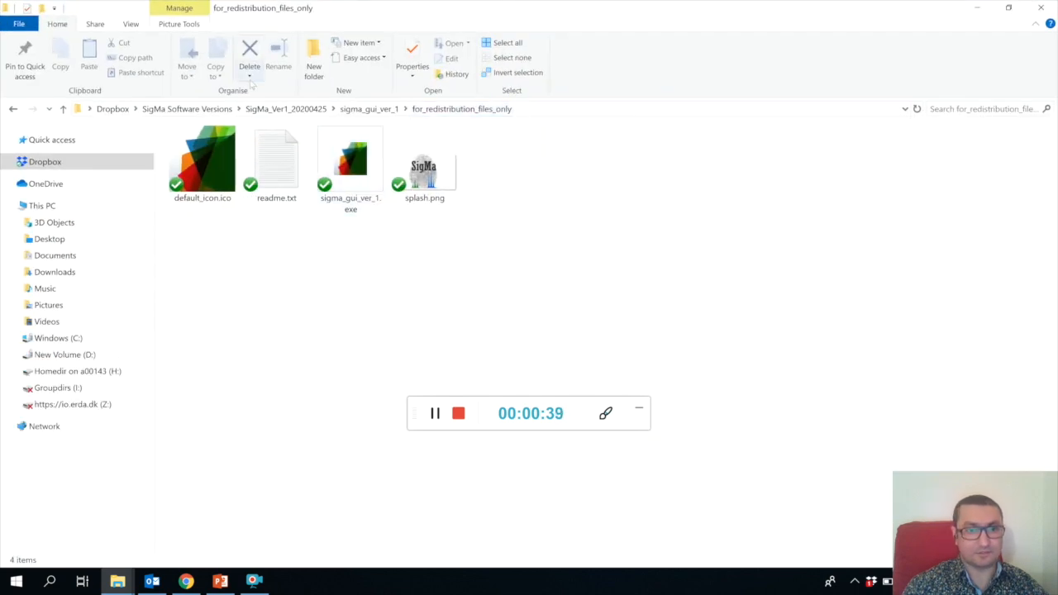
Step: Switch the folder view to Details so files show dates, types and sizes
left_click(179, 23)
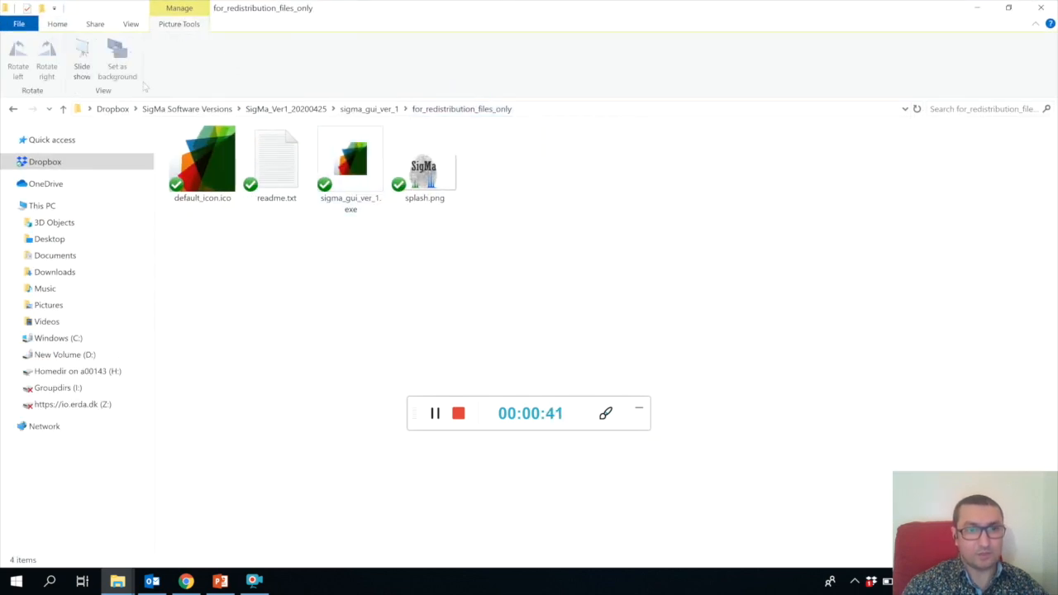
left_click(129, 23)
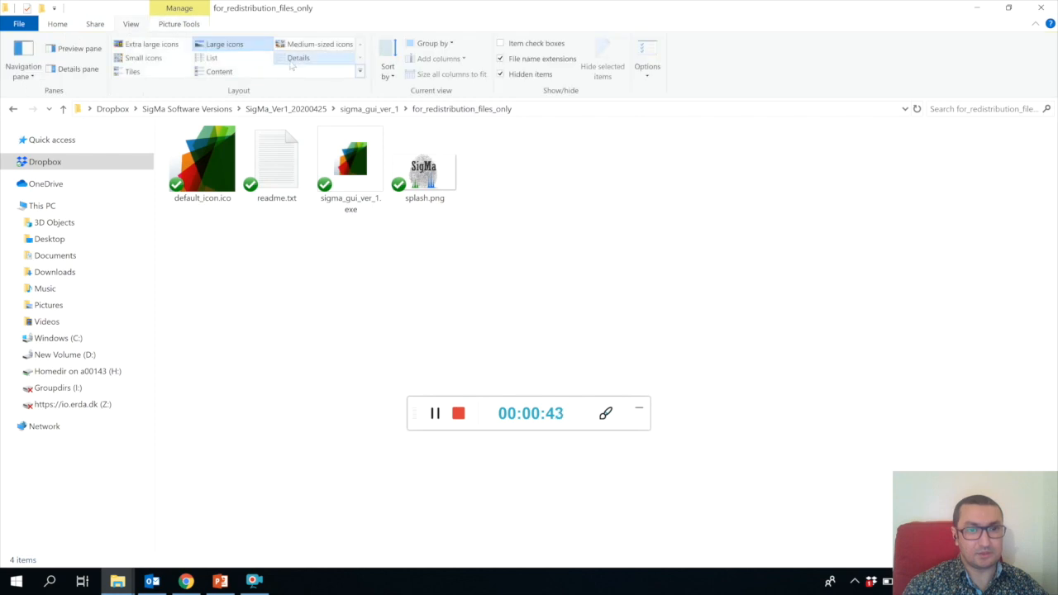
left_click(308, 58)
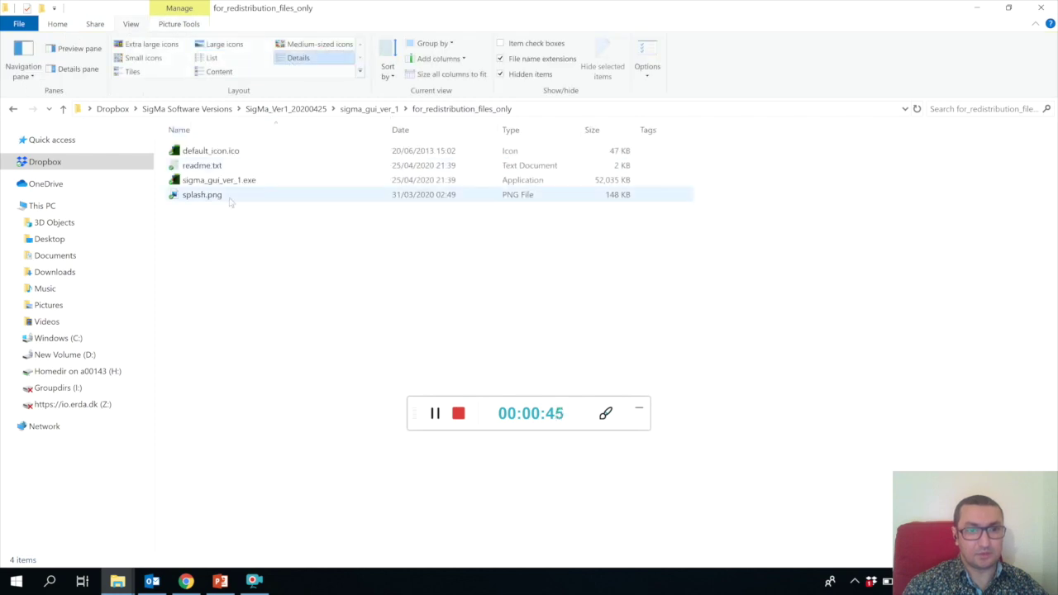
mouse_move(218, 178)
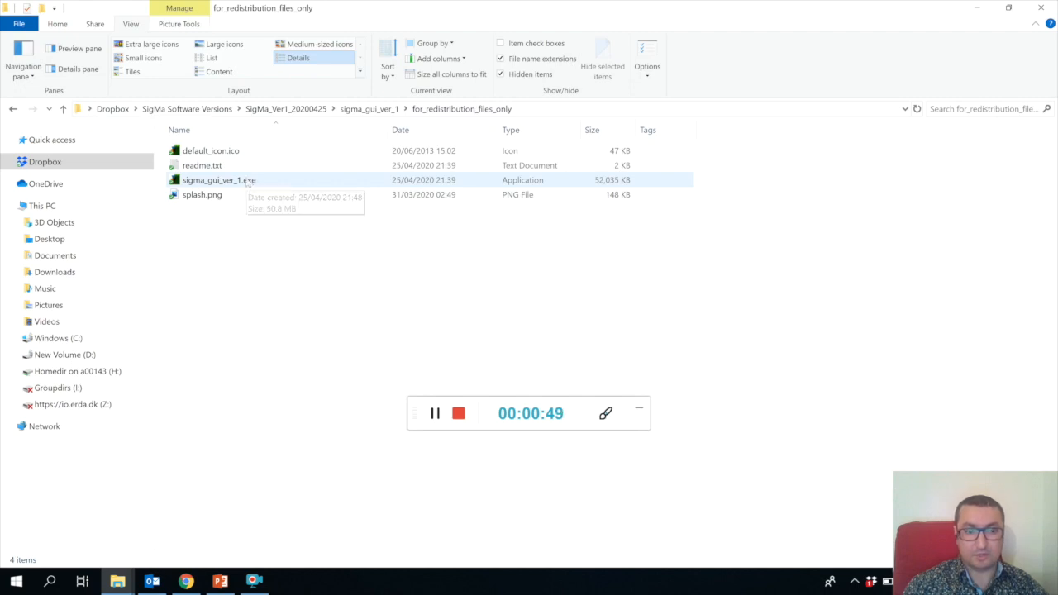
Step: Search Google in Chrome for 'matlab runtime 9.4', then return to File Explorer
left_click(189, 582)
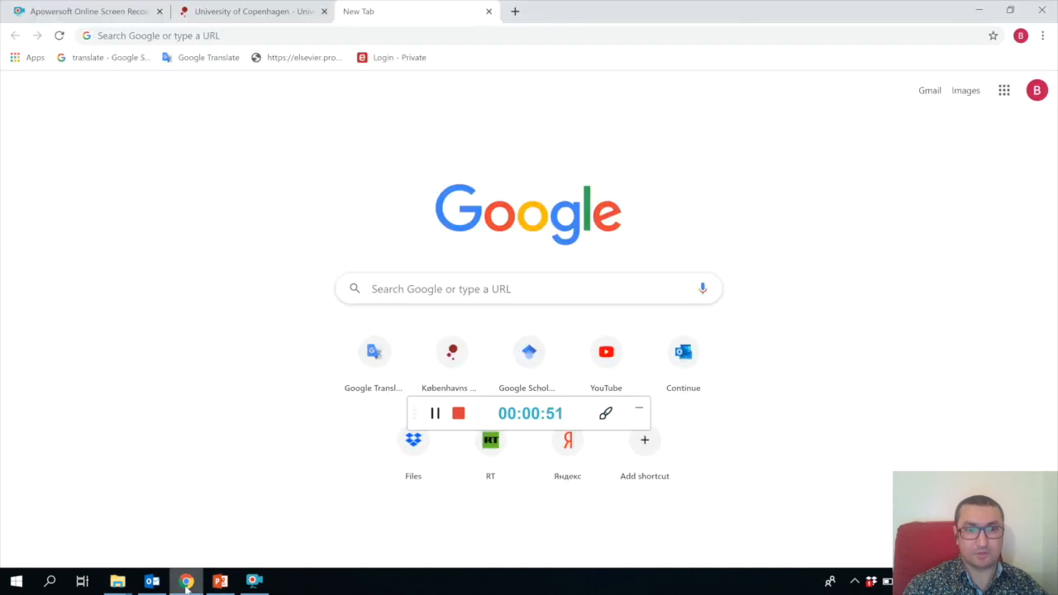
left_click(331, 37)
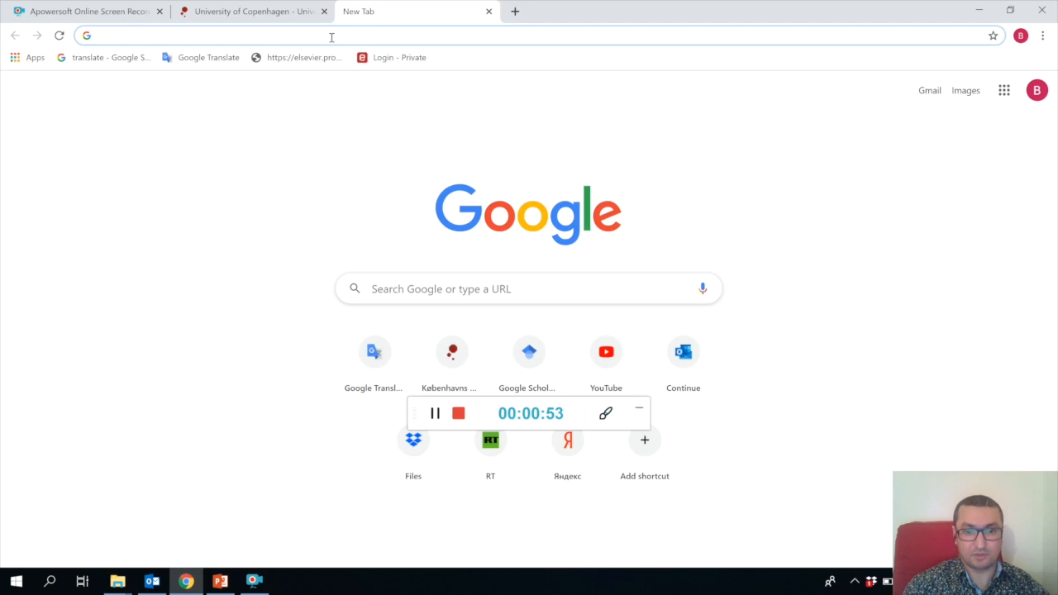
type("ma")
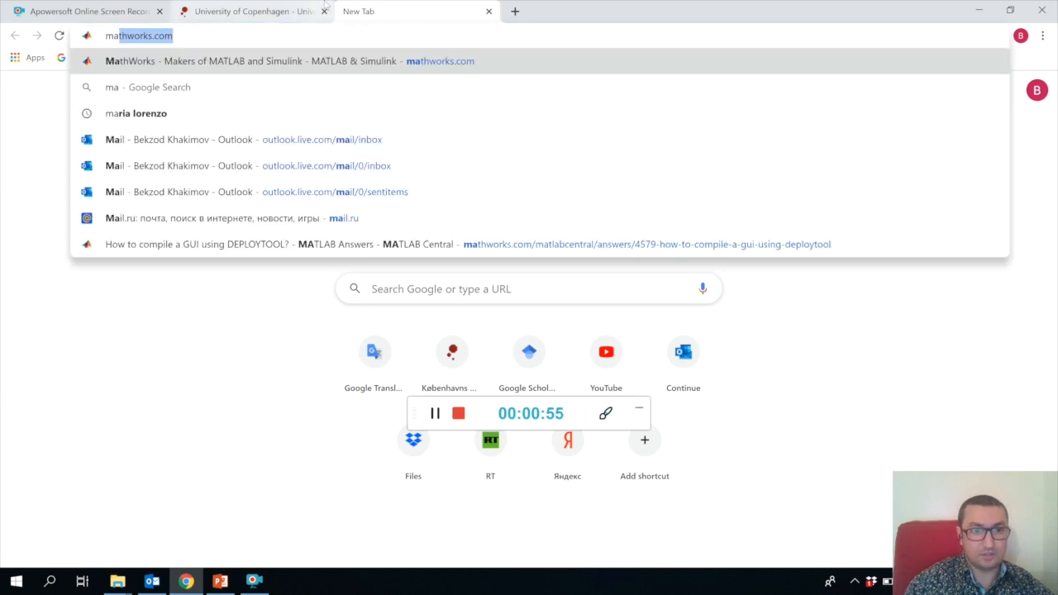
type("t")
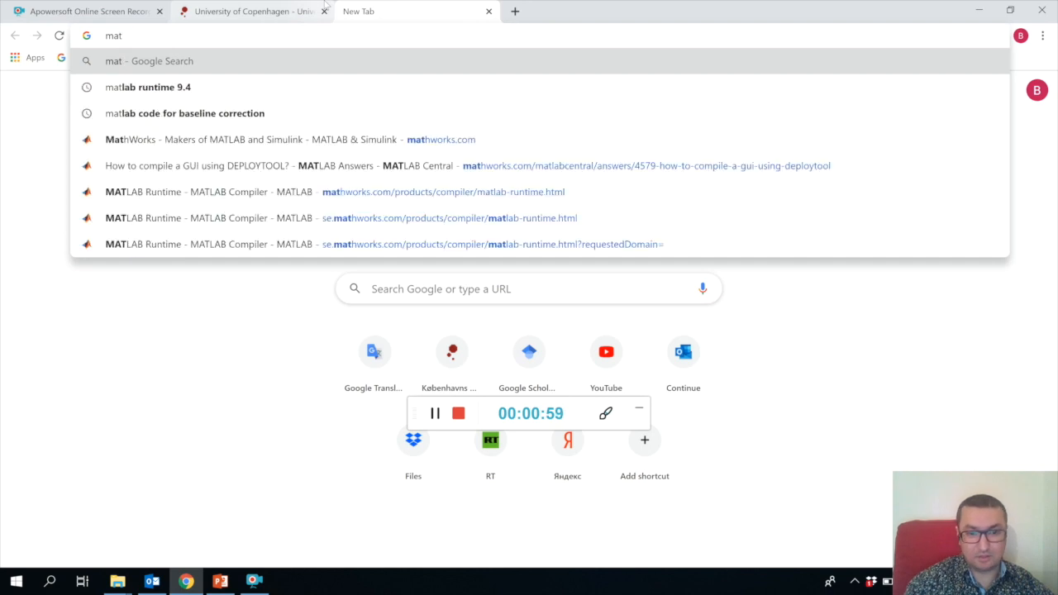
left_click(158, 86)
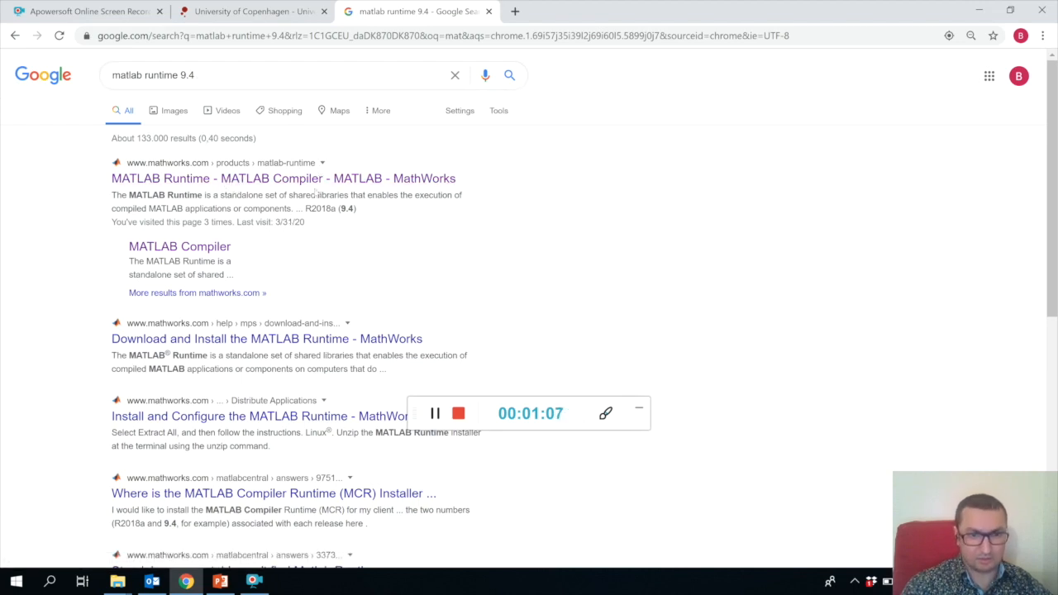
left_click(278, 179)
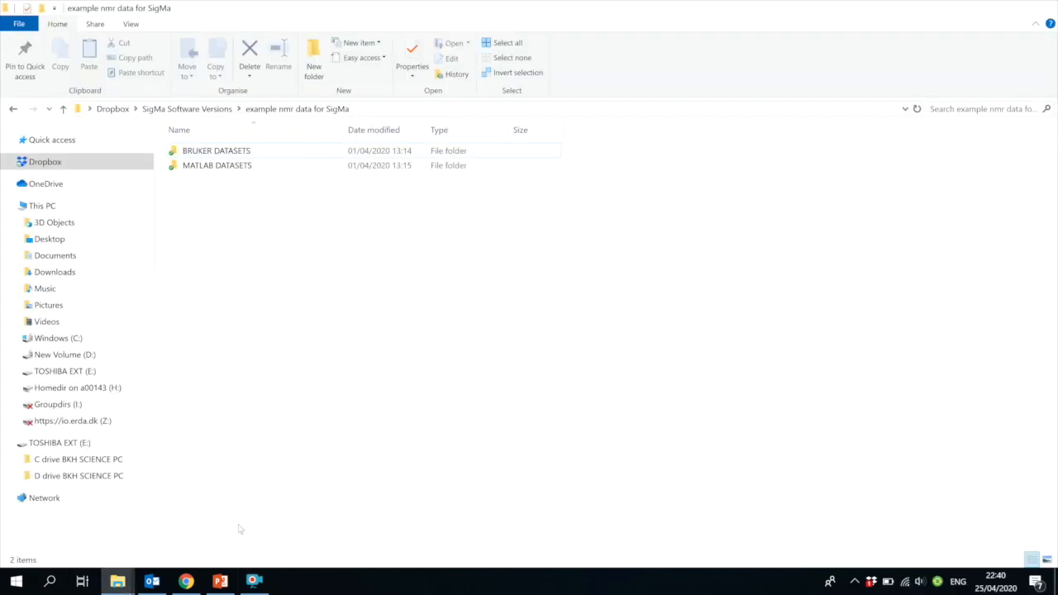
mouse_move(119, 578)
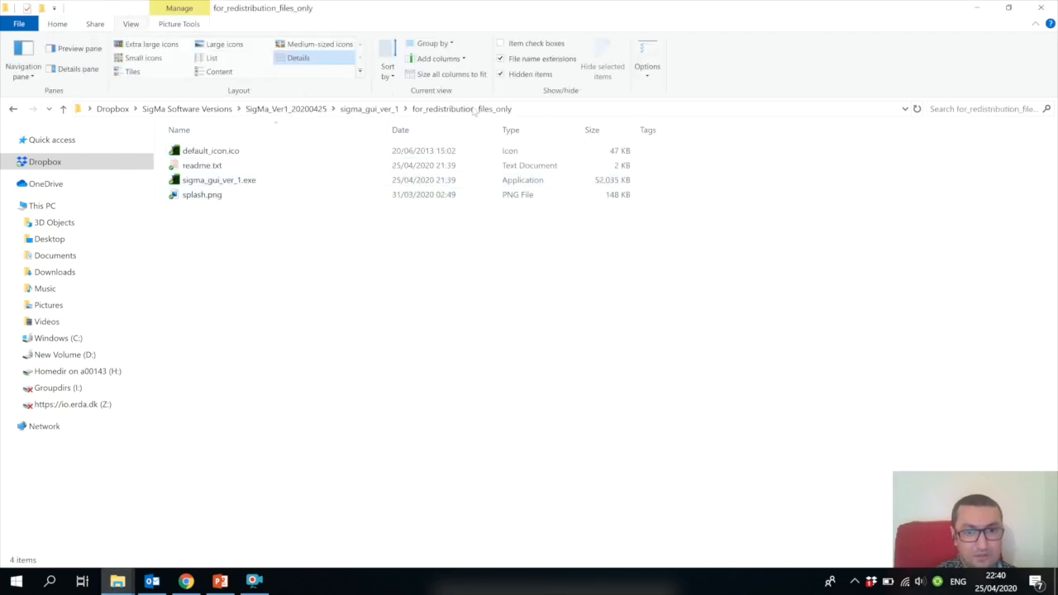
Step: Launch sigma_gui_ver_1.exe and wait until the SigMa main window appears
left_click(218, 178)
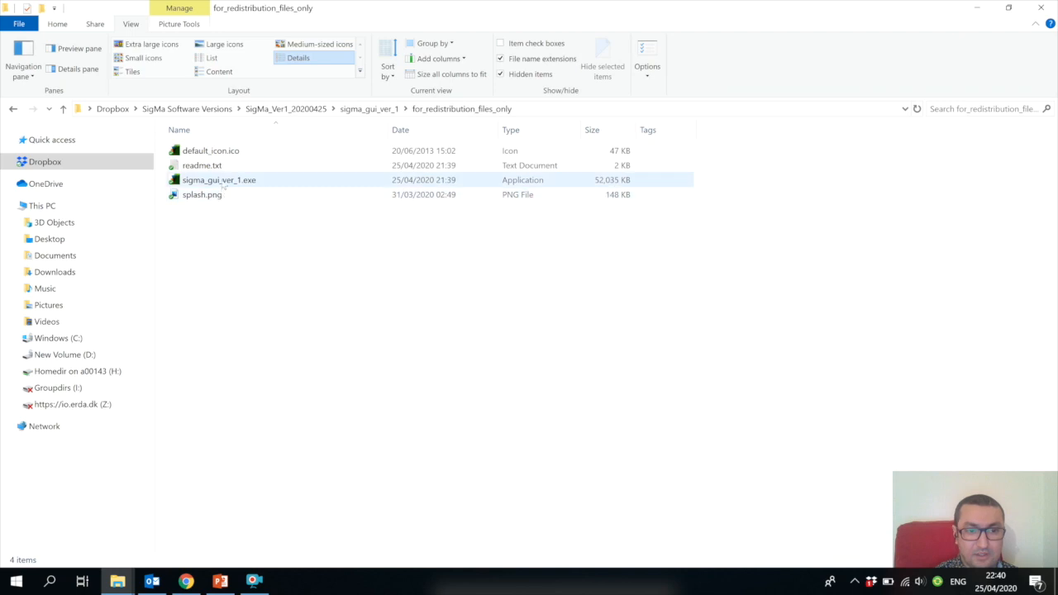
double_click(218, 178)
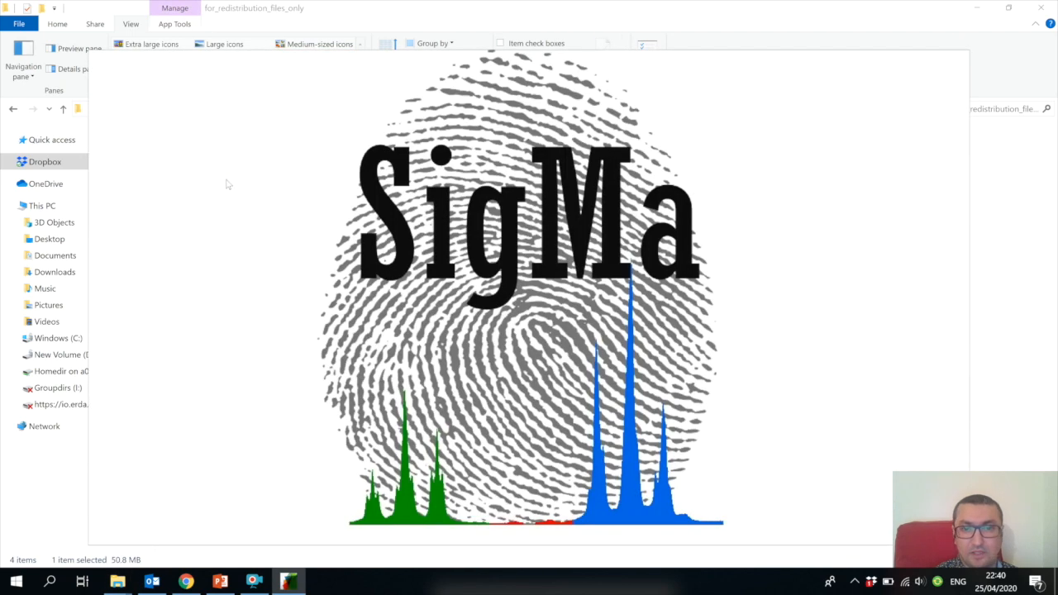
mouse_move(281, 187)
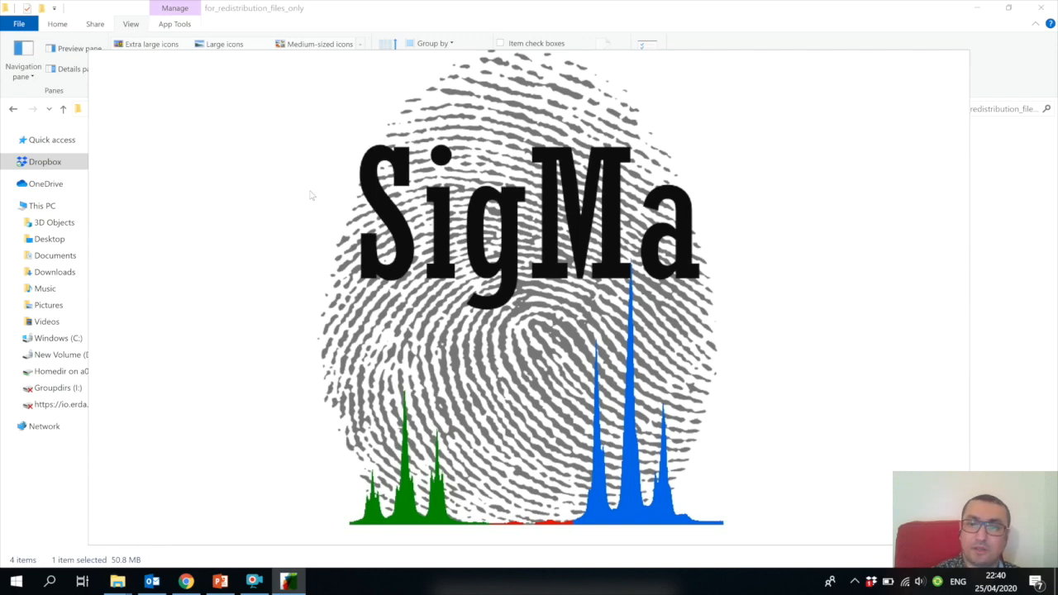
left_click(310, 56)
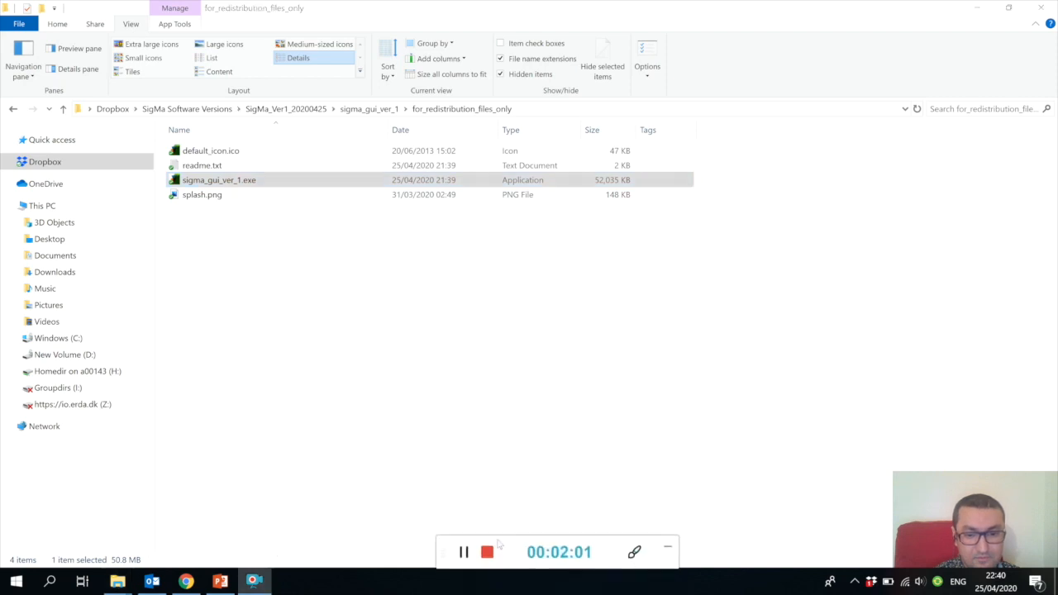
double_click(218, 178)
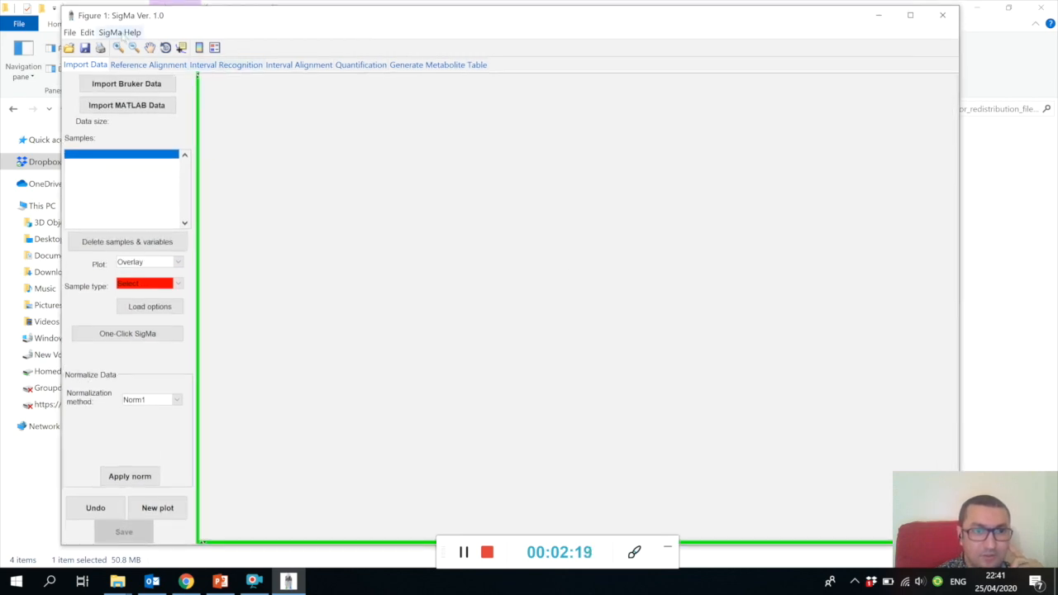
Step: View and close SigMa Help > About SigMa, then bring up the SigMa user manual
left_click(126, 33)
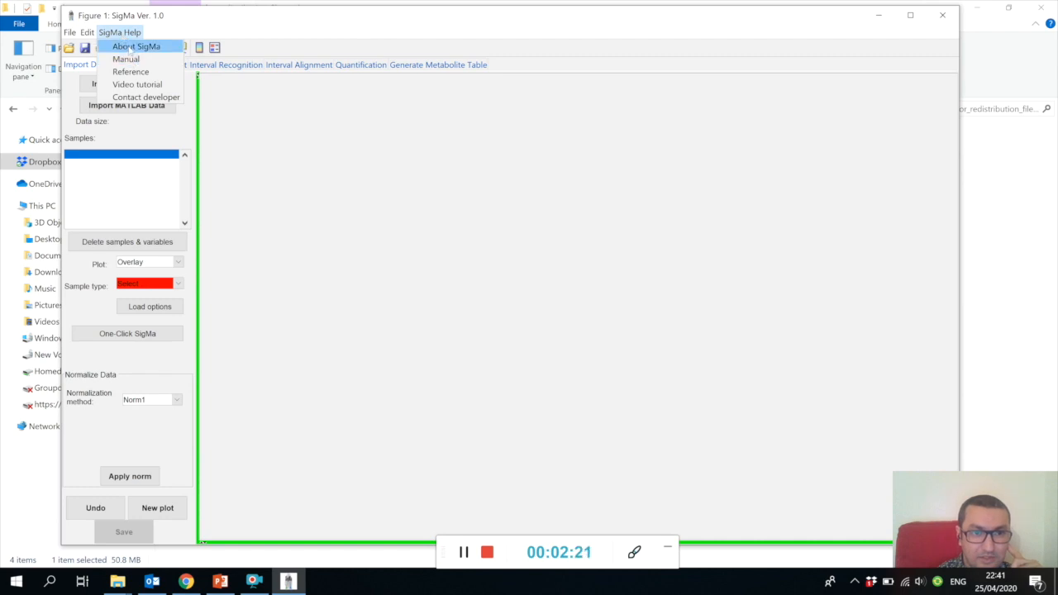
left_click(549, 323)
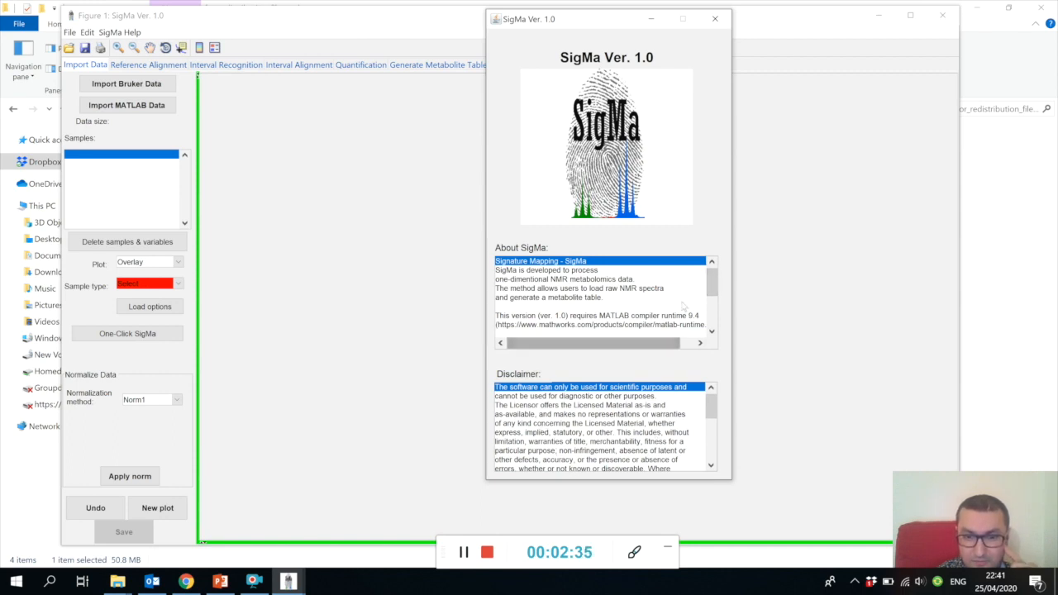
left_click(715, 16)
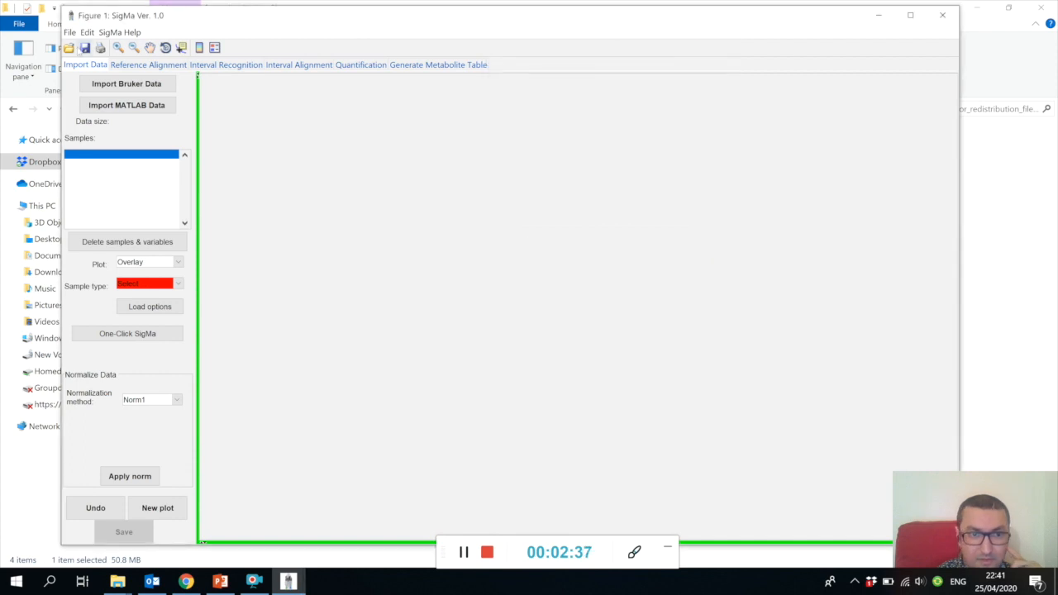
left_click(109, 33)
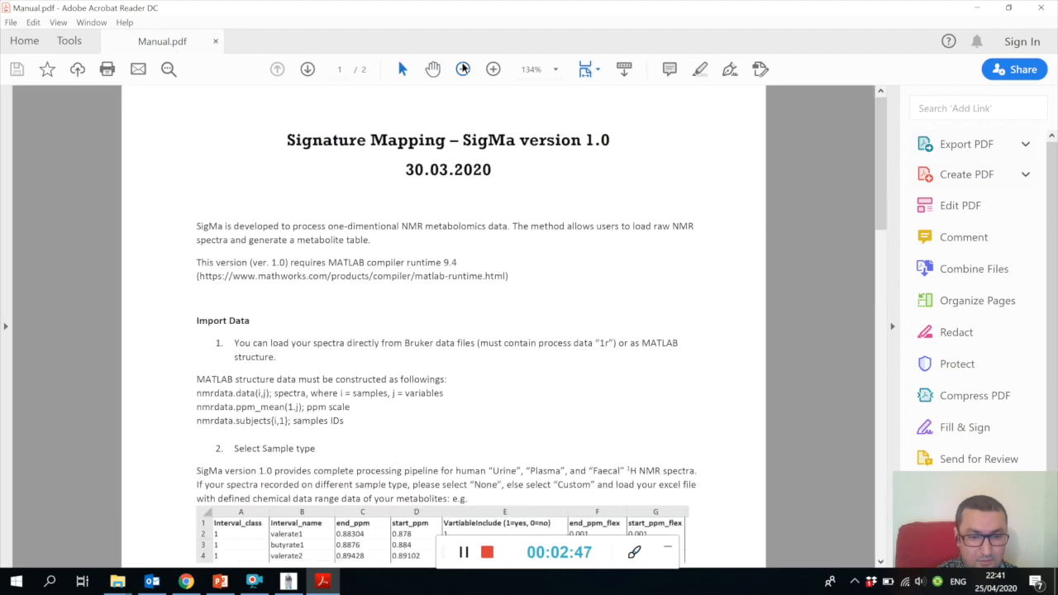
Step: Zoom out and scroll down through Manual.pdf in Acrobat Reader
left_click(456, 69)
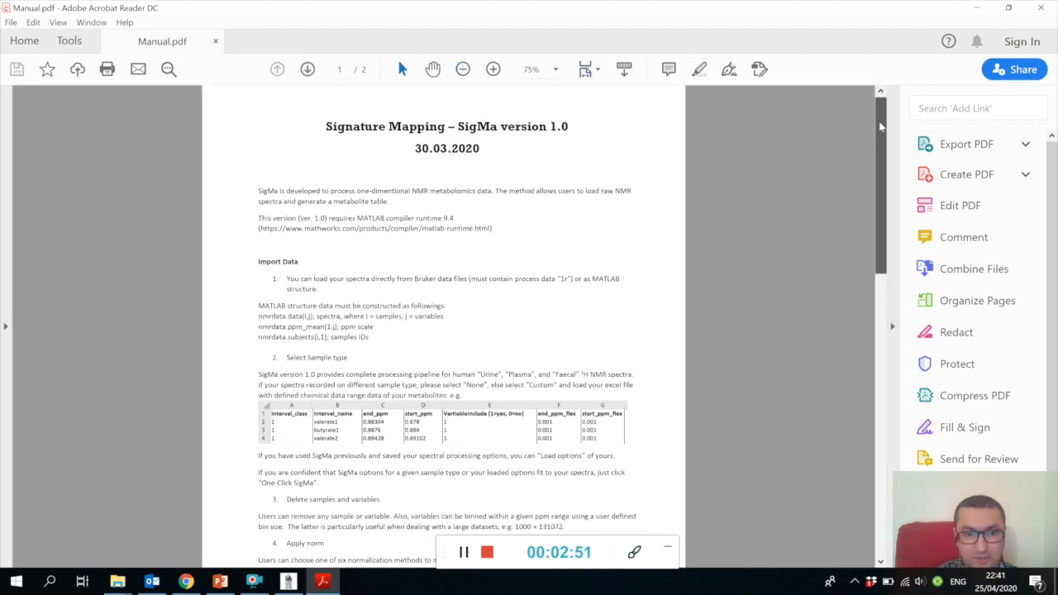
scroll("down", 3)
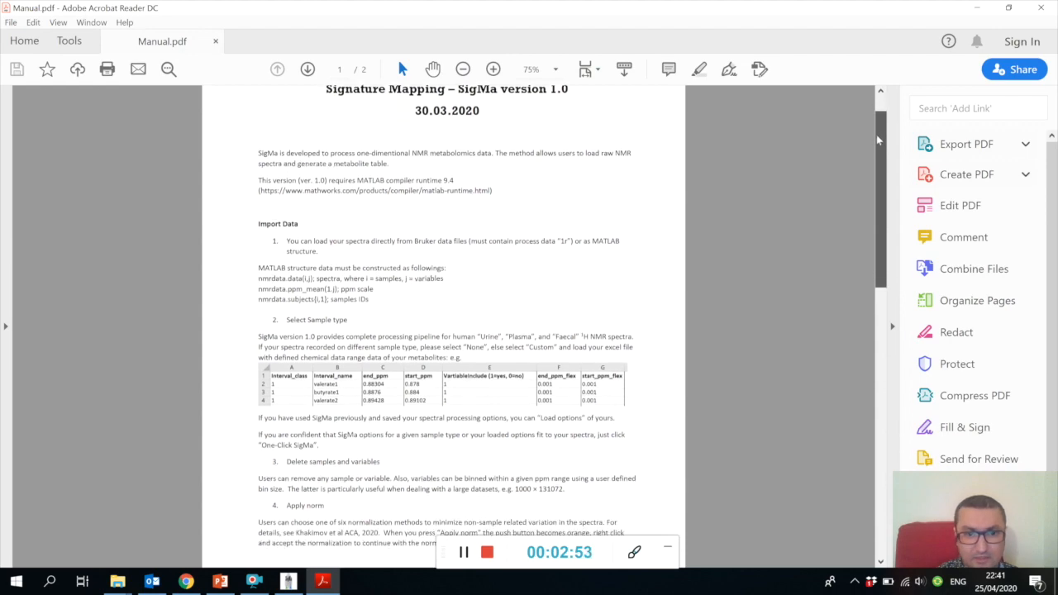
scroll("down", 3)
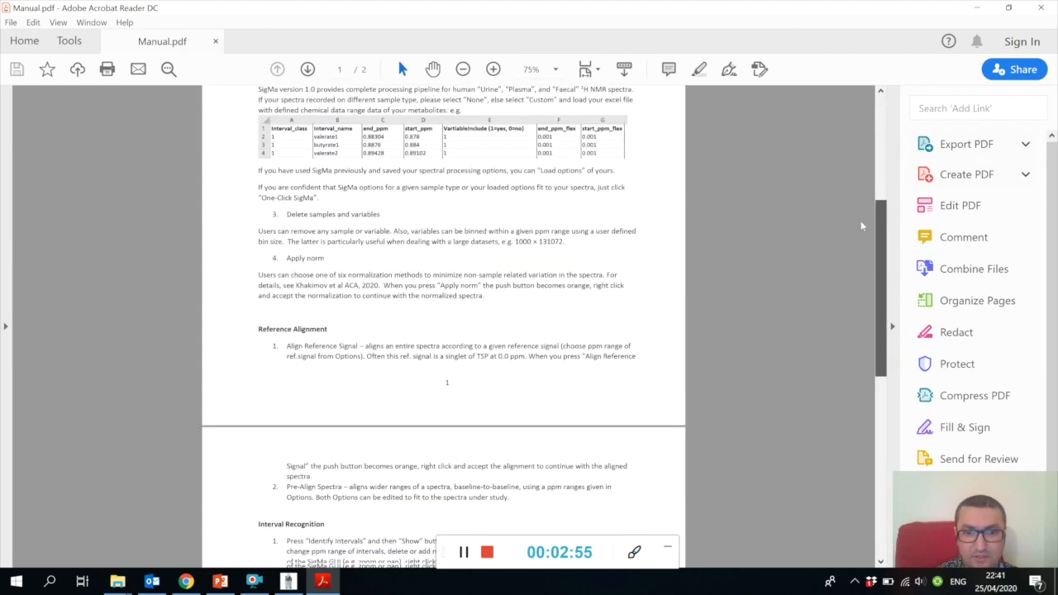
scroll("down", 3)
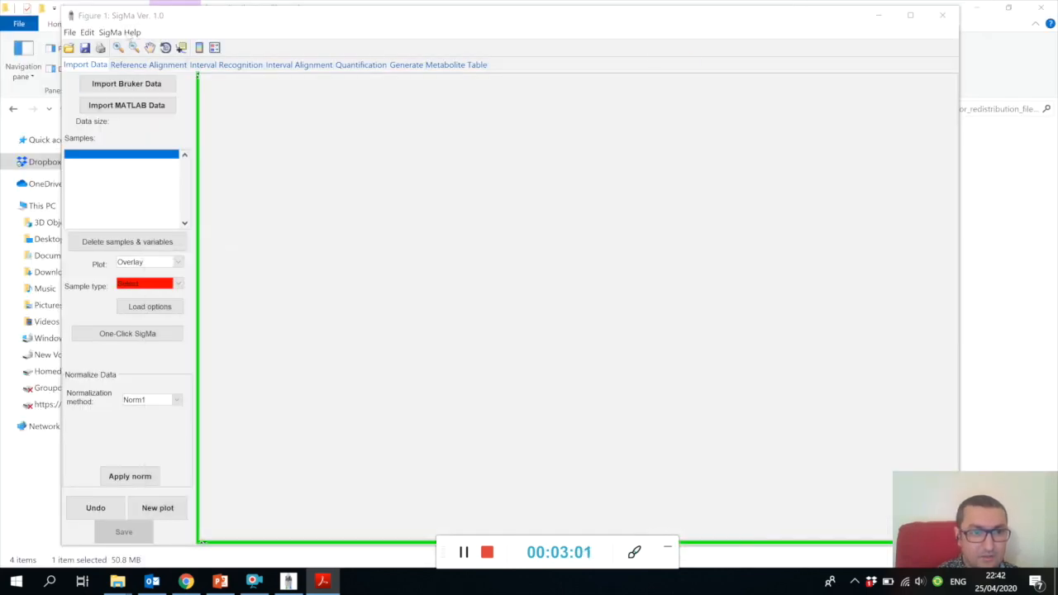
Step: Bring up the Khakimov ACA 2020 Signature Mapping paper and scroll into it
left_click(120, 33)
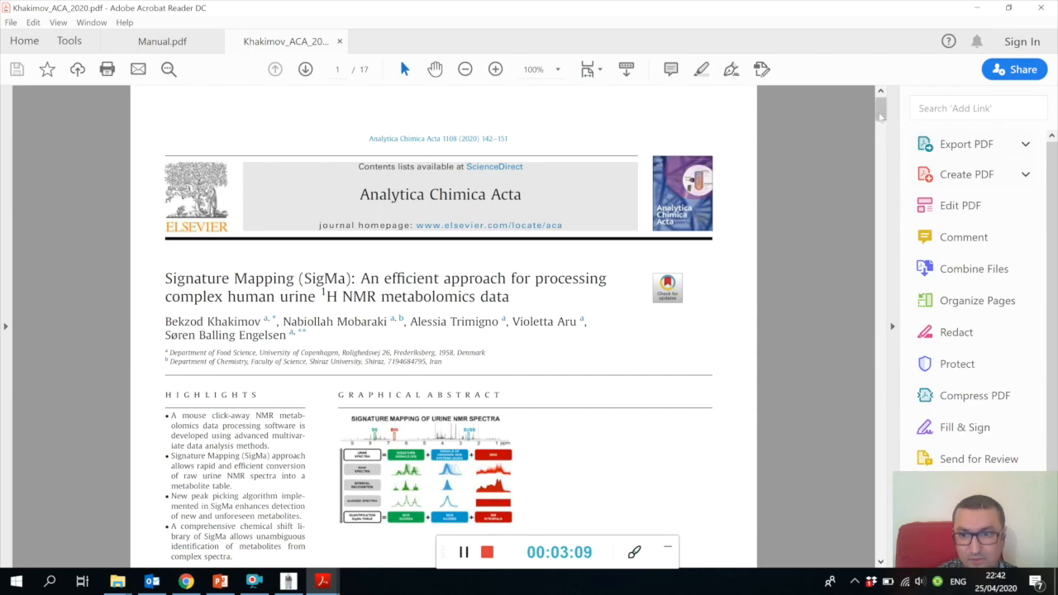
scroll("down", 3)
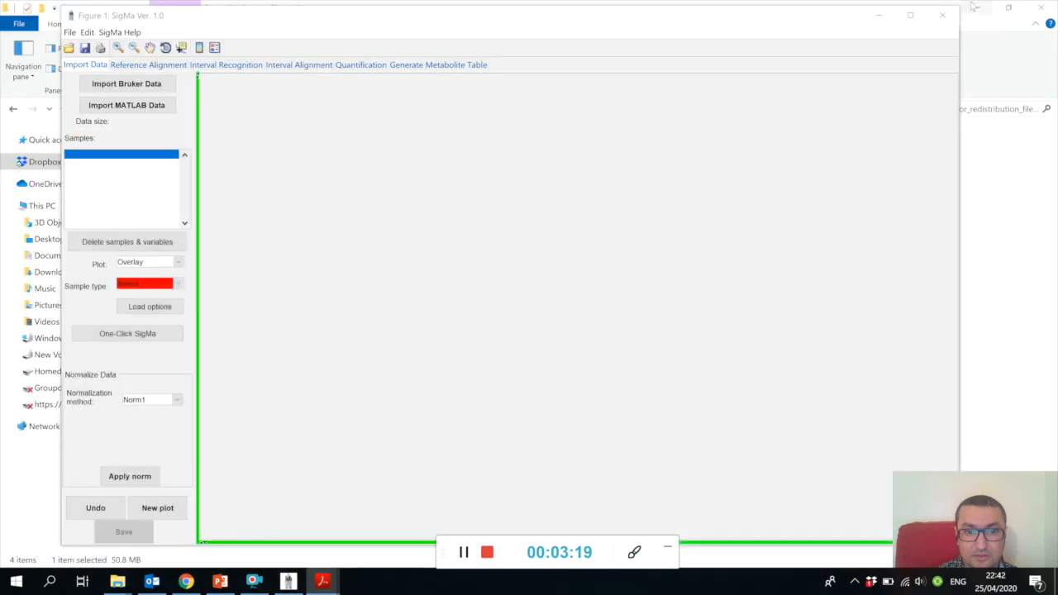
Step: Bring the Acrobat Manual.pdf window back in front of the empty SigMa window
left_click(109, 31)
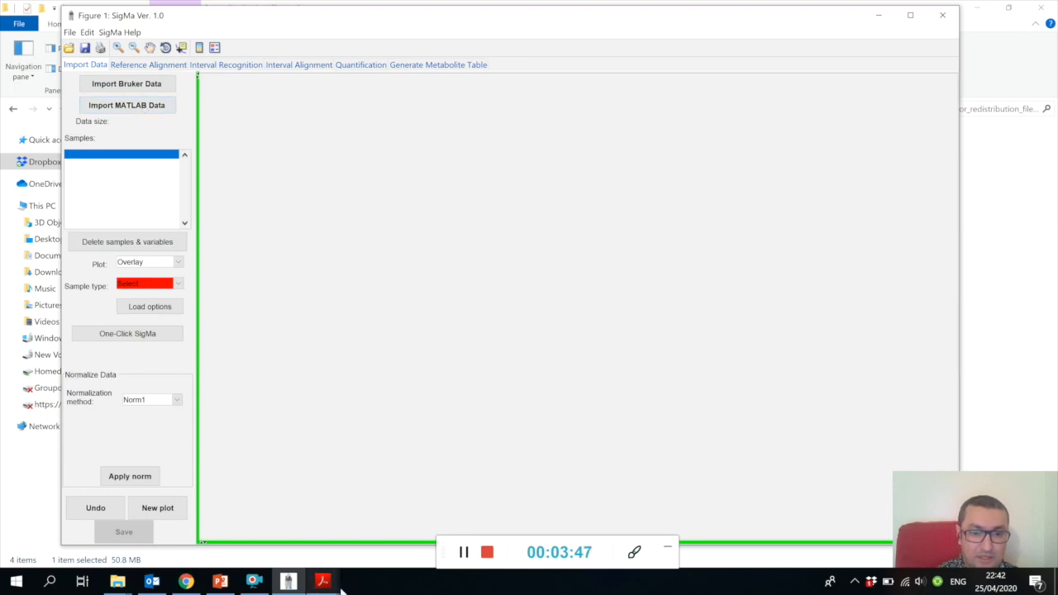
mouse_move(331, 580)
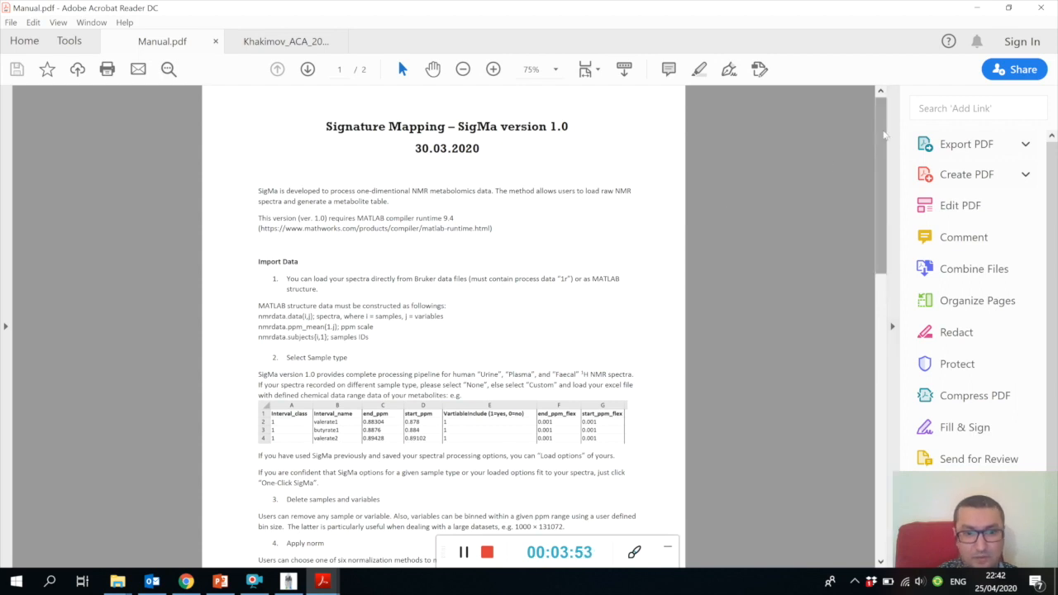
Step: Scroll to the manual's Import Data section and zoom in to 134%
scroll("down", 3)
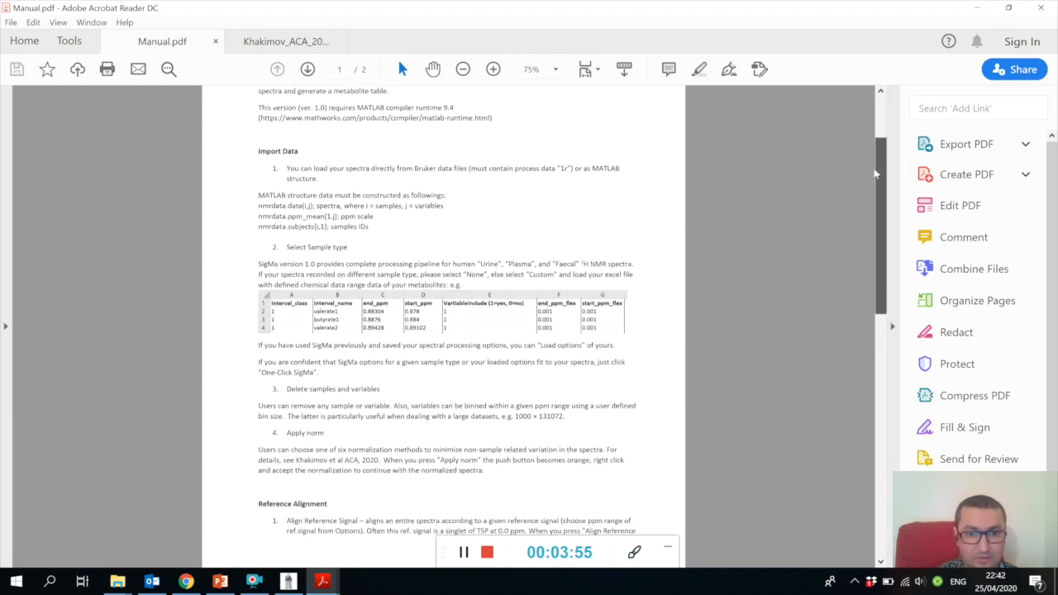
scroll("down", 3)
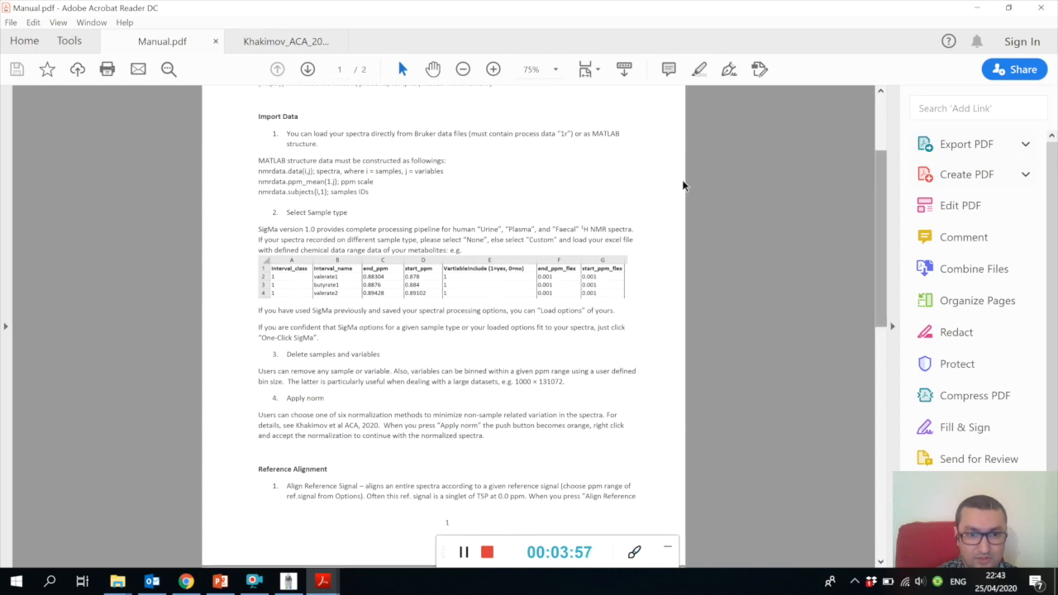
left_click(493, 69)
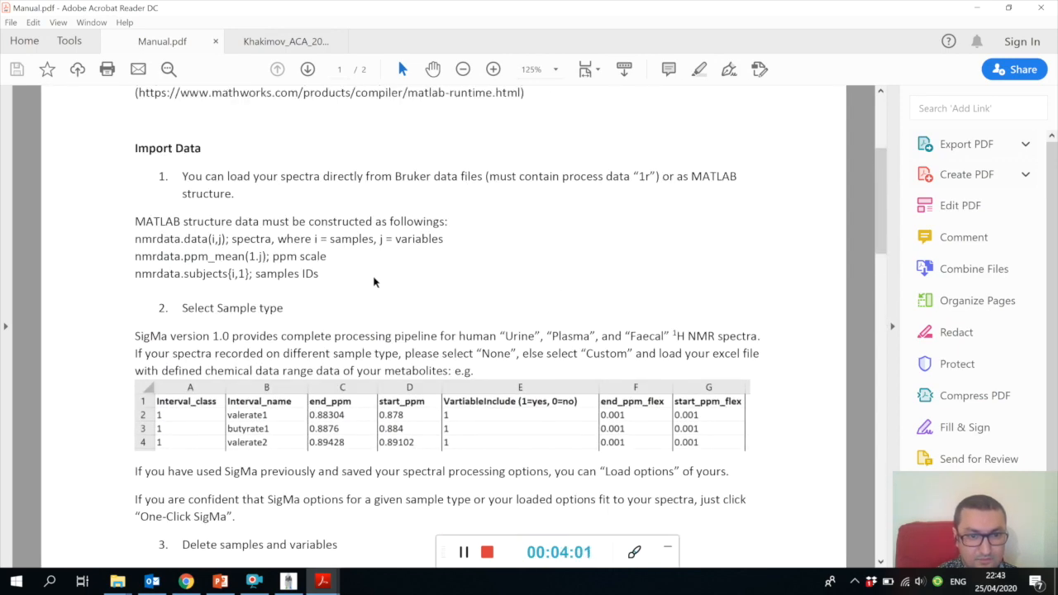
left_click(493, 70)
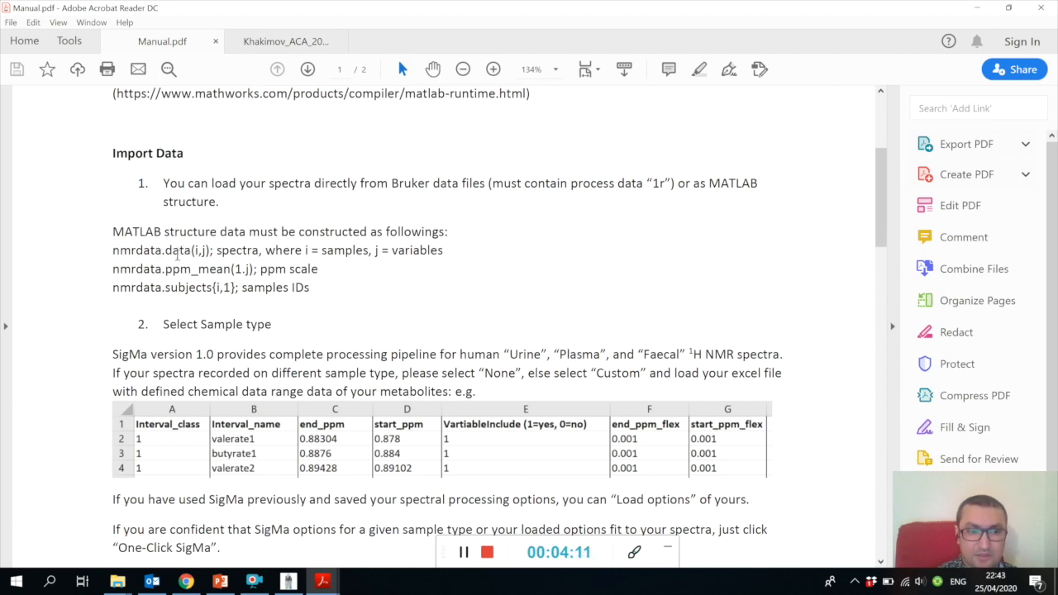
mouse_move(181, 291)
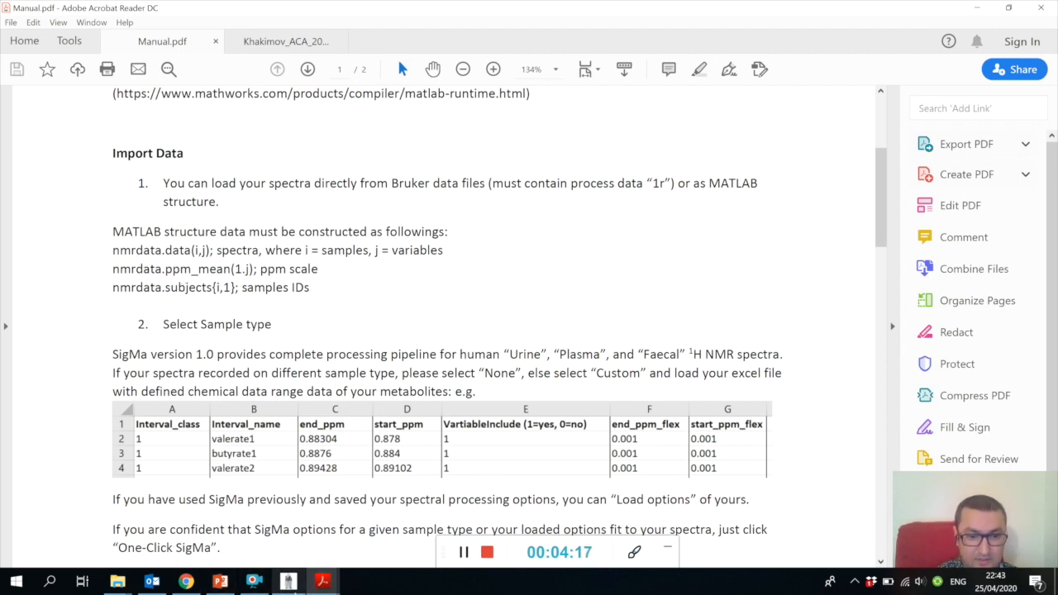
Step: Bring SigMa forward and tour the Reference Alignment, Interval Alignment, Metabolite Table and Interval Recognition tabs, ending on Import Data
left_click(285, 579)
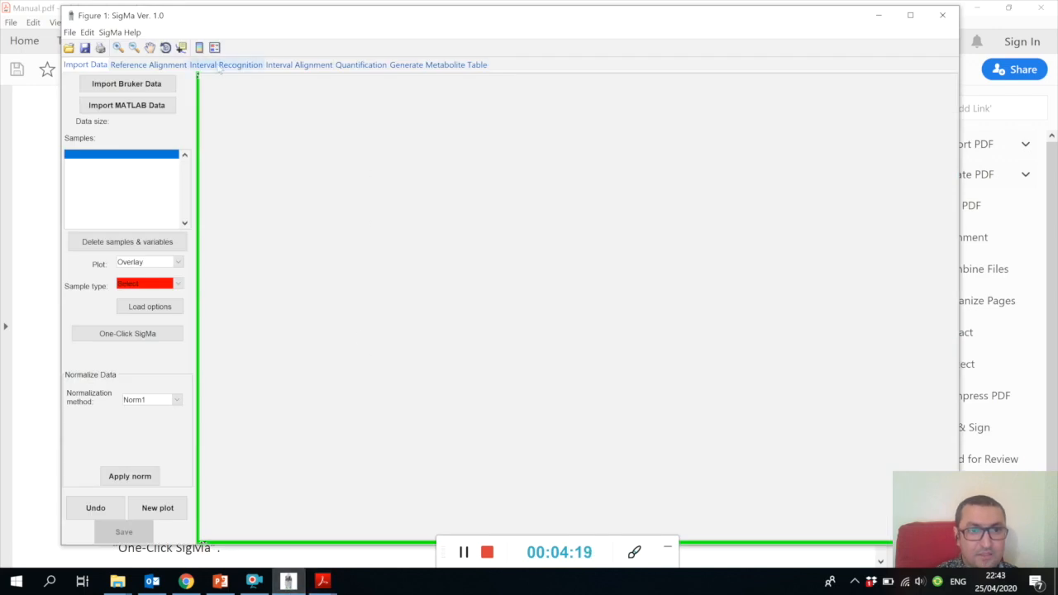
left_click(155, 64)
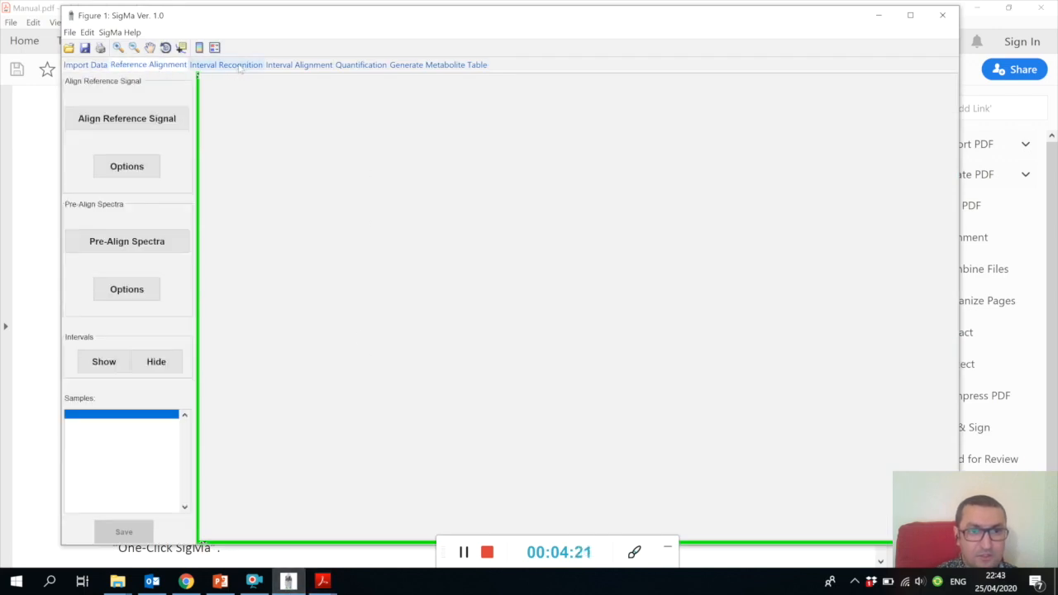
left_click(298, 65)
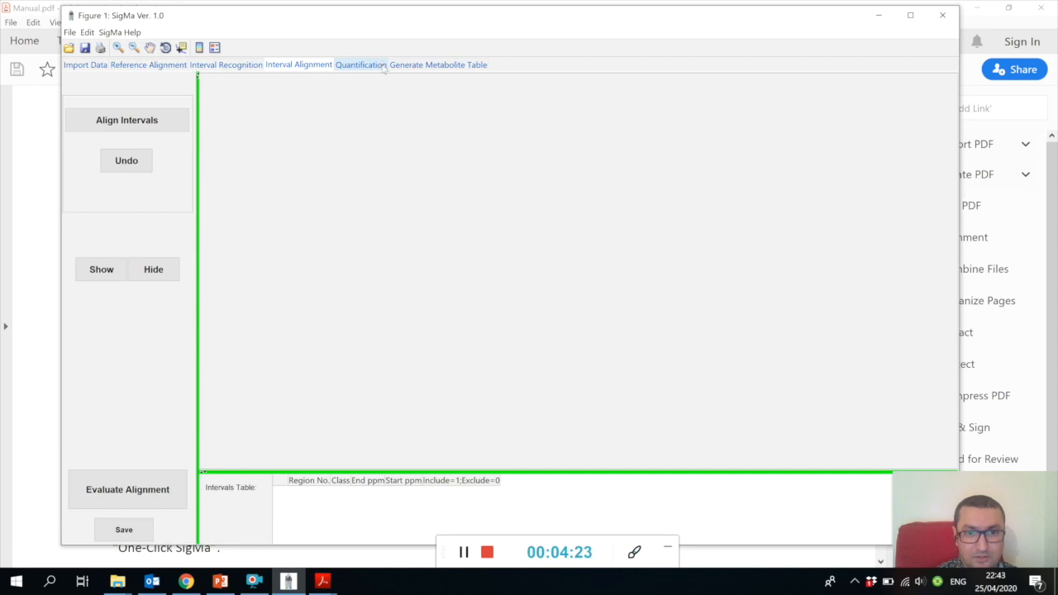
left_click(447, 67)
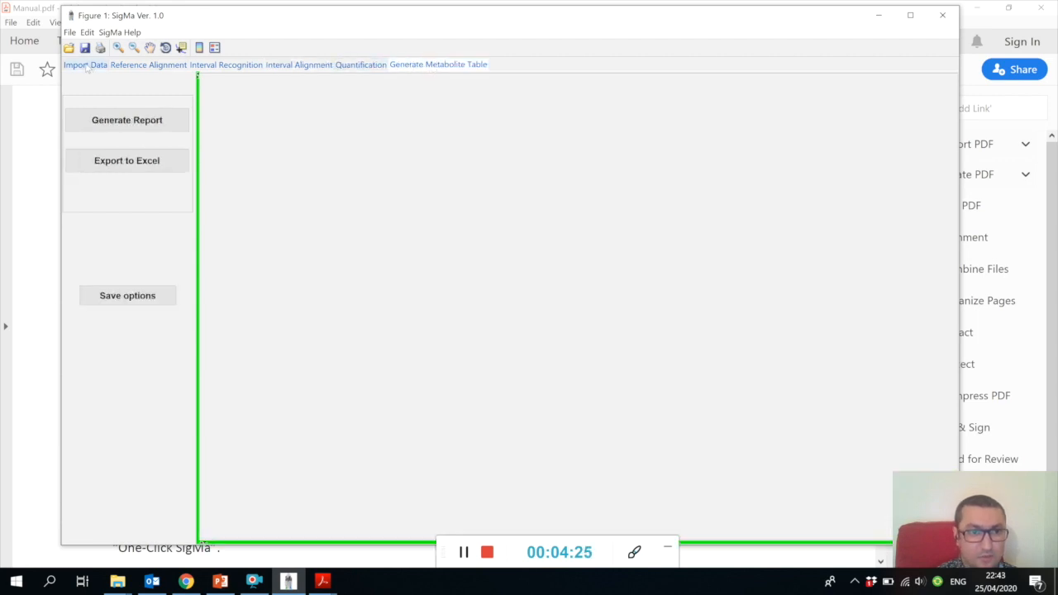
left_click(149, 66)
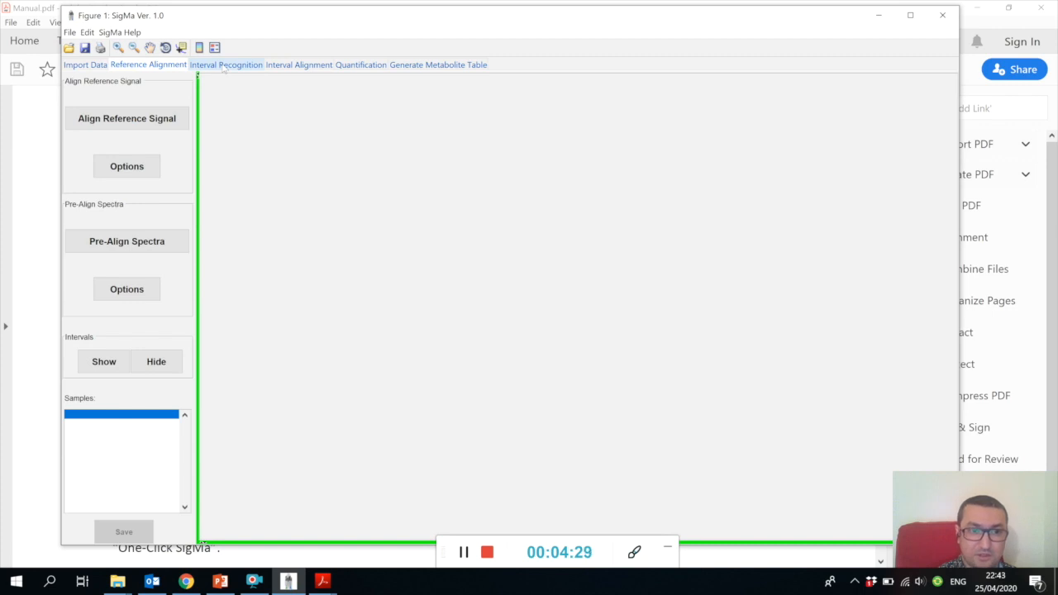
left_click(224, 66)
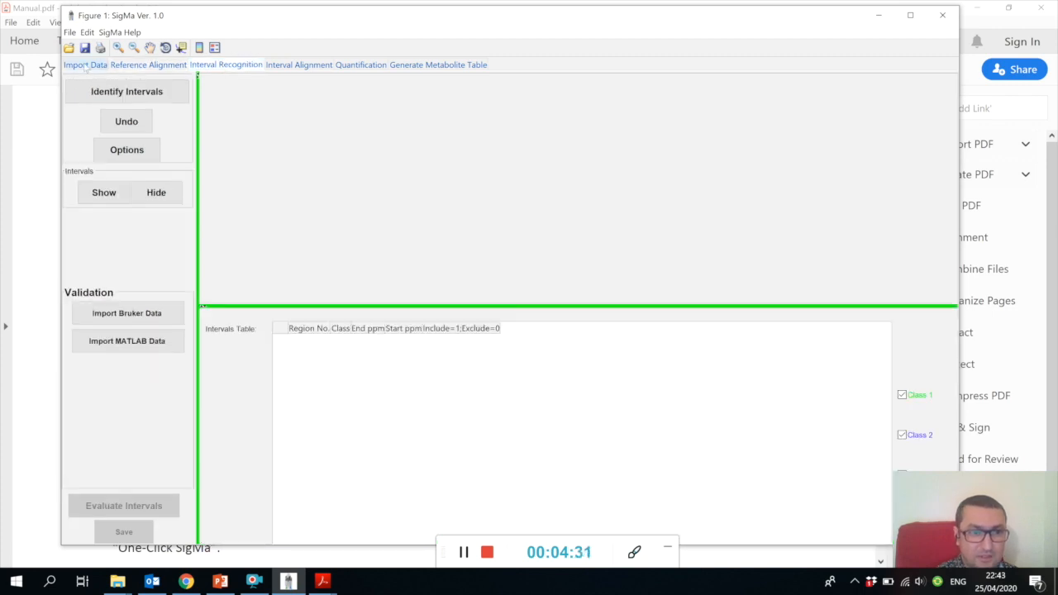
left_click(86, 63)
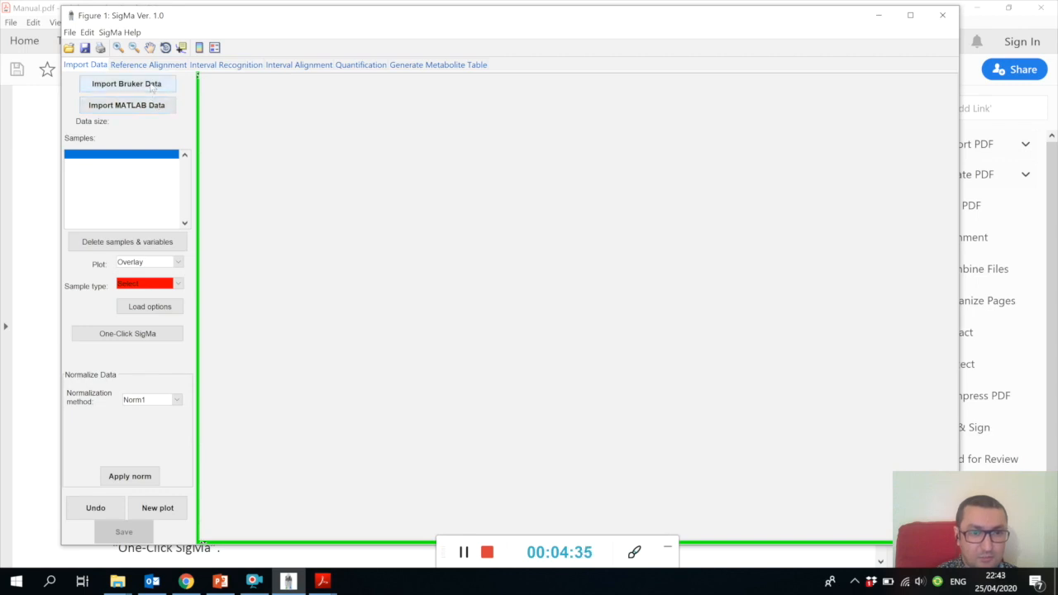
Step: Import Bruker Data from example nmr data for SigMa > BRUKER DATASETS > urine, loading 14 POOL samples
left_click(141, 82)
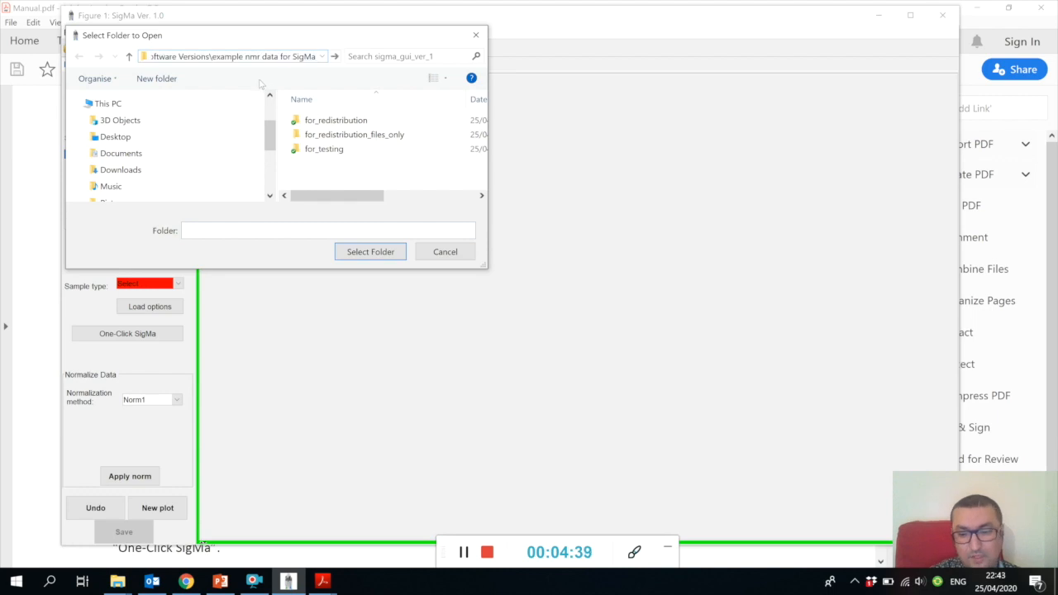
double_click(323, 119)
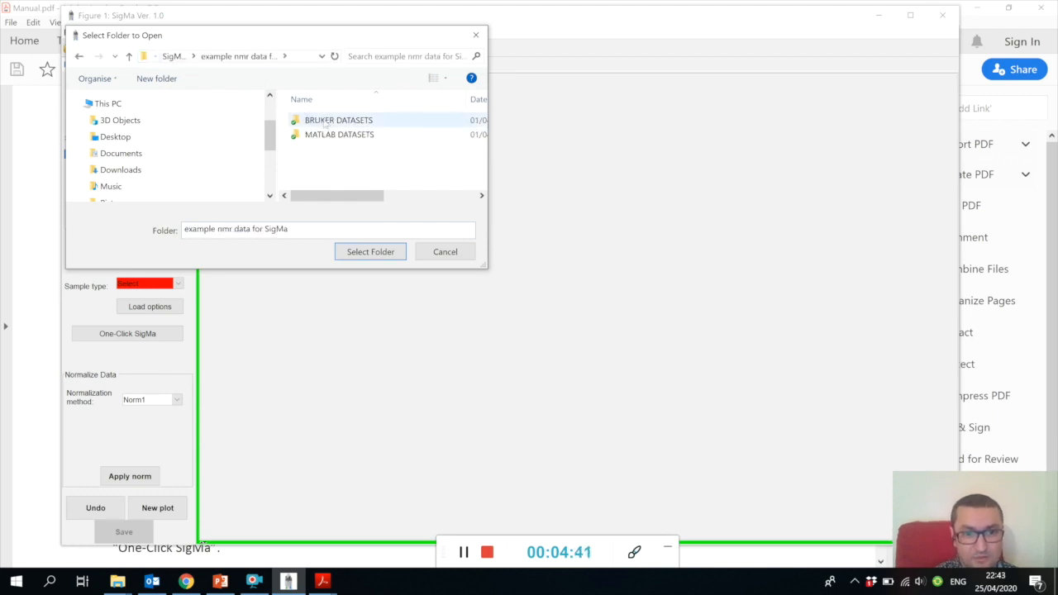
left_click(337, 119)
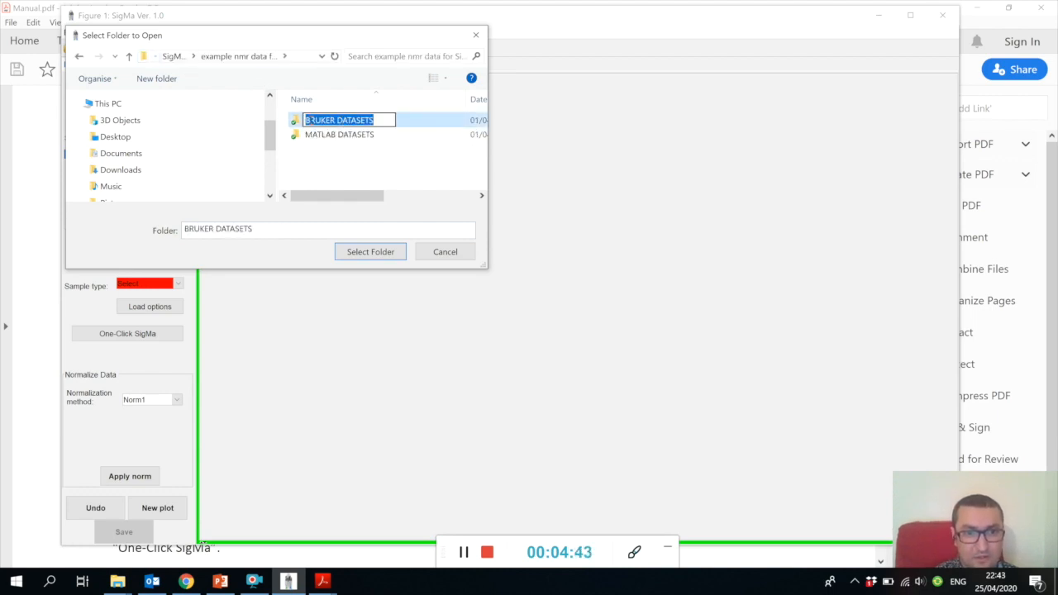
double_click(339, 119)
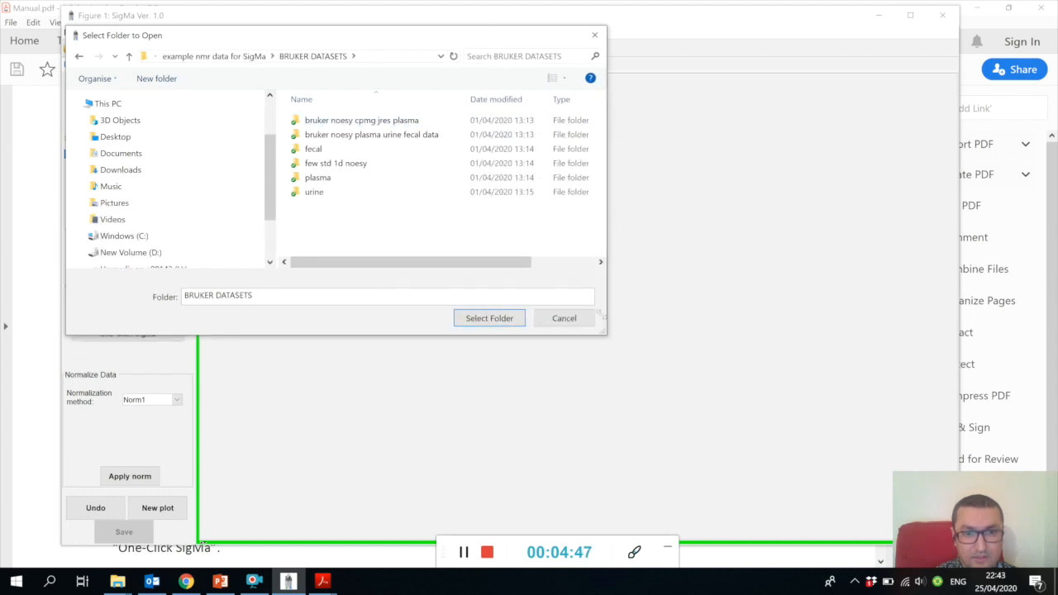
left_click(314, 192)
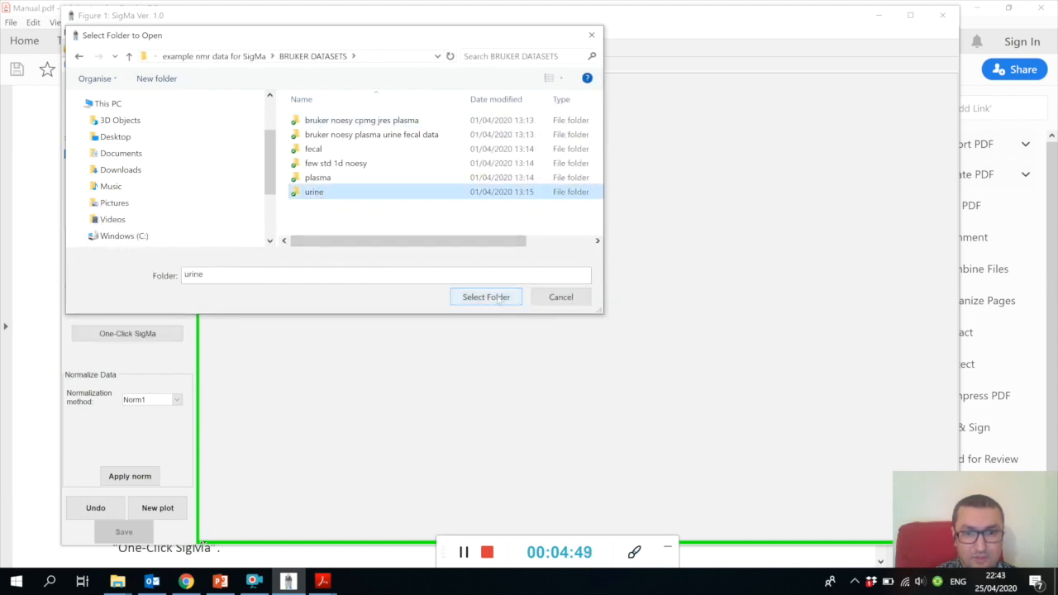
left_click(486, 298)
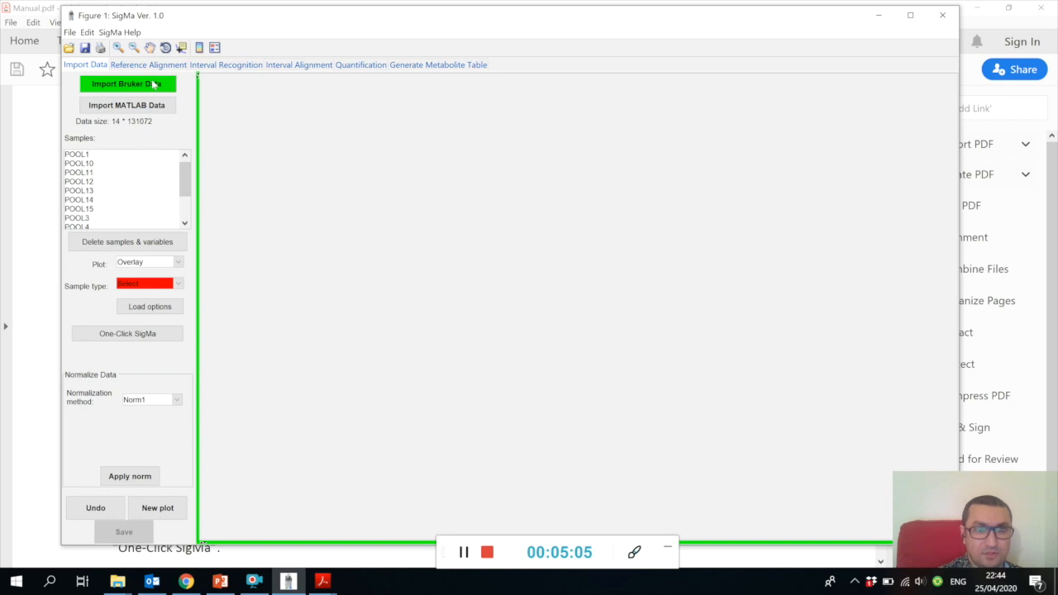
mouse_move(119, 177)
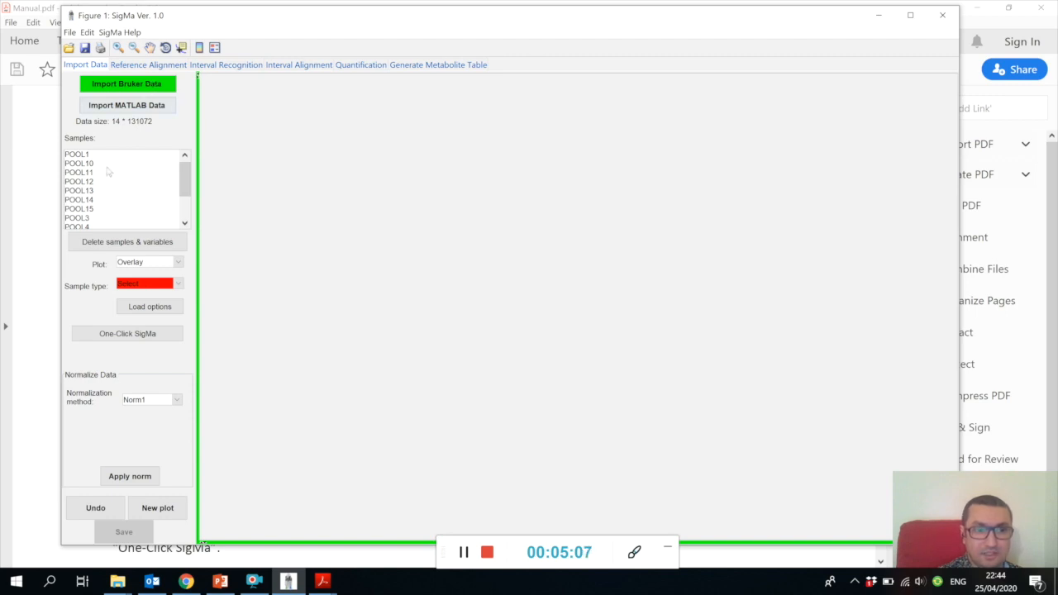
Step: Select POOL samples in the list so their spectra are plotted overlaid on one axis
left_click(80, 164)
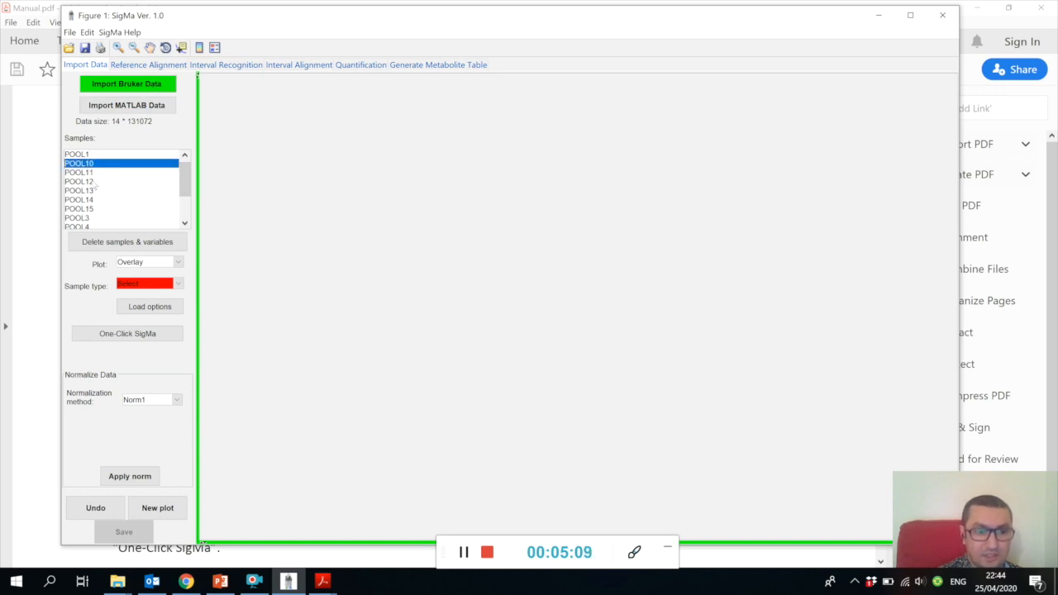
left_click(96, 180)
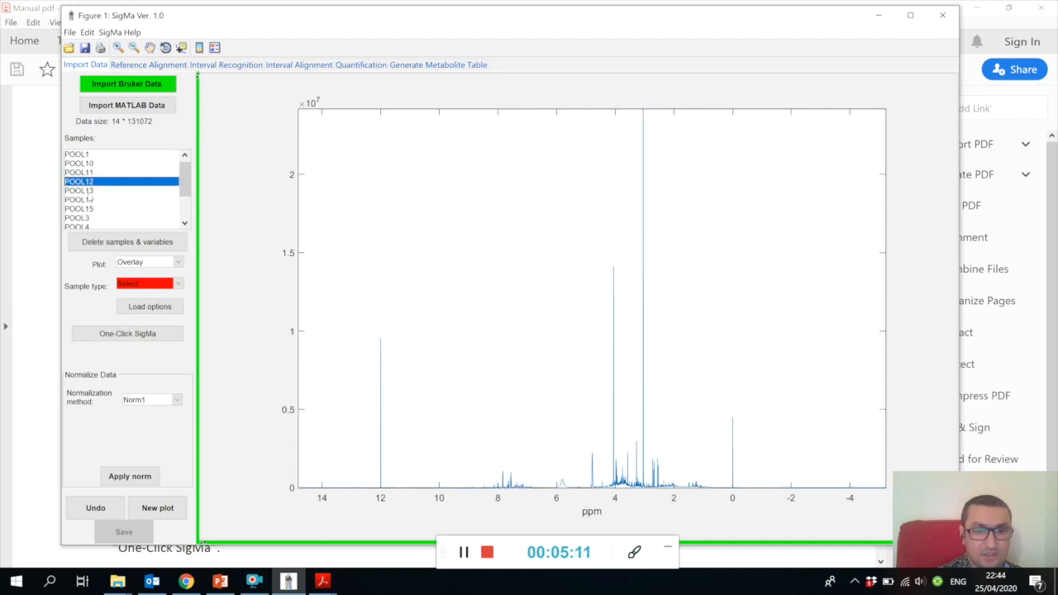
left_click(83, 192)
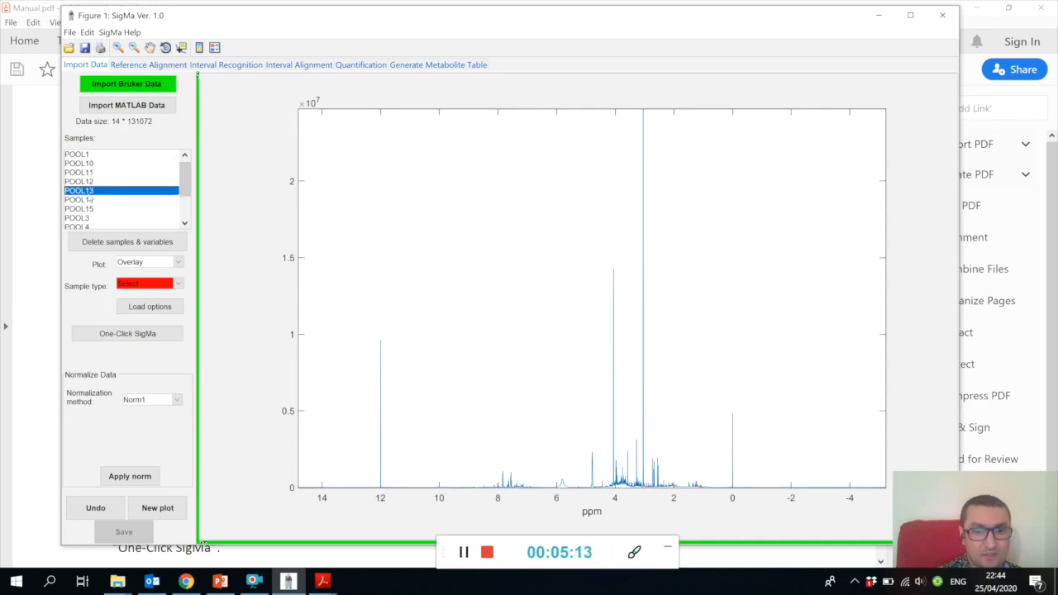
left_click(78, 172)
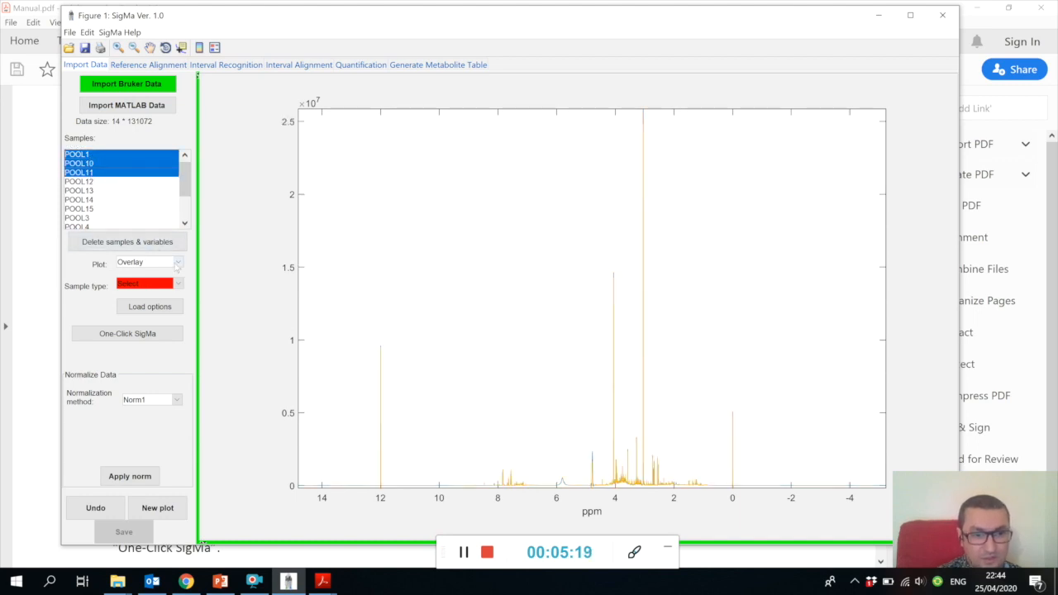
Step: Switch the plot layout to Subplot, then Sample-wise, then back to Overlay for the selected spectra
left_click(175, 261)
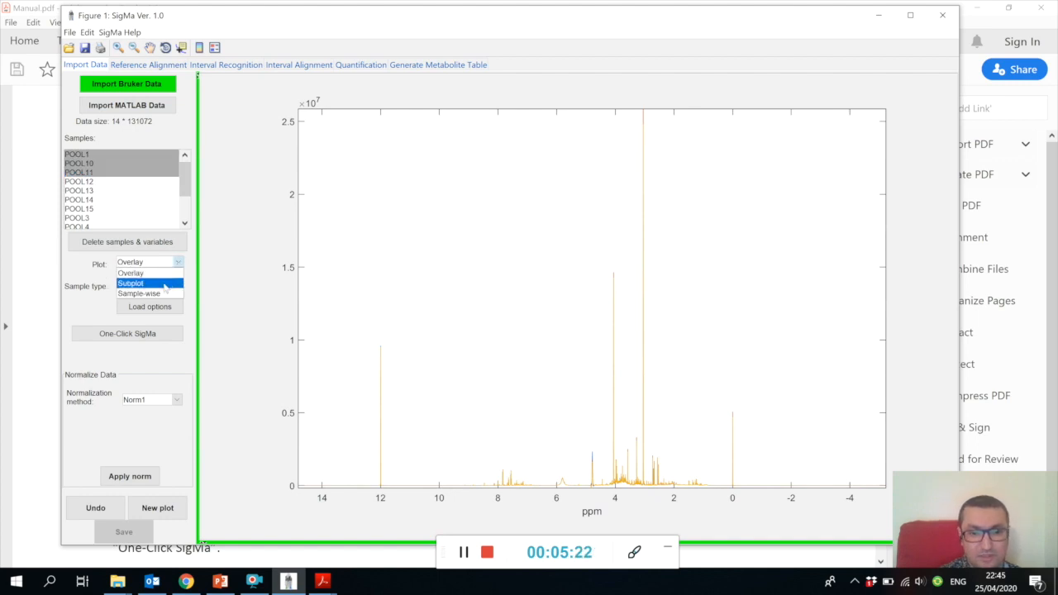
left_click(145, 283)
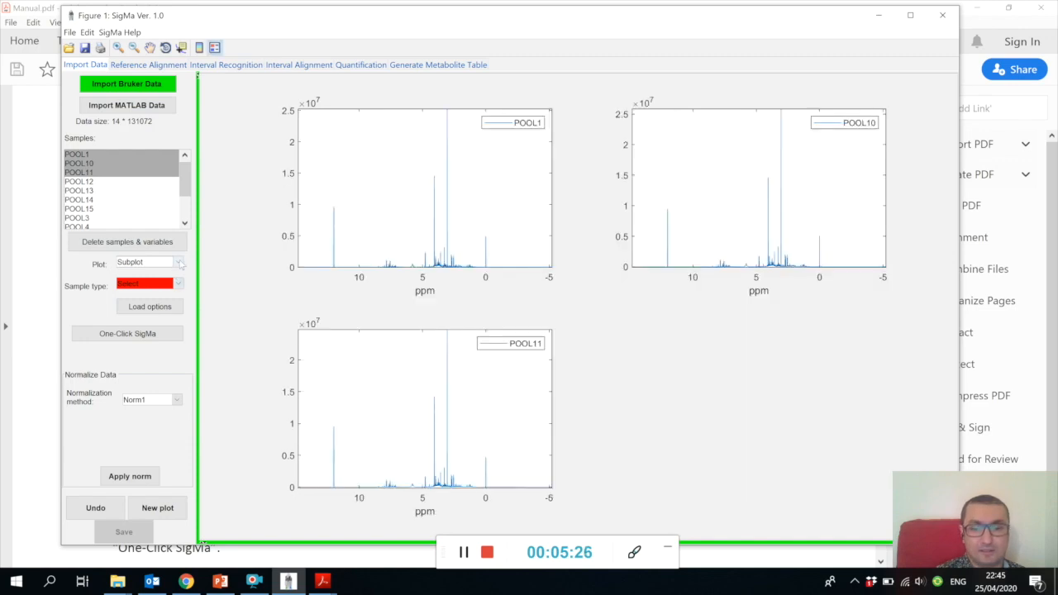
left_click(176, 263)
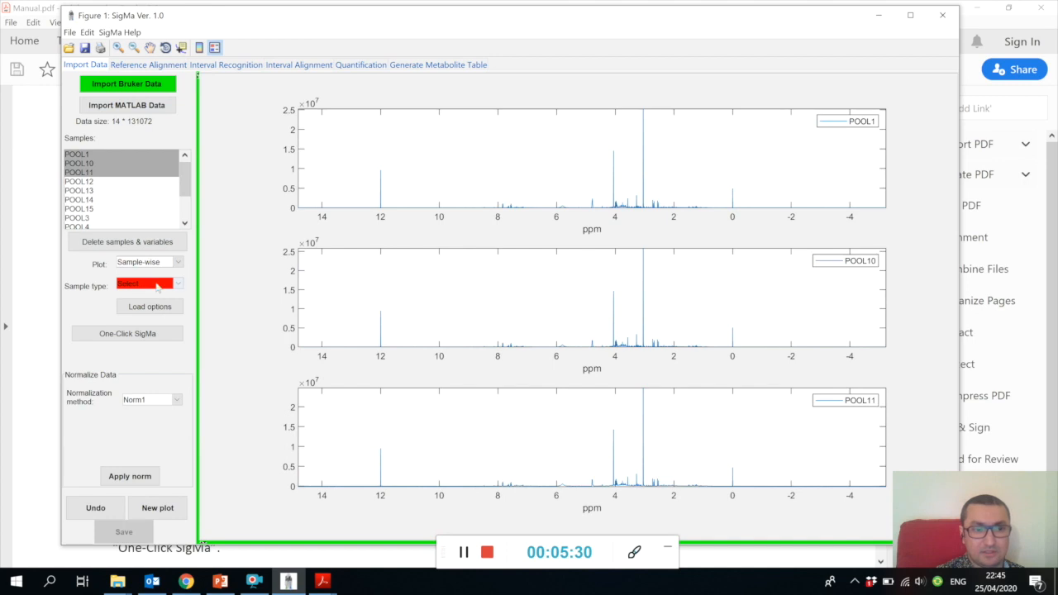
left_click(175, 261)
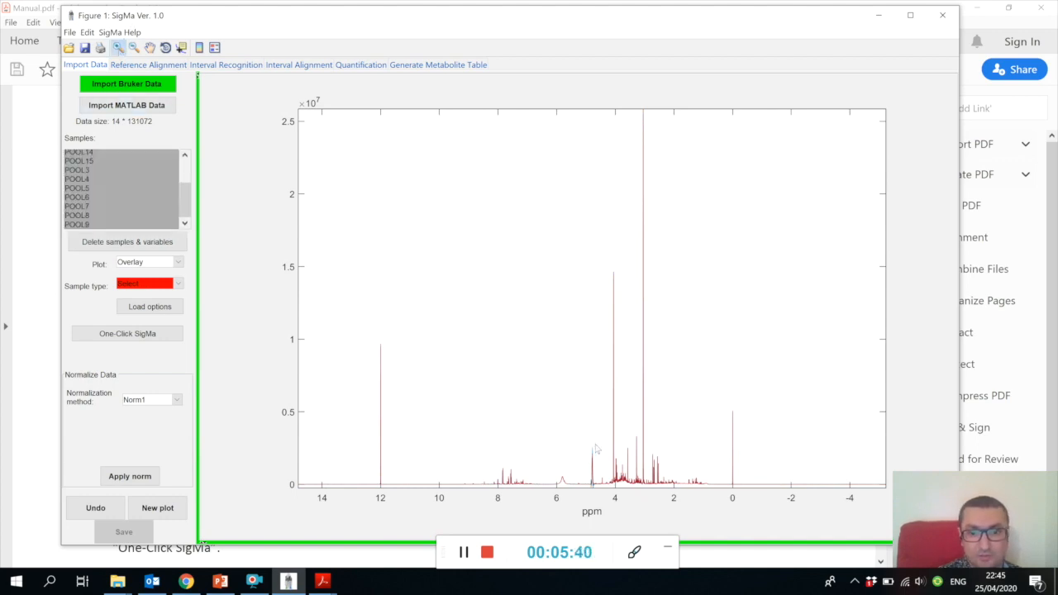
left_click_drag(628, 434, 654, 463)
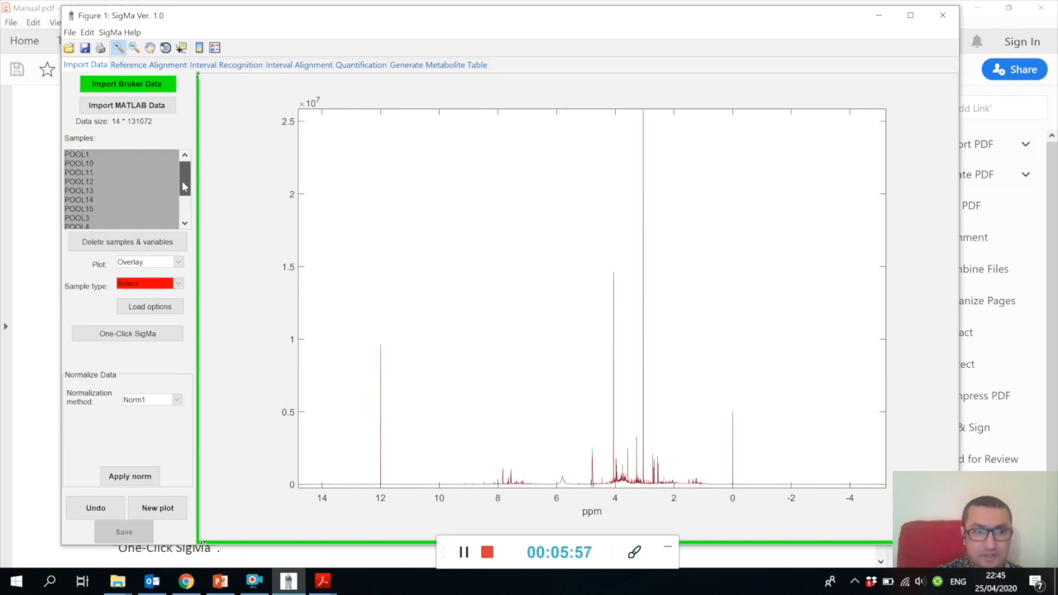
mouse_move(228, 116)
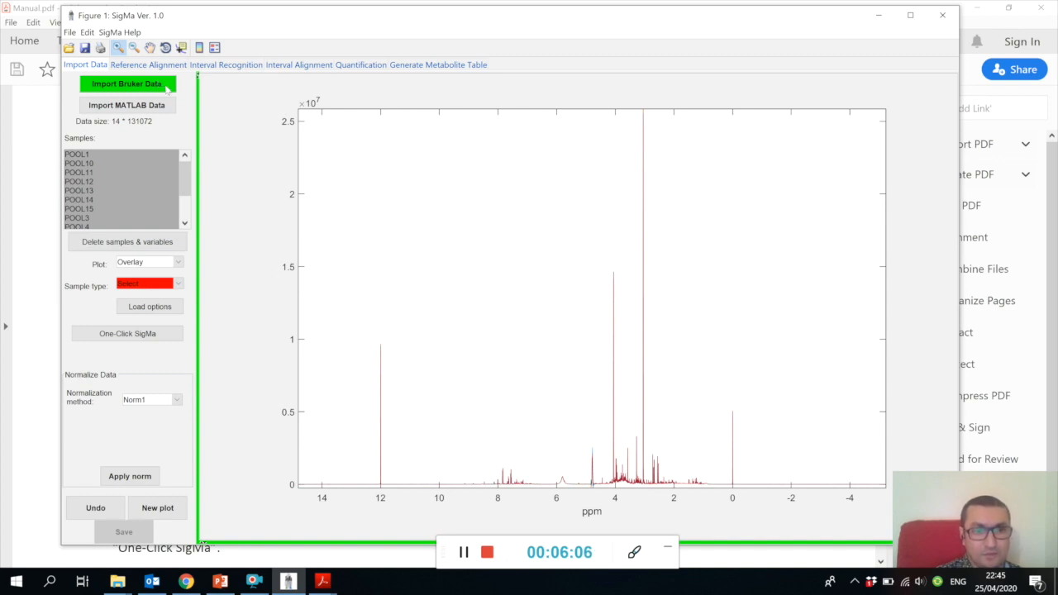
left_click(124, 83)
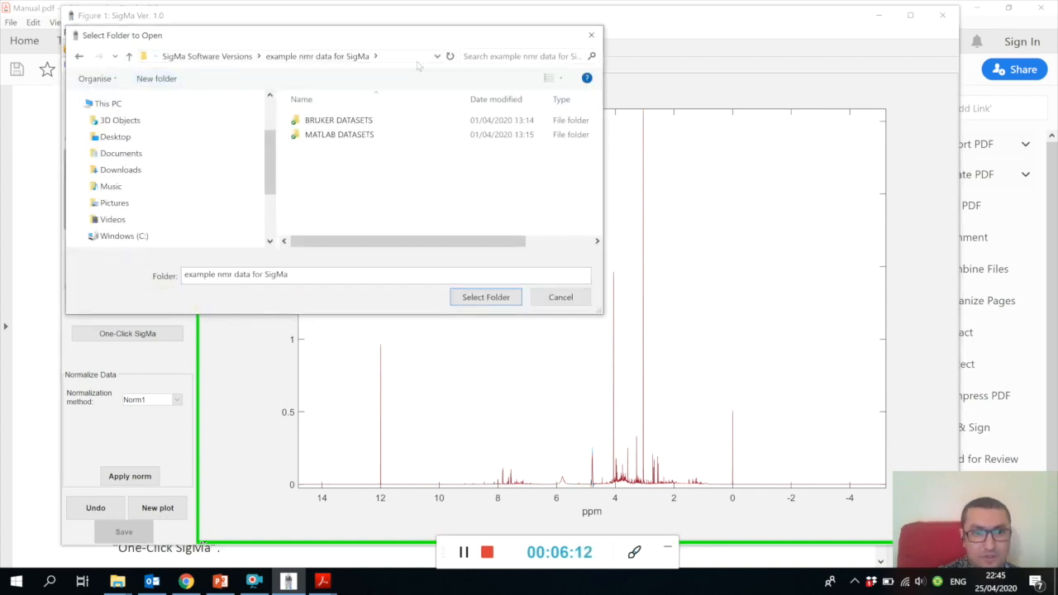
double_click(337, 119)
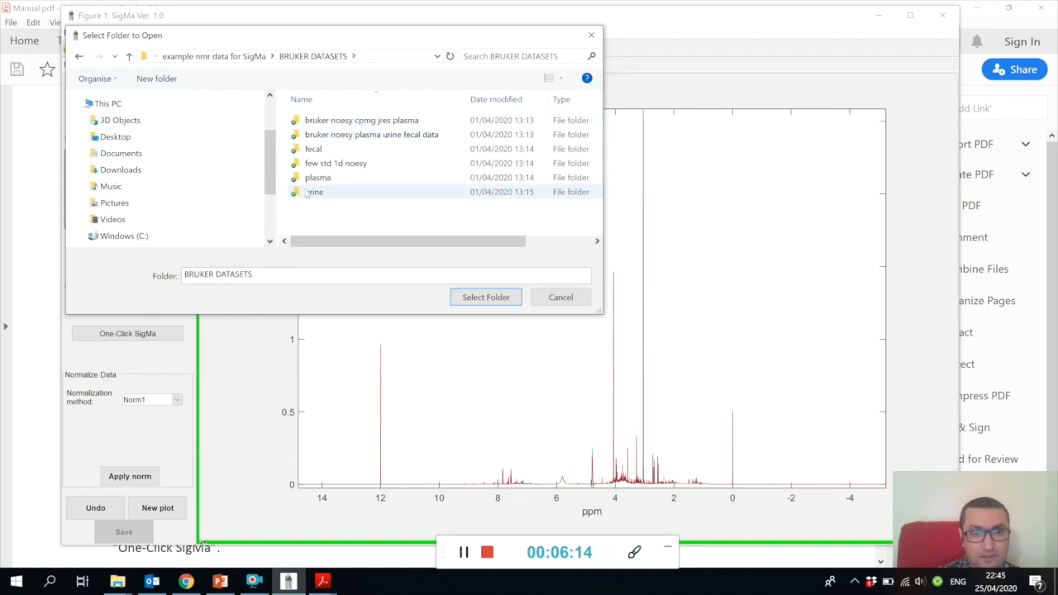
double_click(313, 191)
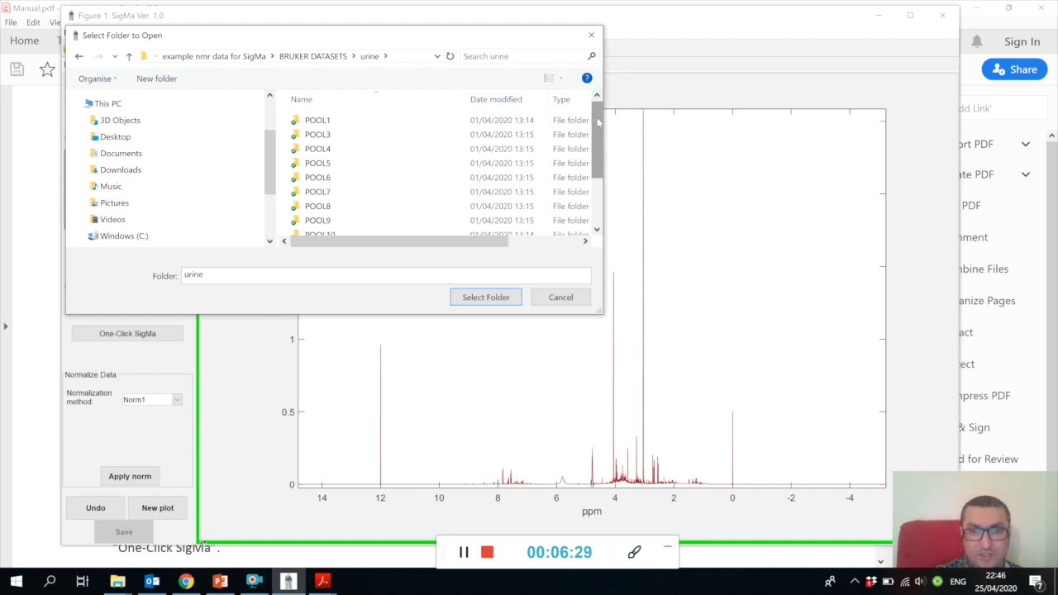
scroll("down", 3)
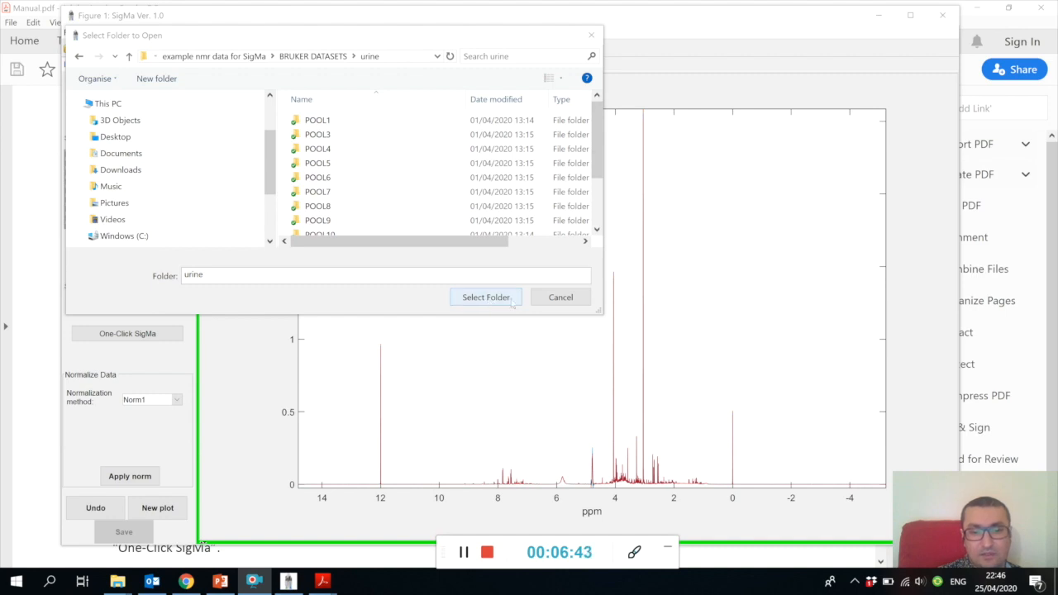
left_click(486, 298)
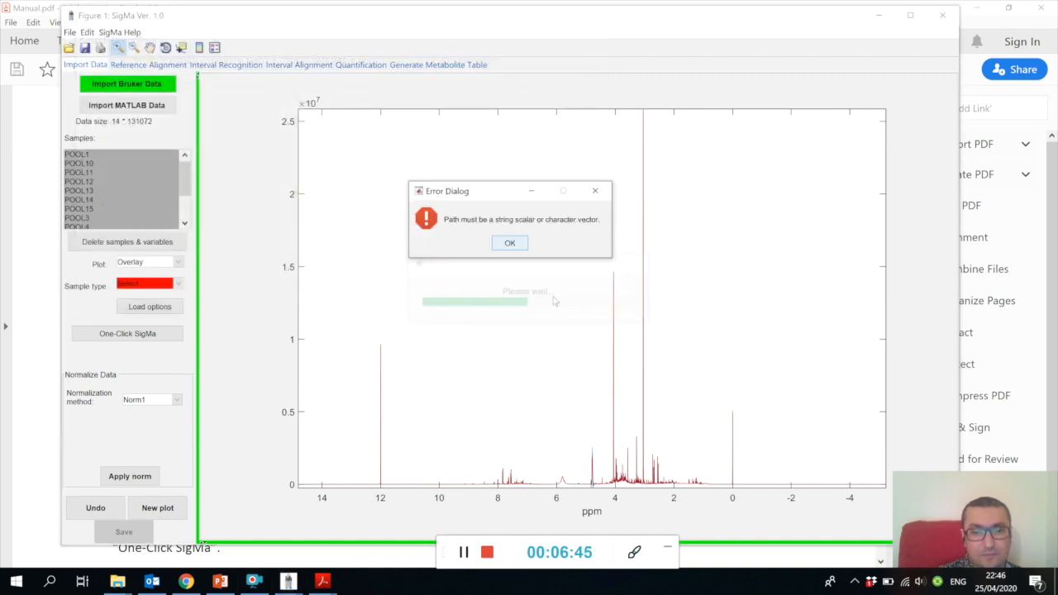
left_click(510, 241)
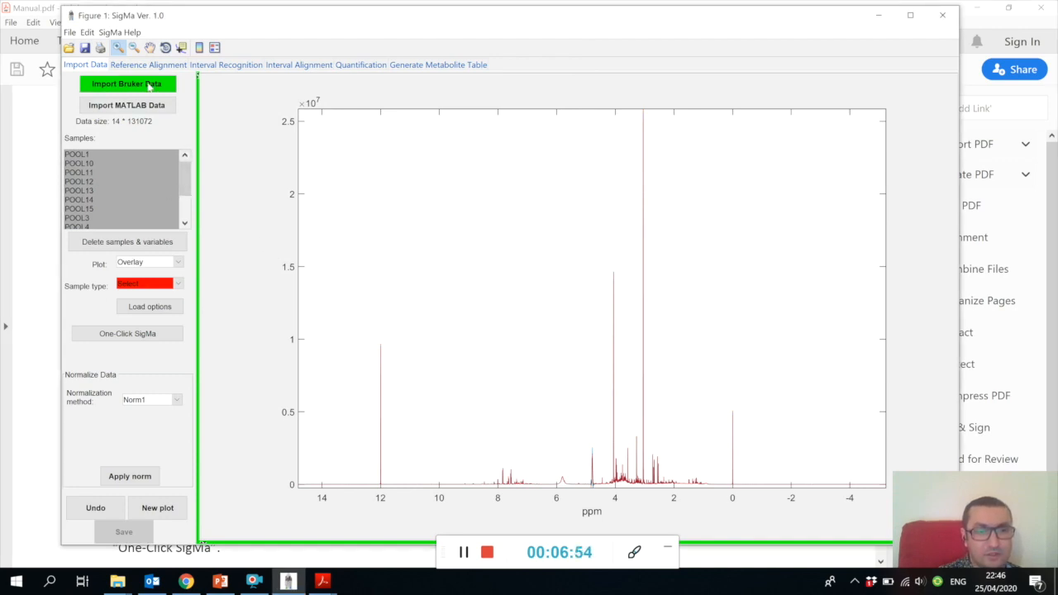
Step: Import Bruker data from example nmr data for SigMa > BRUKER DATASETS > urine, listing 14 POOL samples
left_click(145, 83)
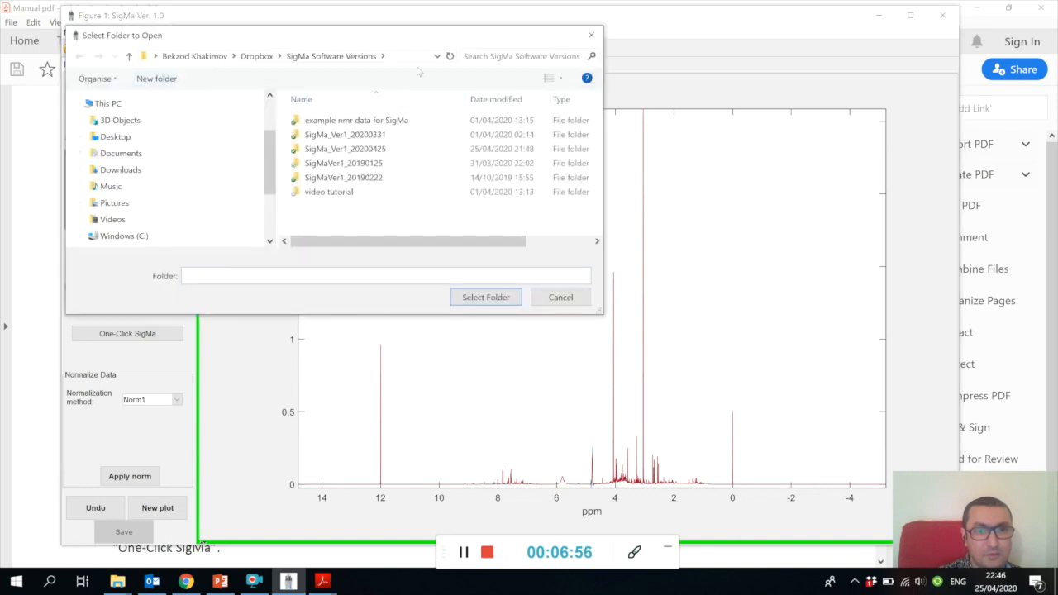
double_click(356, 119)
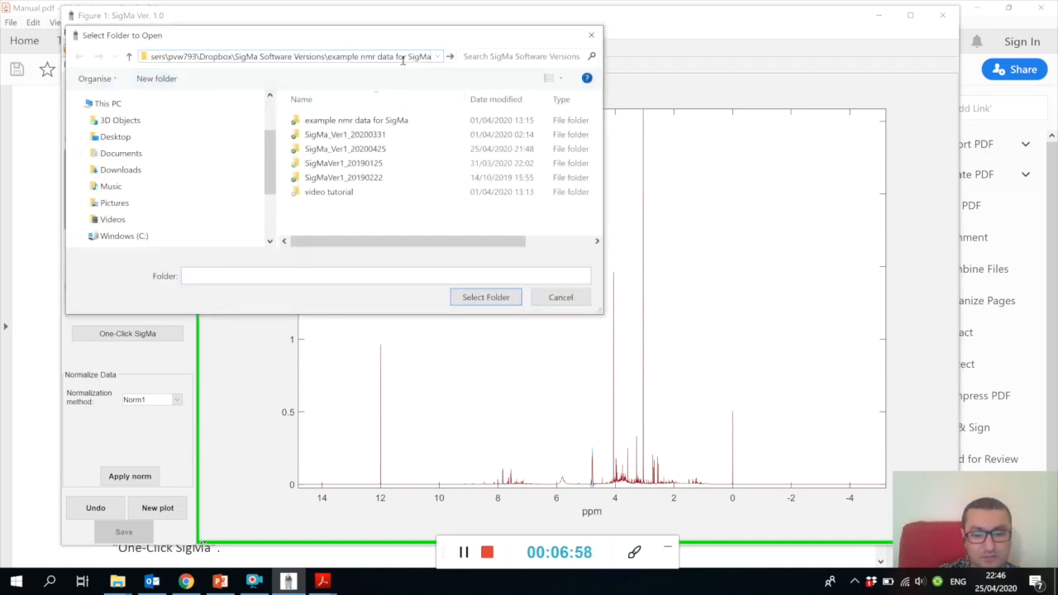
double_click(359, 119)
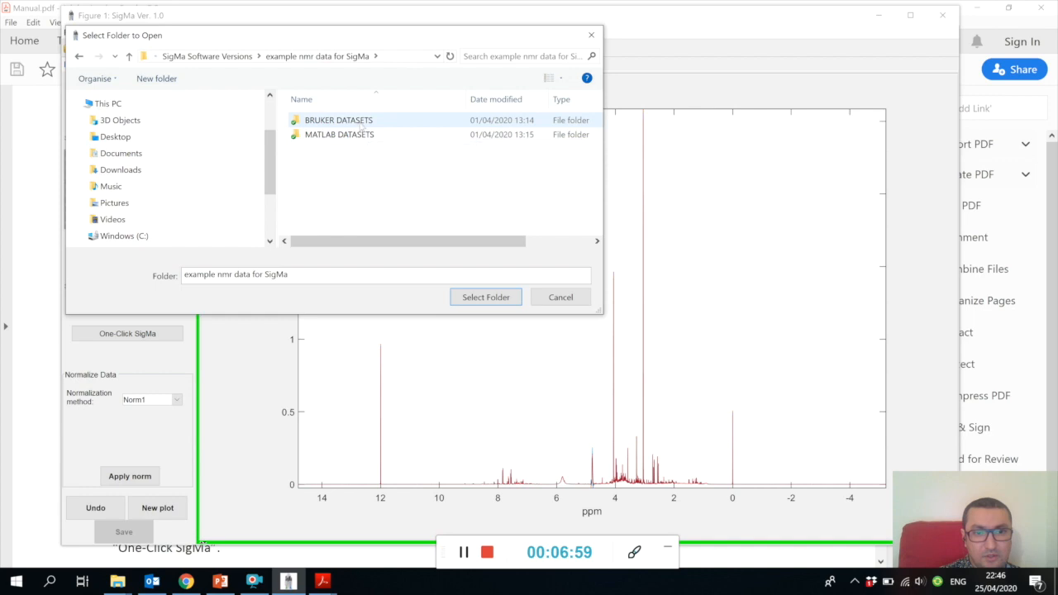
double_click(337, 119)
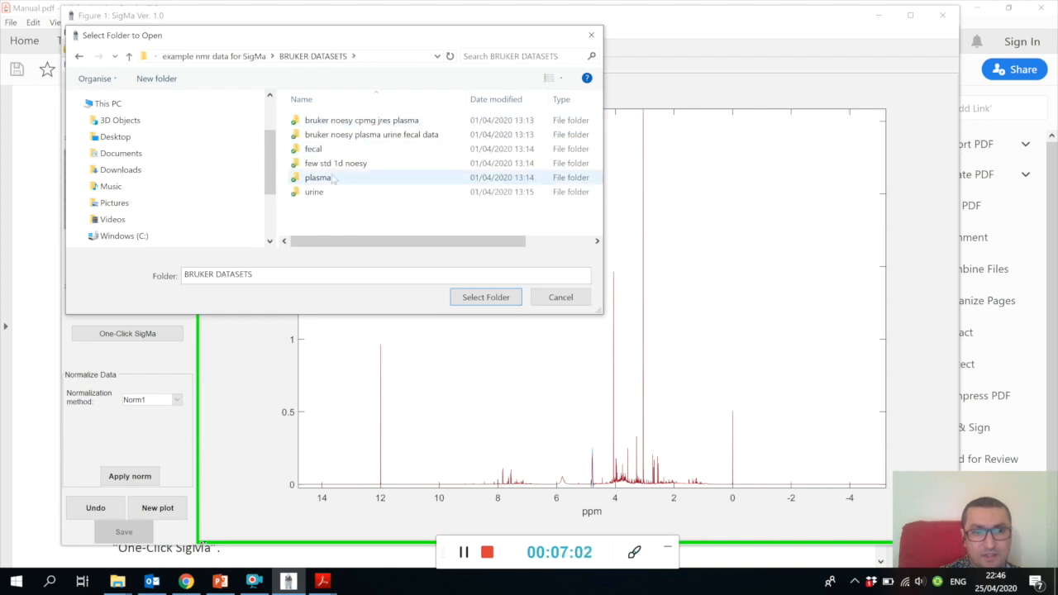
double_click(314, 192)
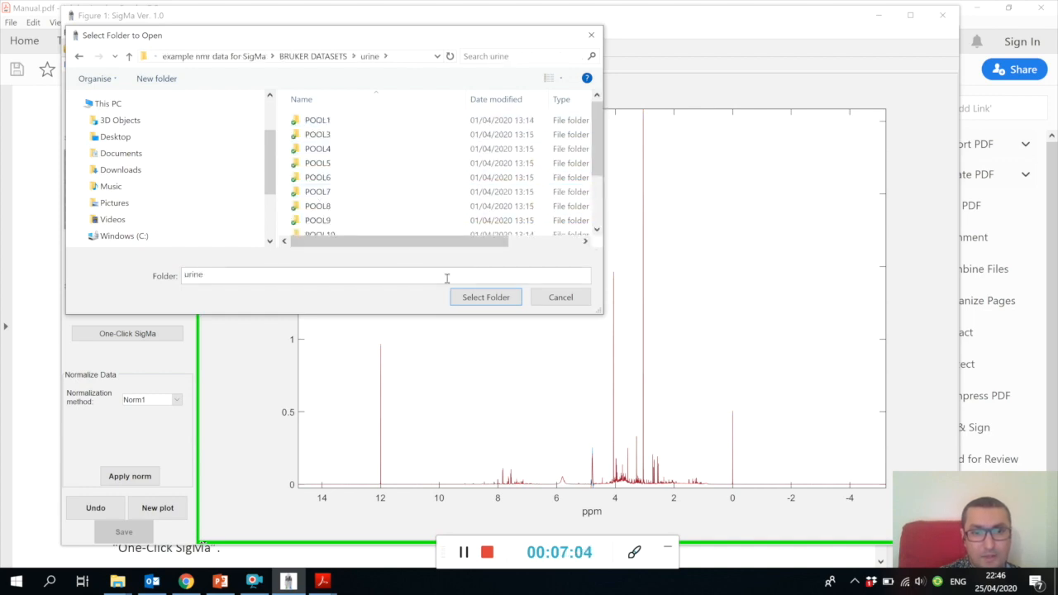
left_click(486, 298)
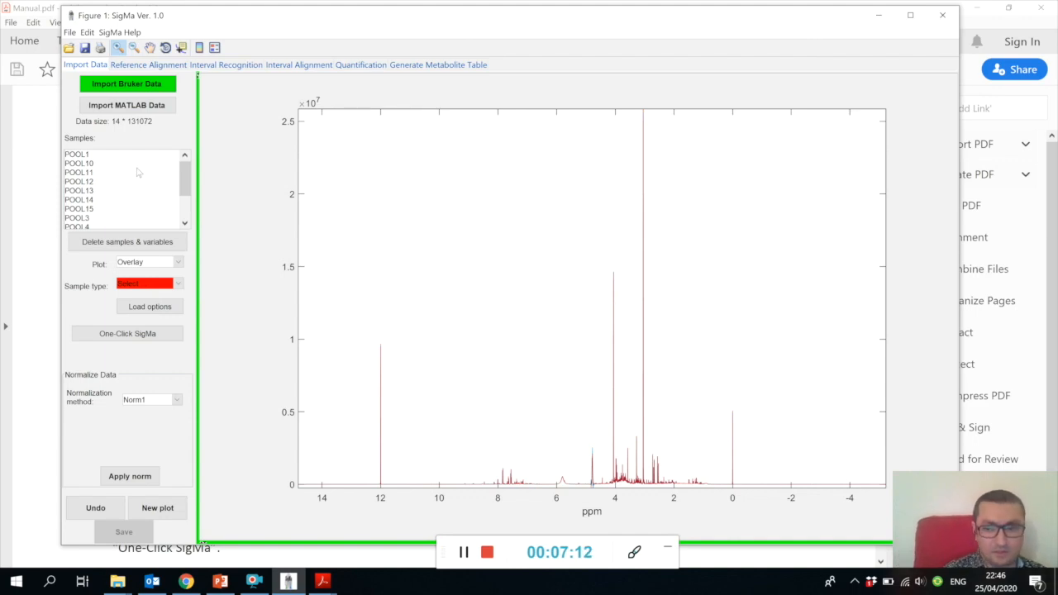
mouse_move(146, 185)
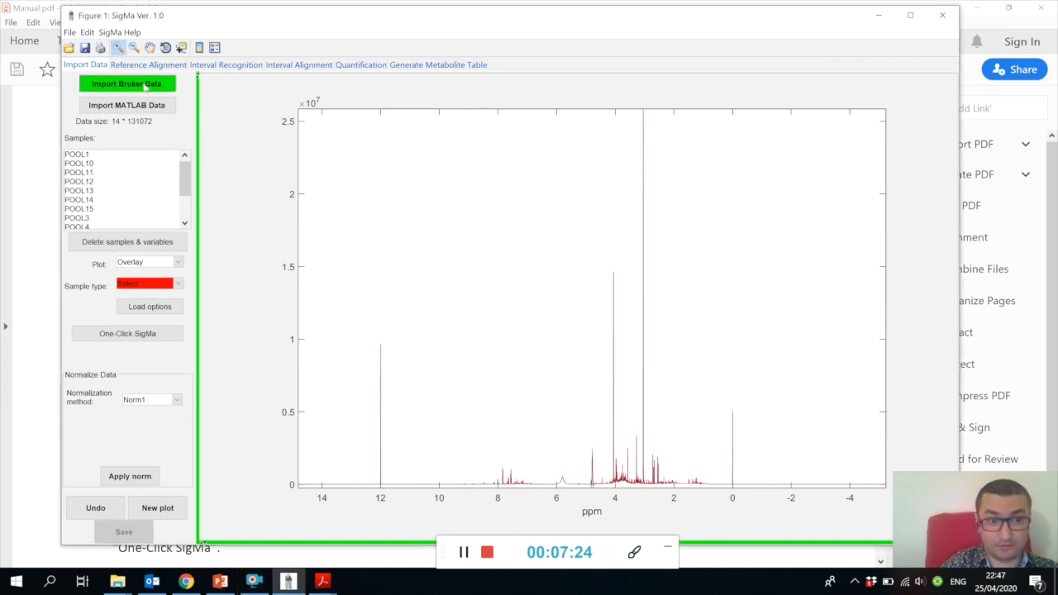
Step: Import Bruker data from BRUKER DATASETS > bruker noesy cpmg jres plasma folder
left_click(132, 83)
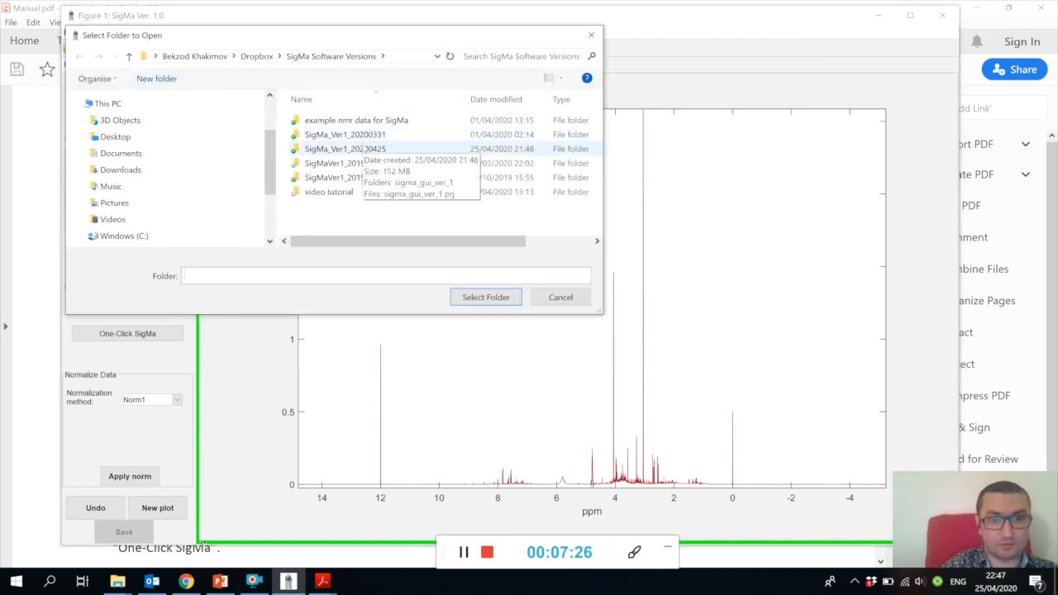
left_click(248, 56)
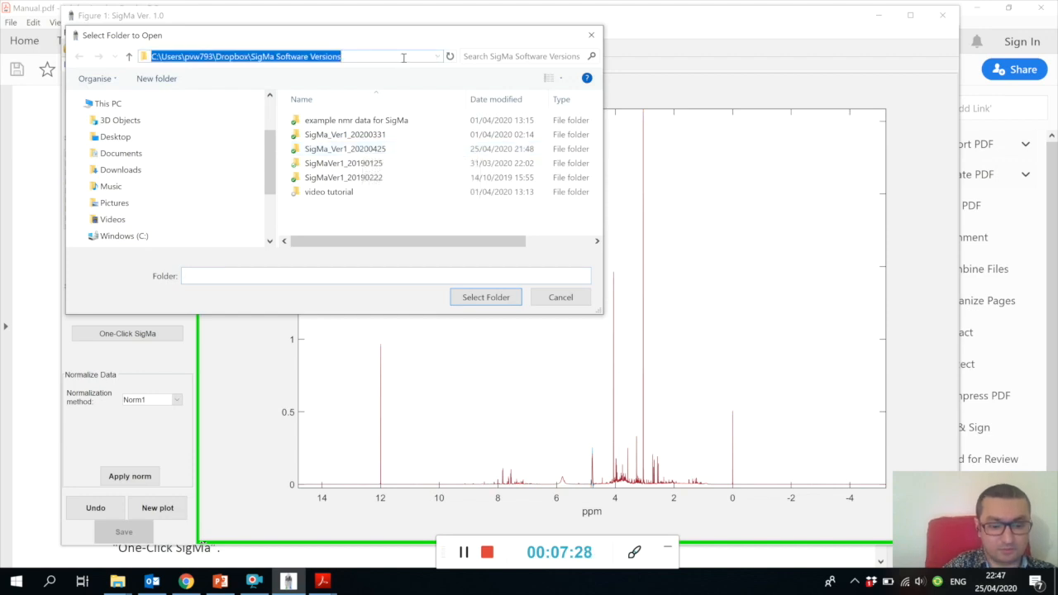
double_click(354, 119)
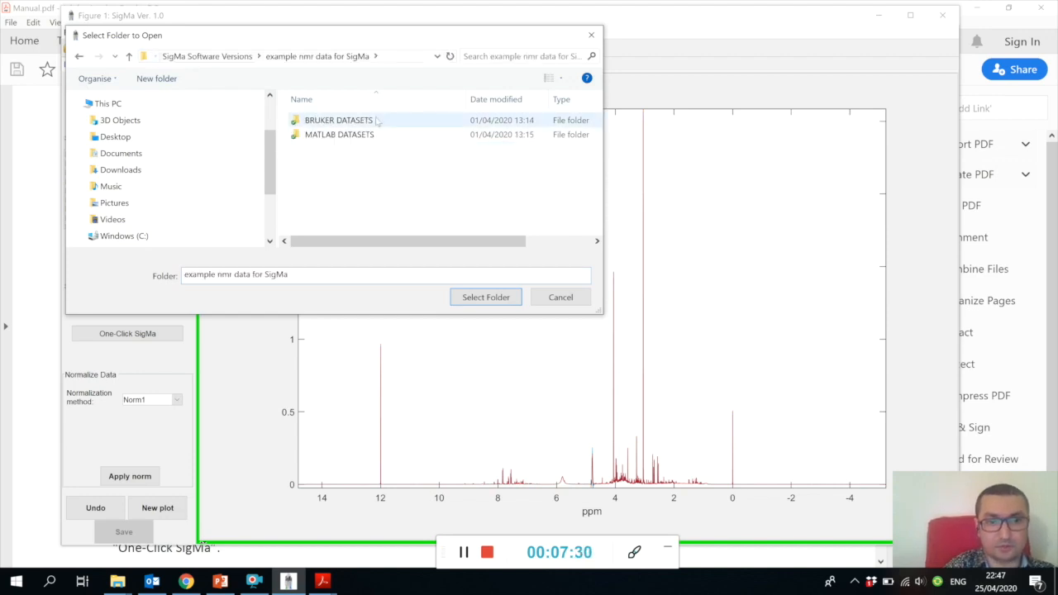
double_click(338, 119)
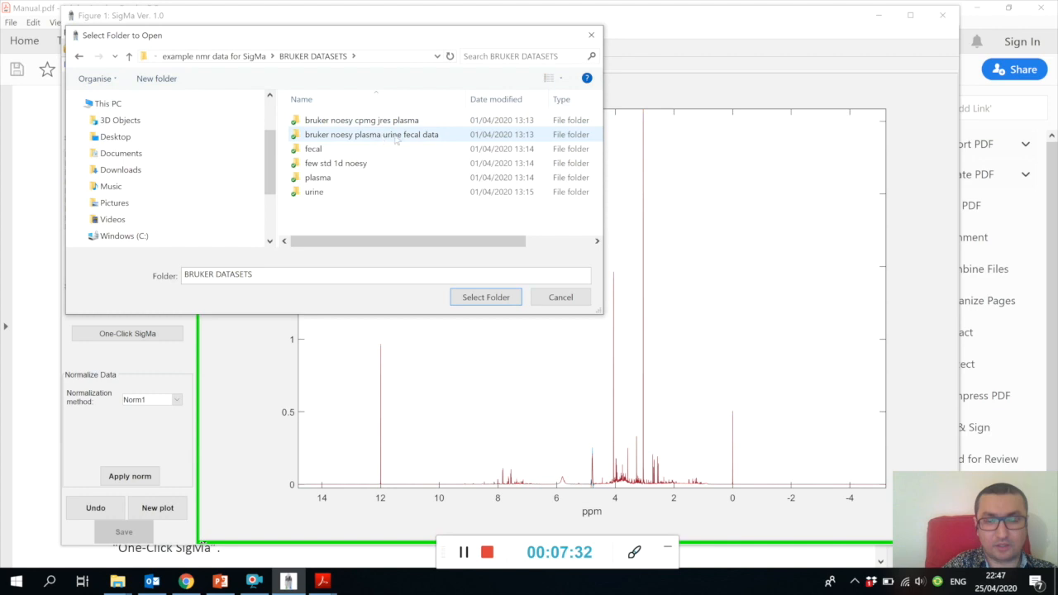
mouse_move(370, 134)
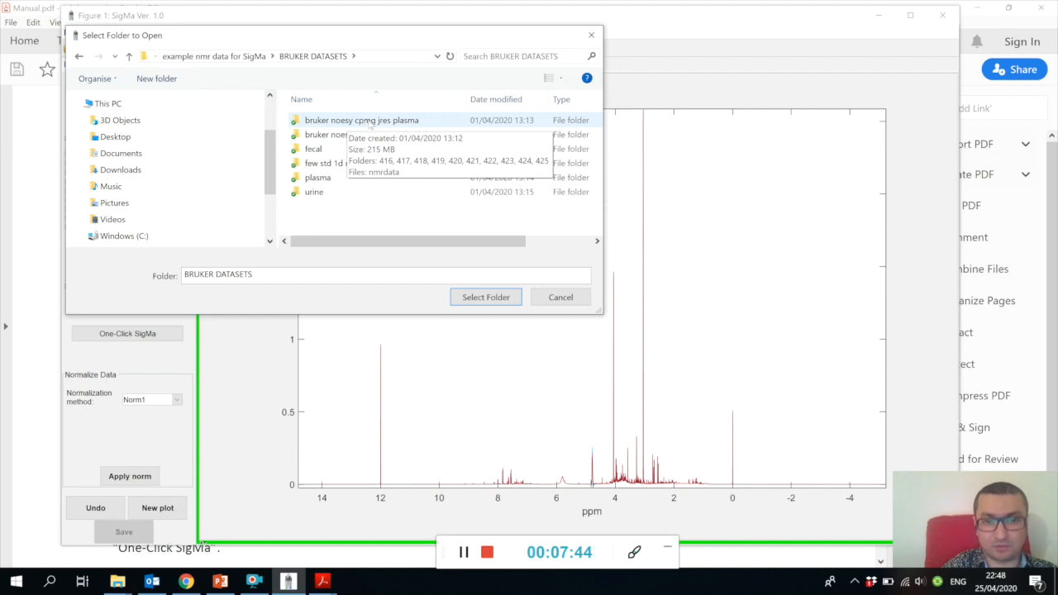
left_click(360, 119)
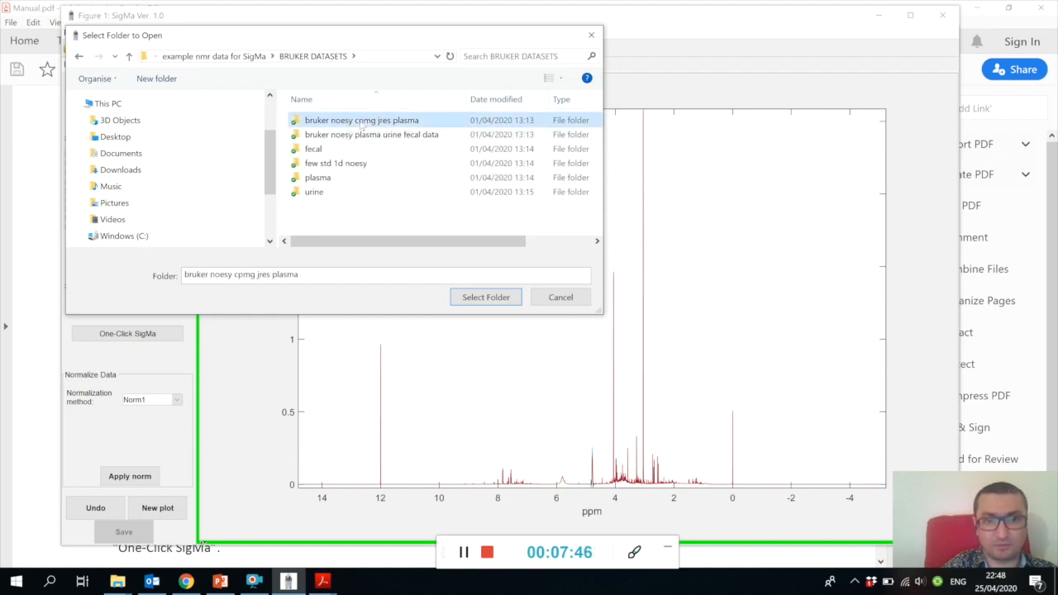
left_click(486, 298)
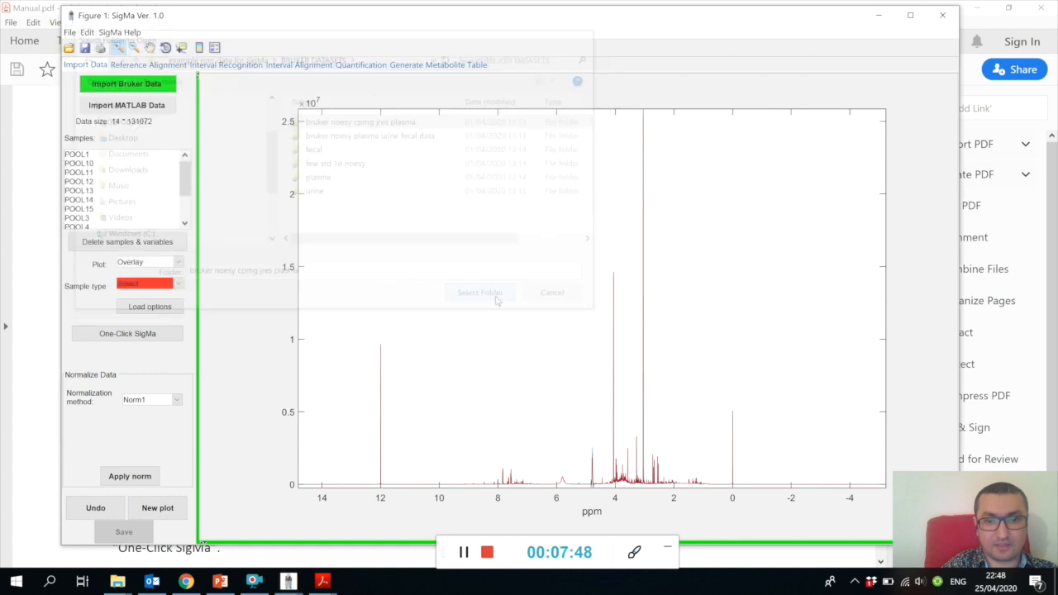
Step: Answer the data-size prompt with 1 to load the 131072-point, 20-sample set
left_click(479, 293)
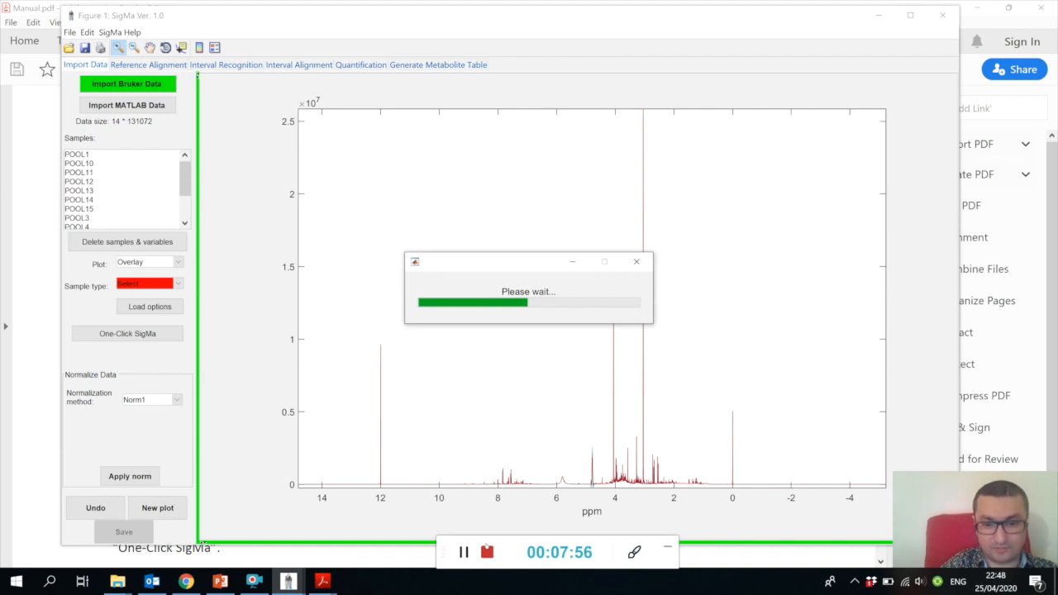
mouse_move(501, 521)
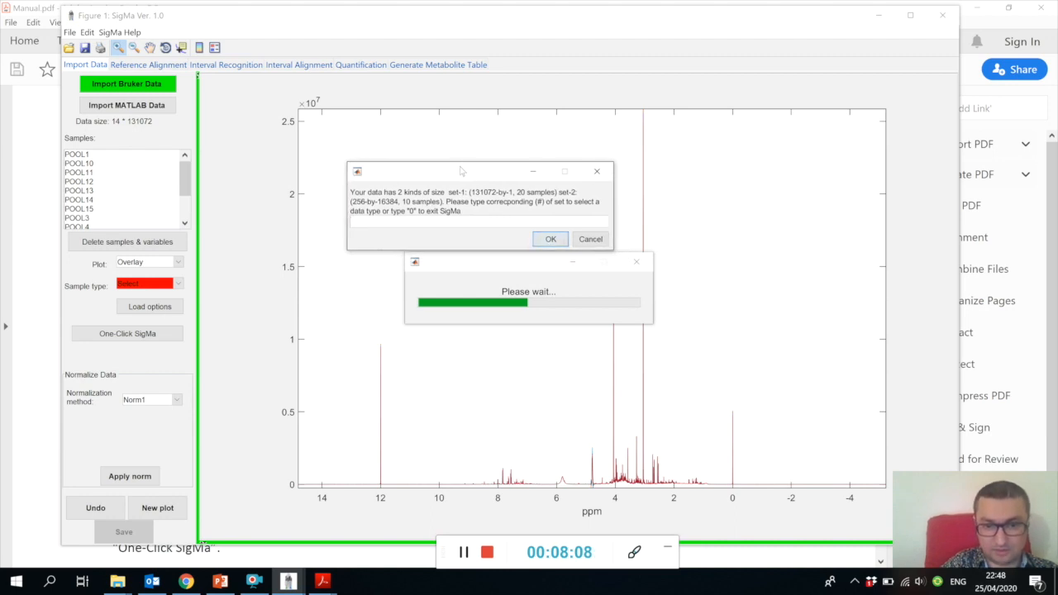
mouse_move(476, 205)
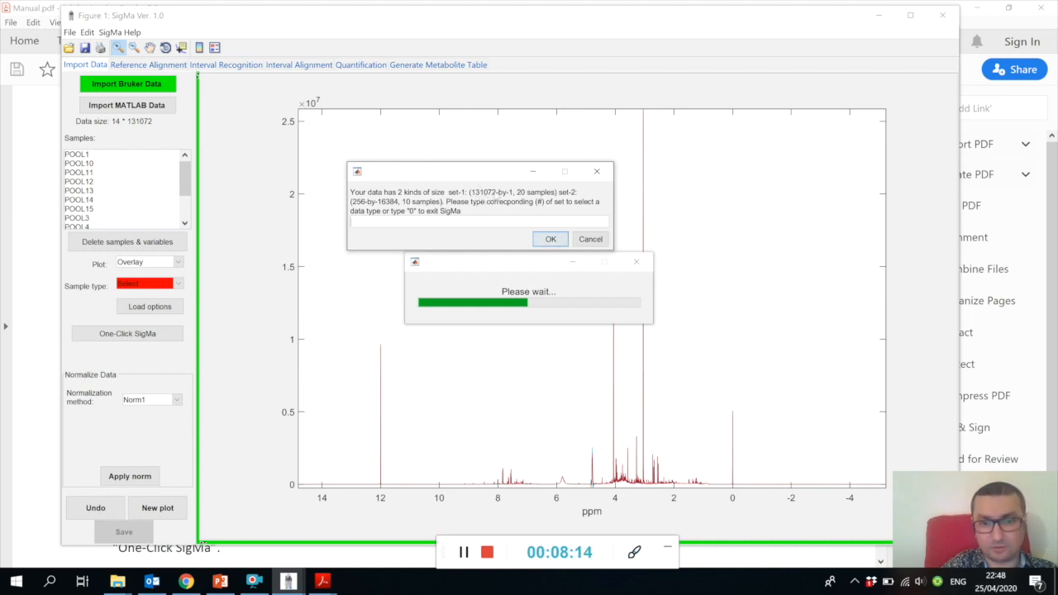
mouse_move(470, 167)
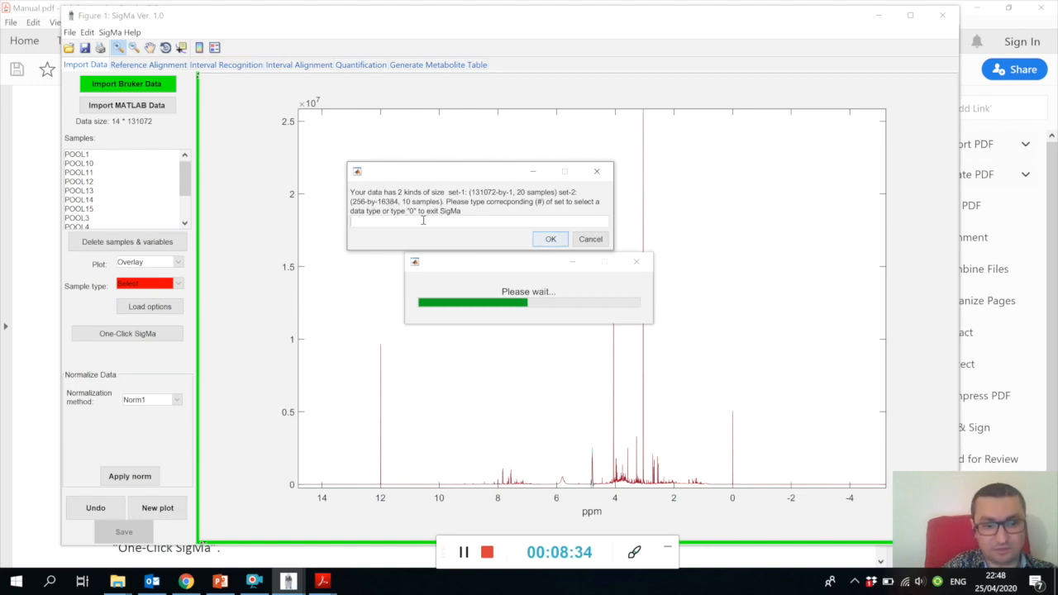
type("1")
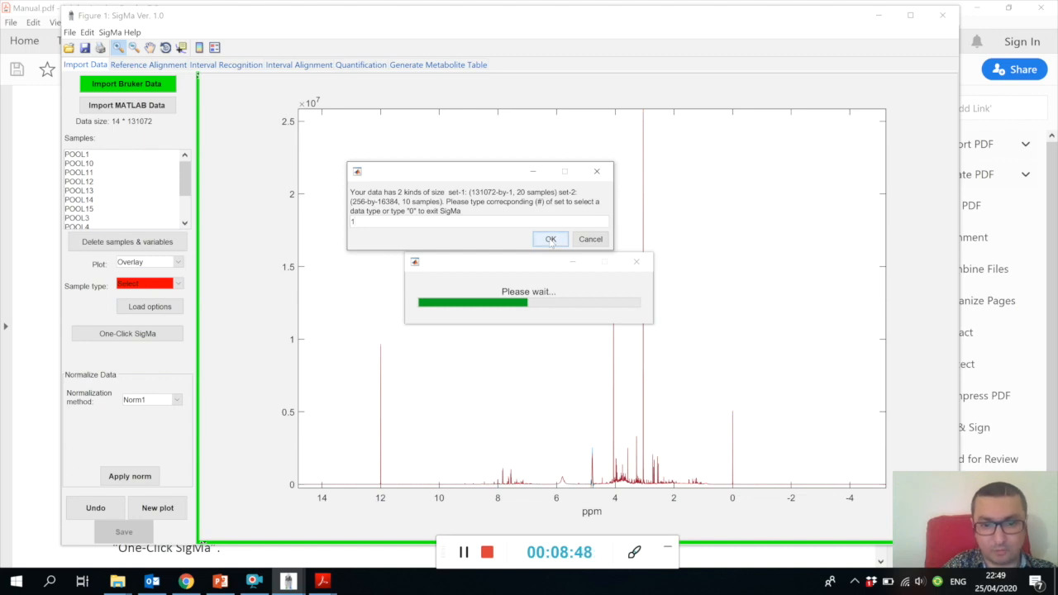
left_click(551, 238)
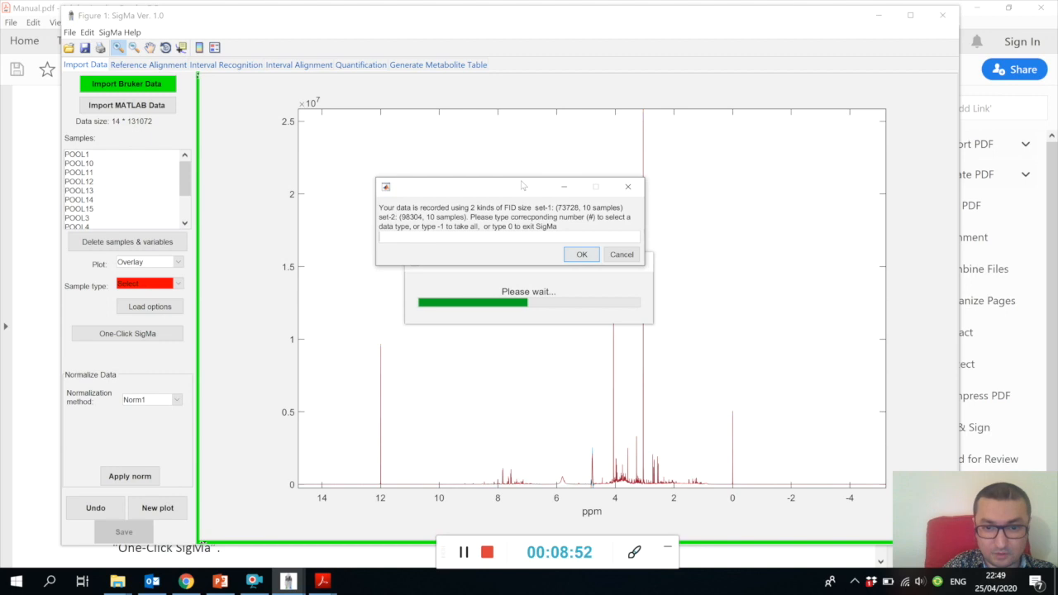
Step: Answer the FID-size prompt with 1, loading 10 CPMG samples at 10 × 131072
left_click_drag(522, 185, 504, 169)
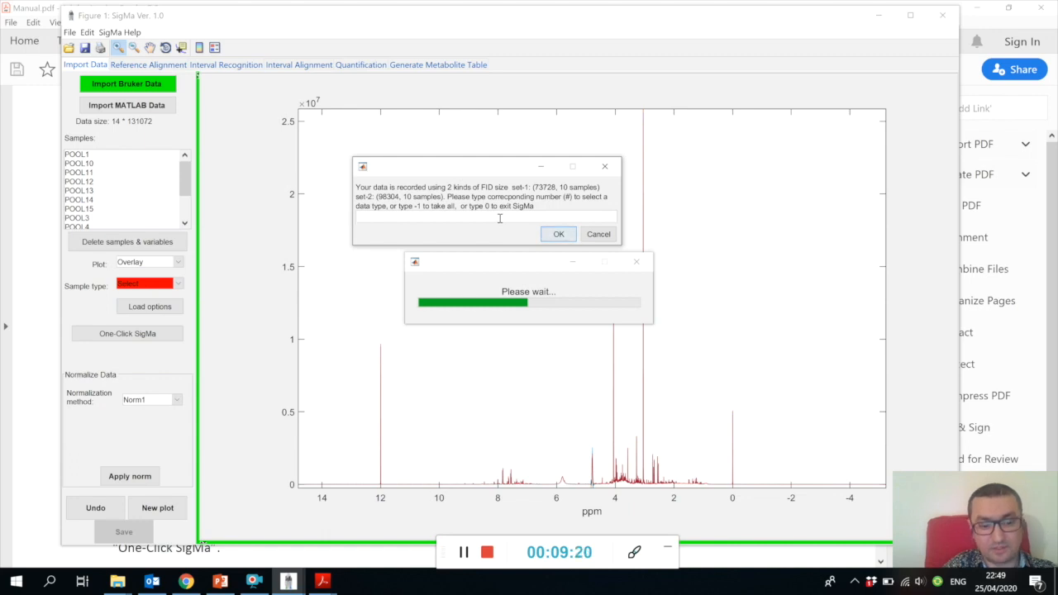
type("1")
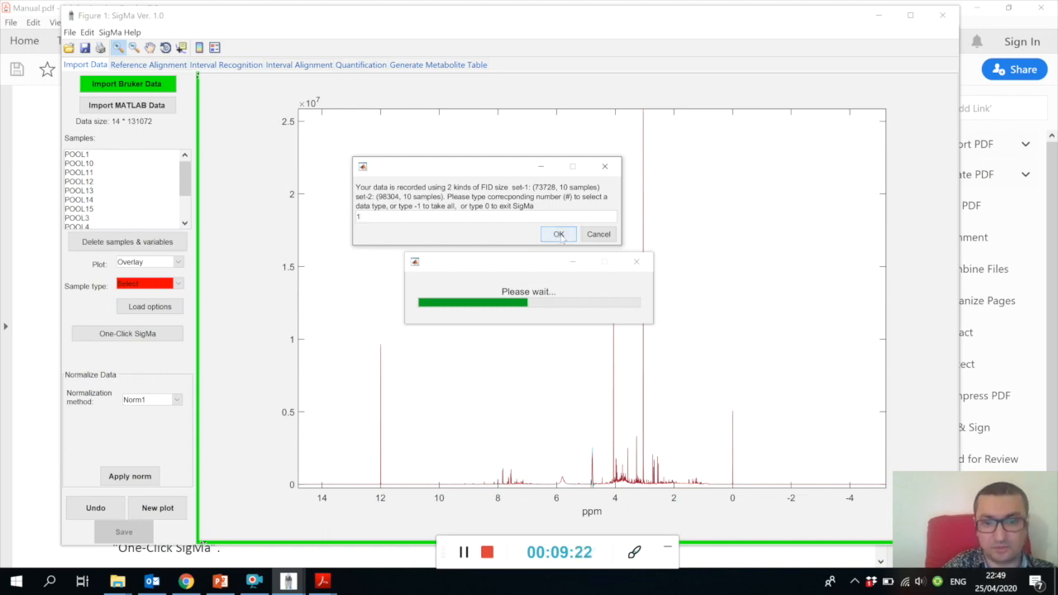
left_click(558, 234)
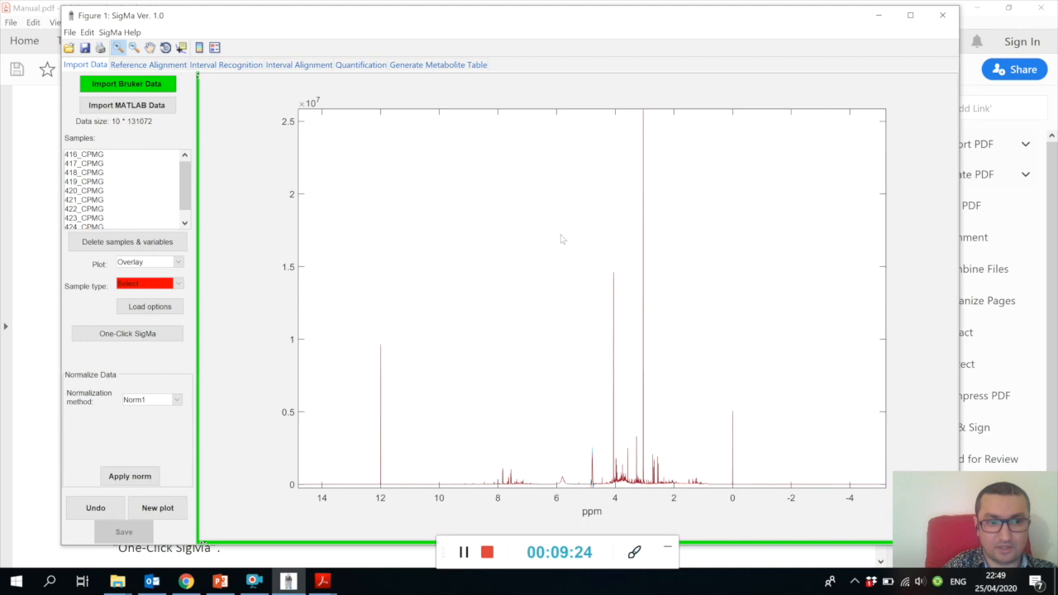
Step: Select several CPMG samples in the Samples list to overlay their spectra
left_click_drag(82, 154, 82, 190)
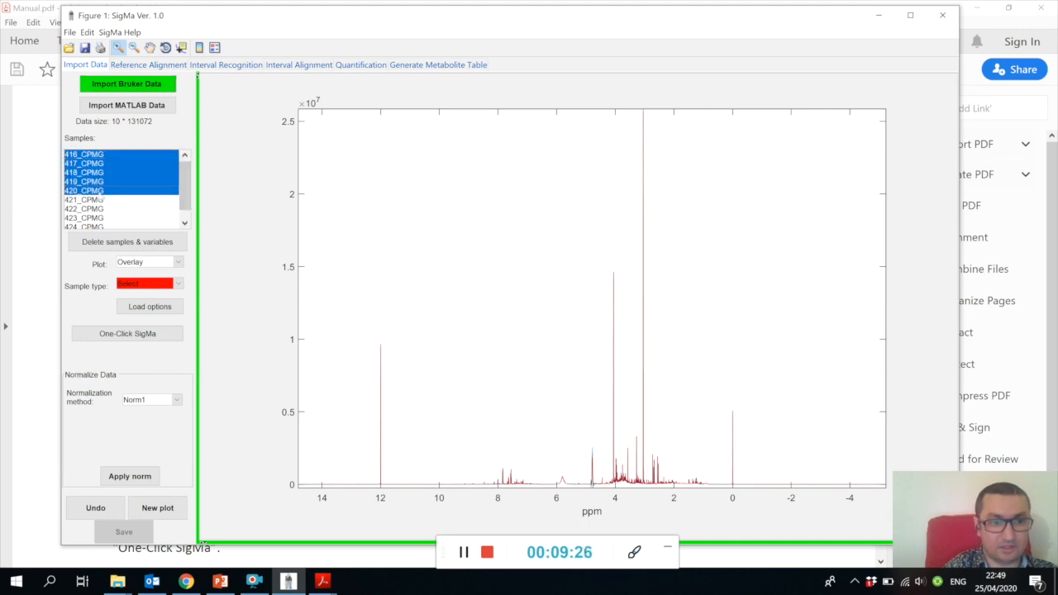
left_click(83, 198)
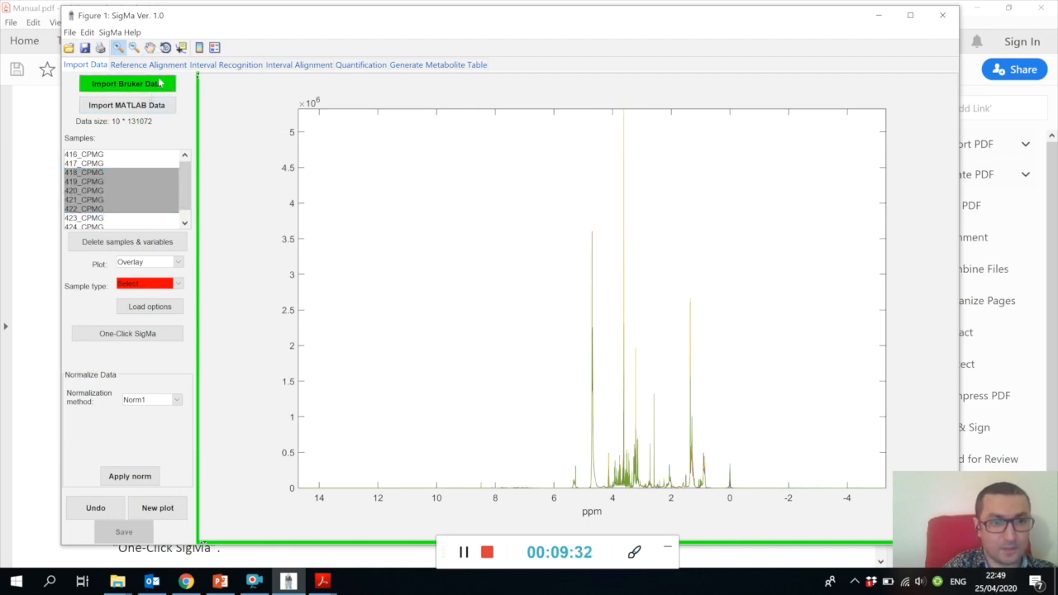
Step: Reimport the urine Bruker folder from BRUKER DATASETS, listing 14 POOL samples
left_click(132, 86)
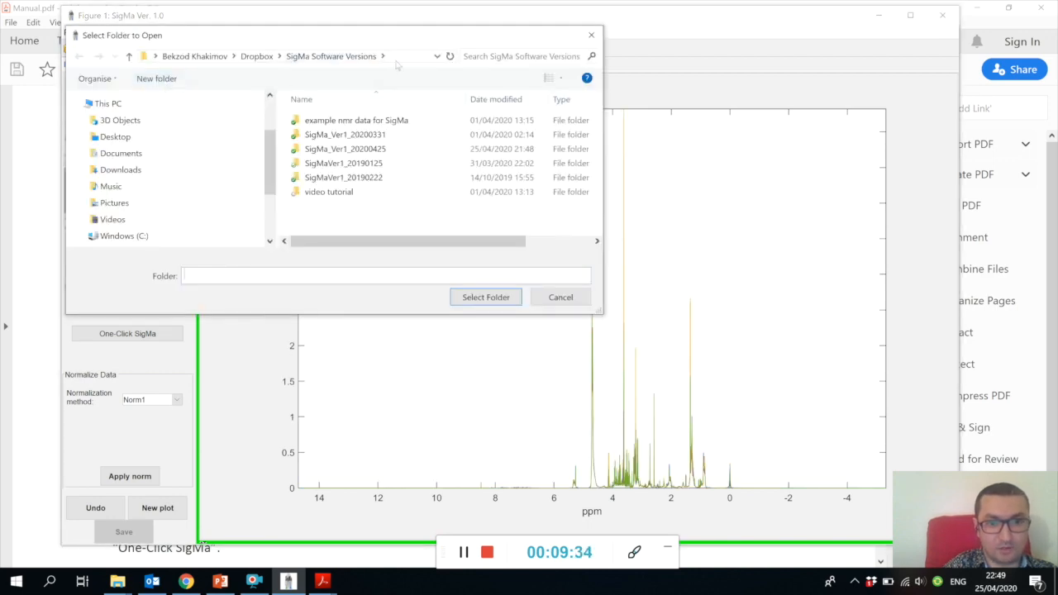
double_click(357, 119)
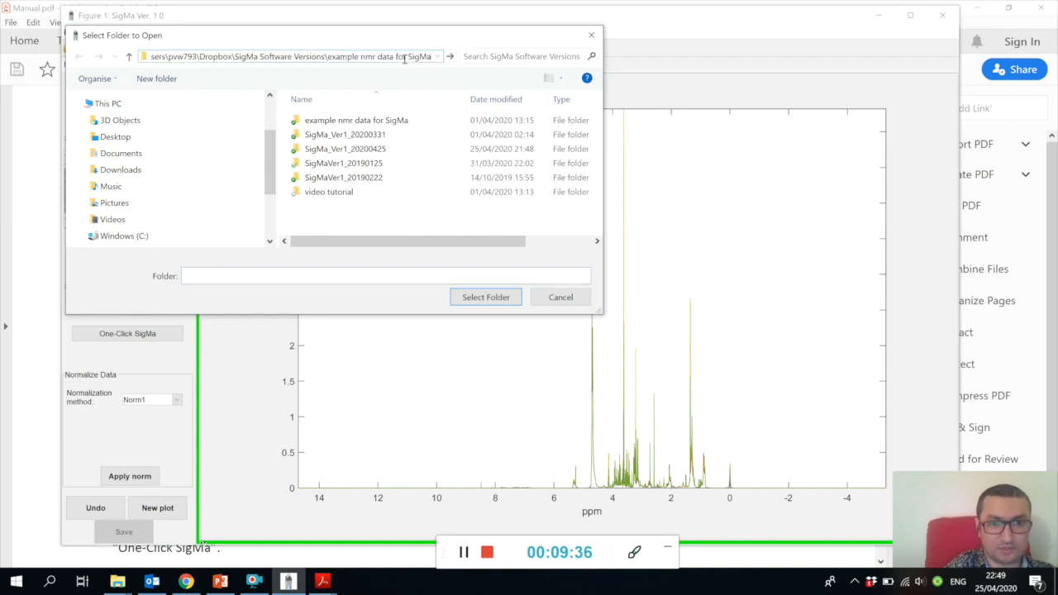
double_click(356, 119)
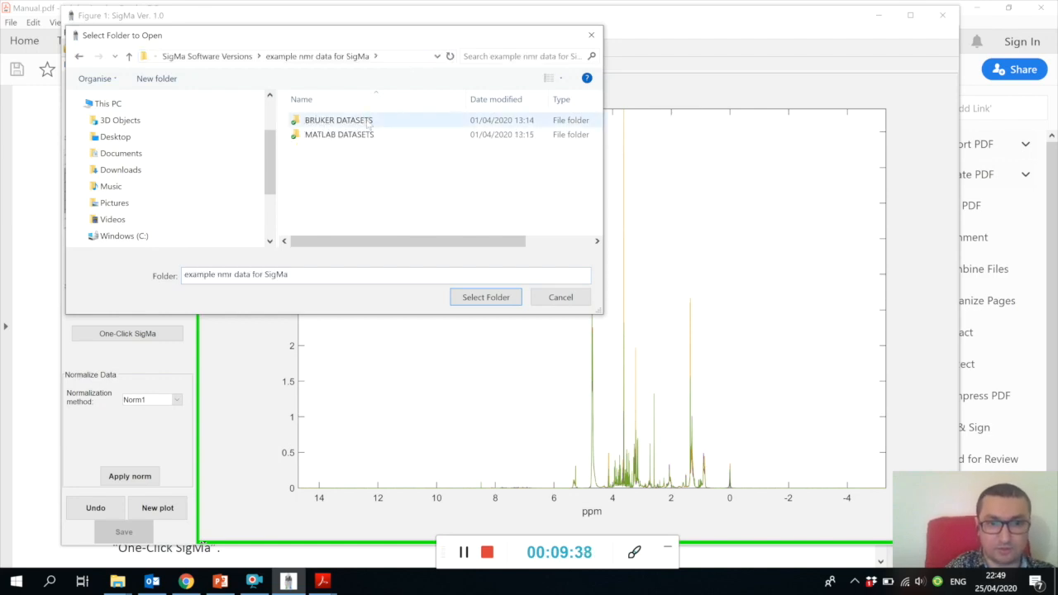
double_click(337, 119)
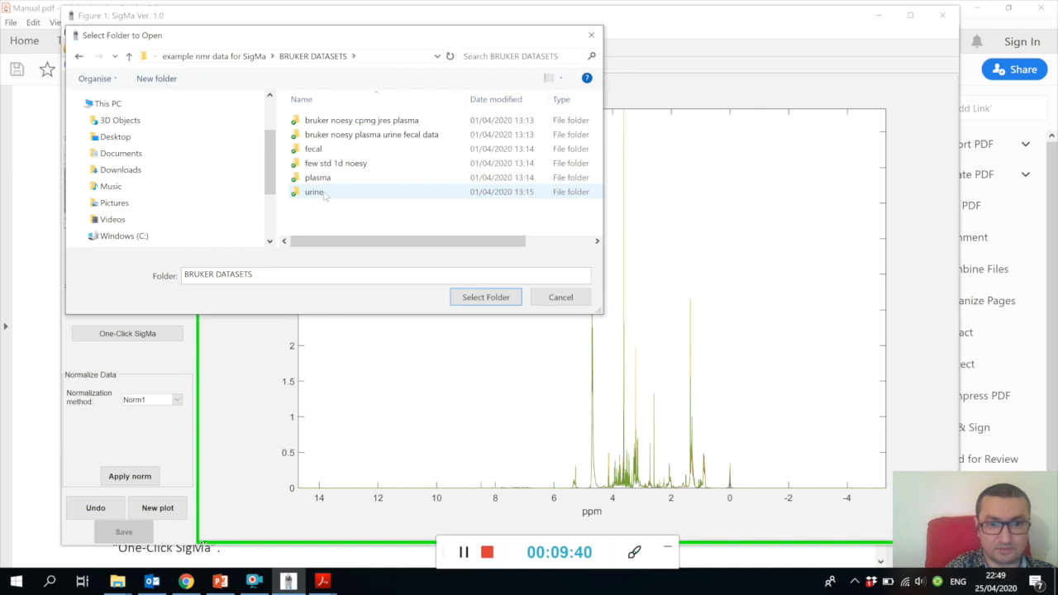
double_click(314, 192)
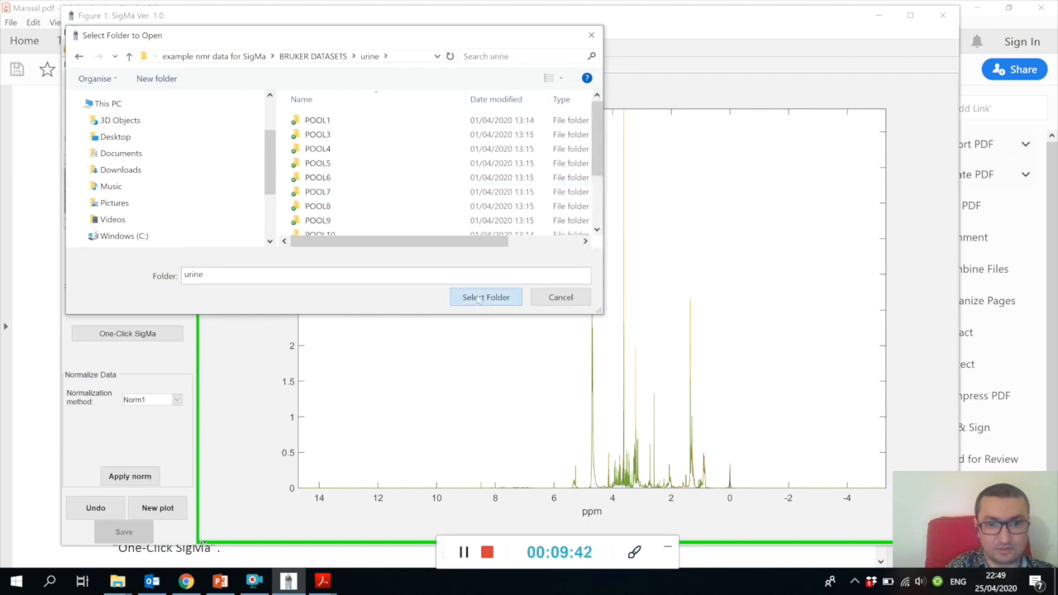
left_click(486, 298)
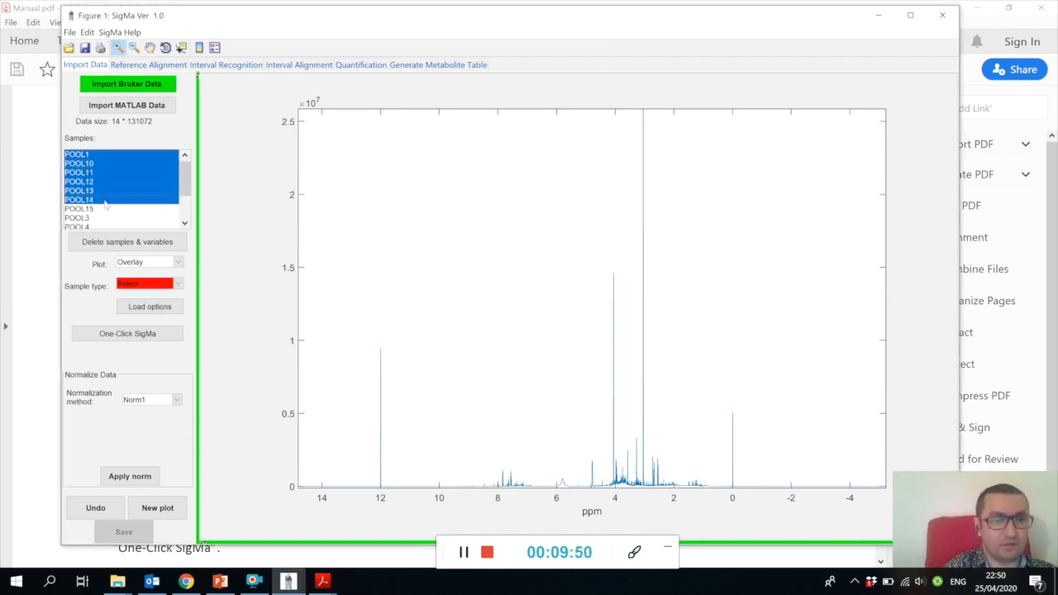
Step: Plot individual POOL samples such as POOL3 from the Samples list
scroll("down", 3)
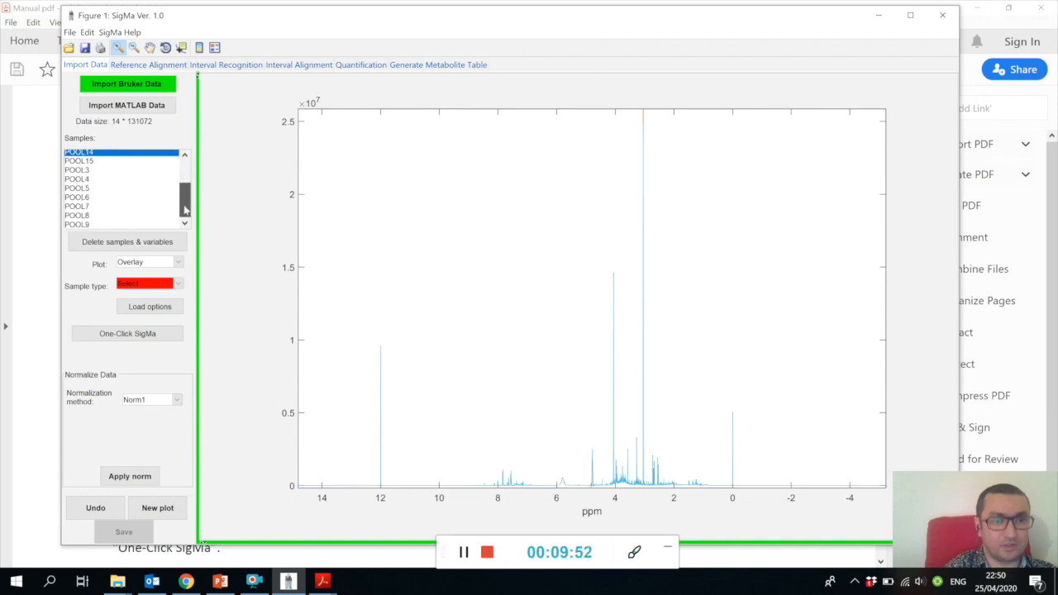
left_click(99, 198)
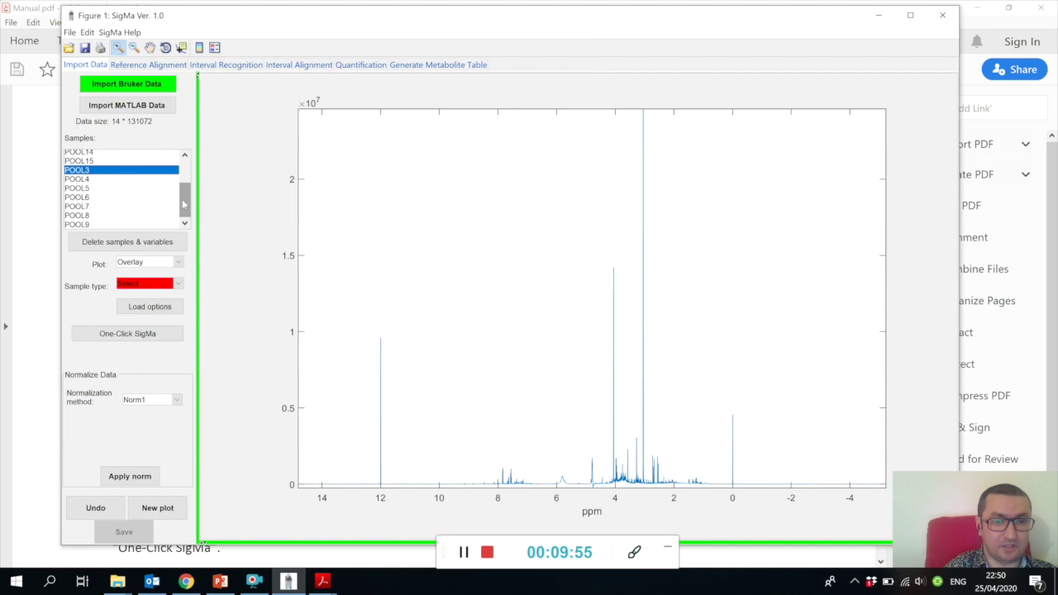
left_click(100, 165)
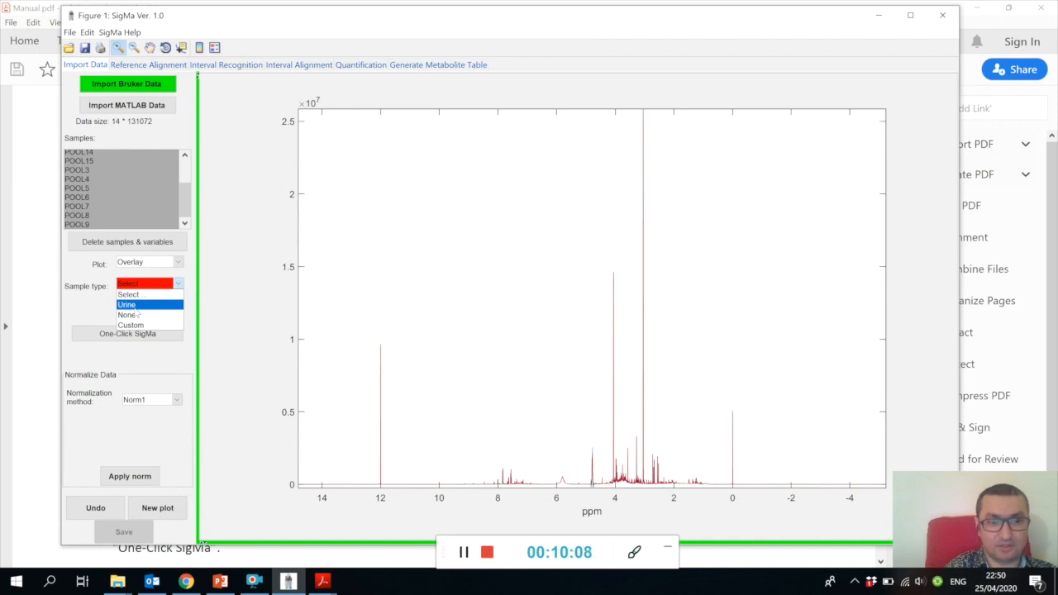
Step: Set the POOL samples' type to Urine and review the Urine/None/Custom choices
left_click(125, 304)
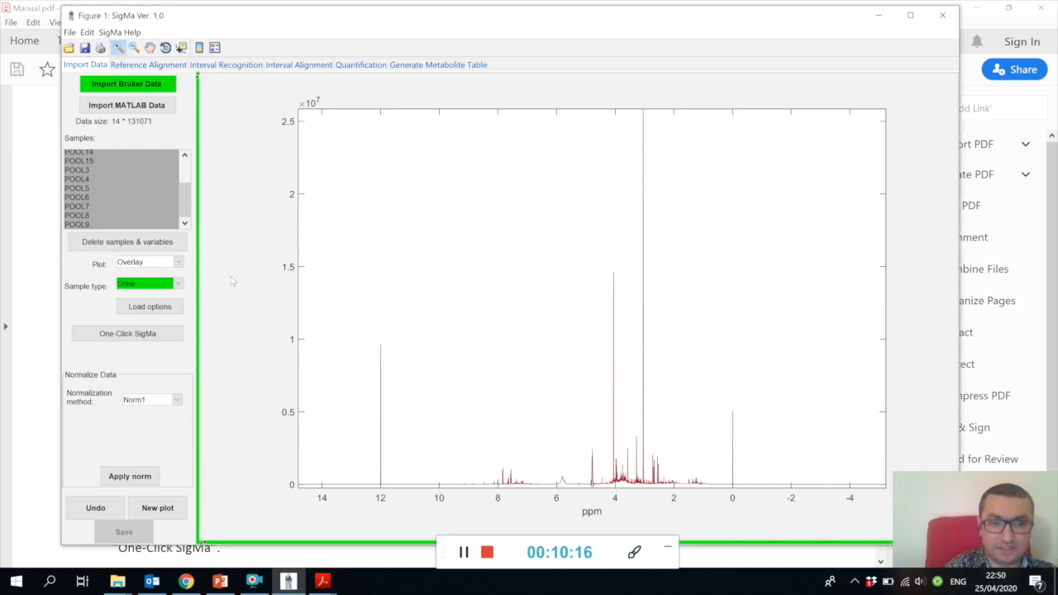
mouse_move(218, 301)
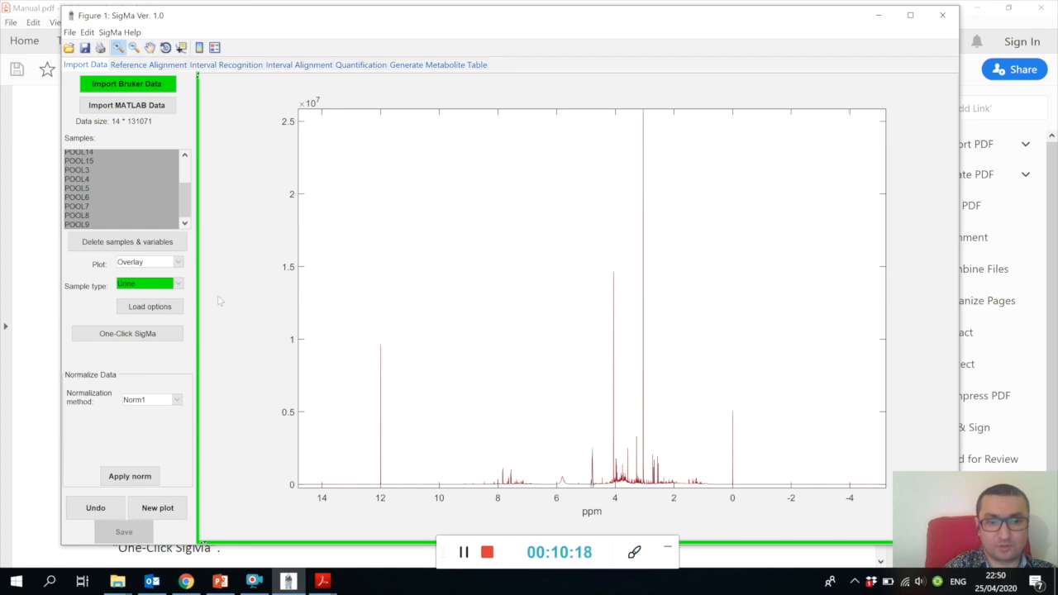
mouse_move(241, 258)
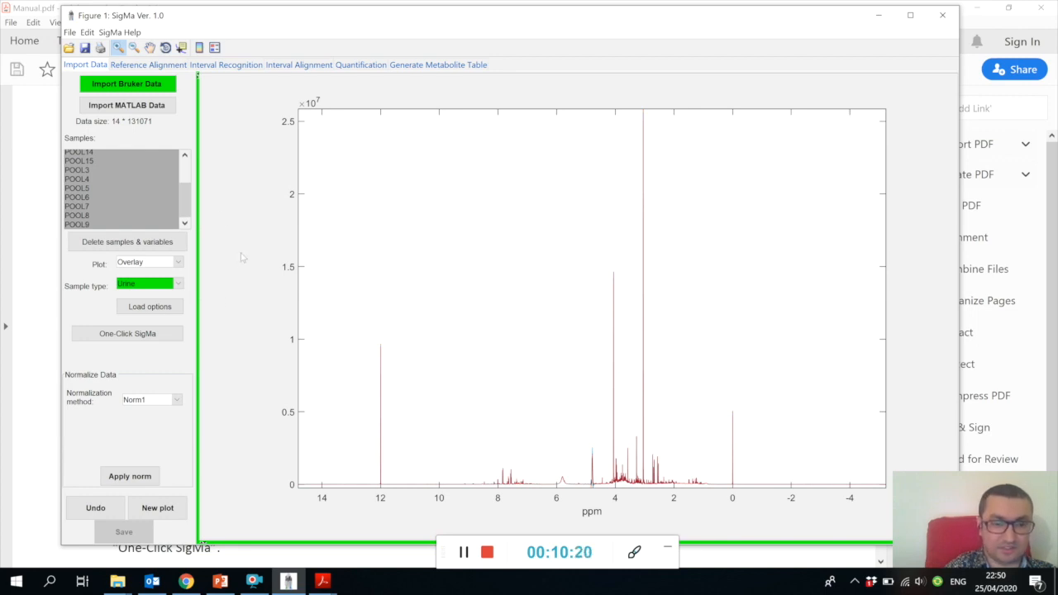
left_click(172, 284)
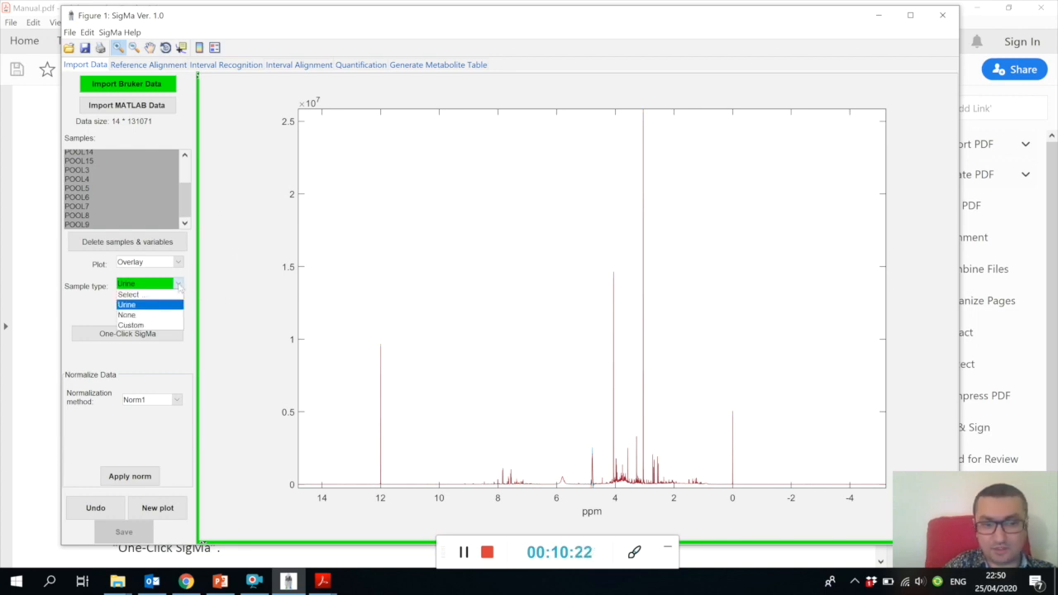
mouse_move(129, 314)
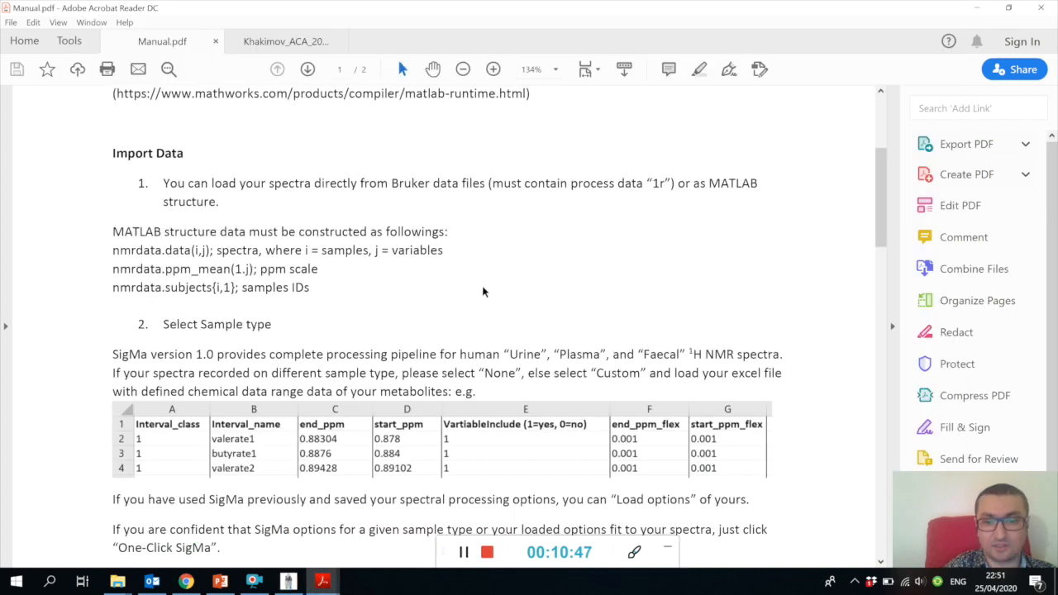
Step: Scroll Manual.pdf to the Import Data and Select Sample type section
scroll("down", 3)
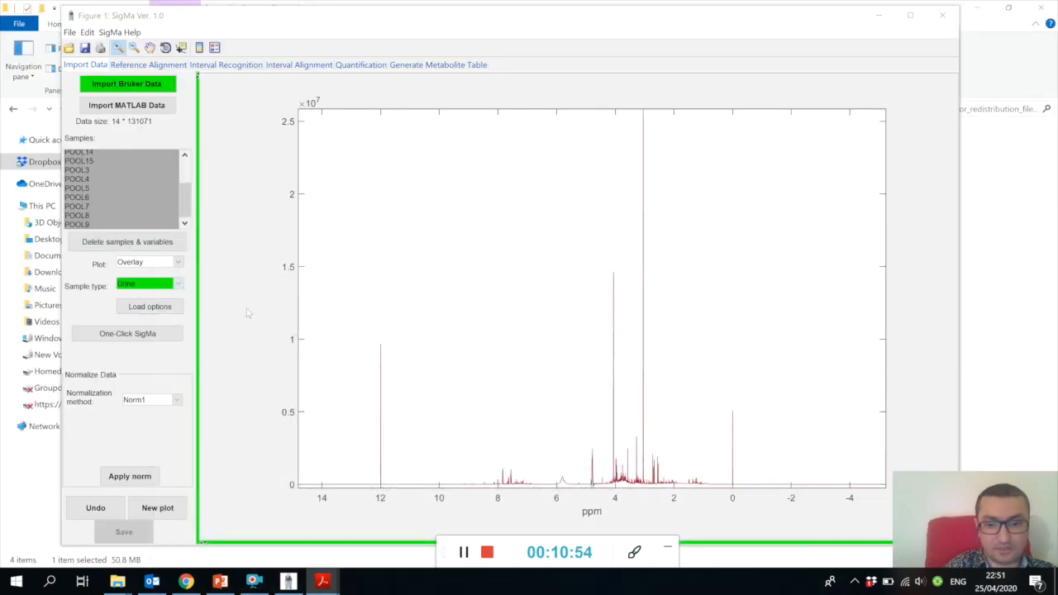
Step: Bring the SigMa window with the 14 POOL urine spectra back to the front
left_click(466, 552)
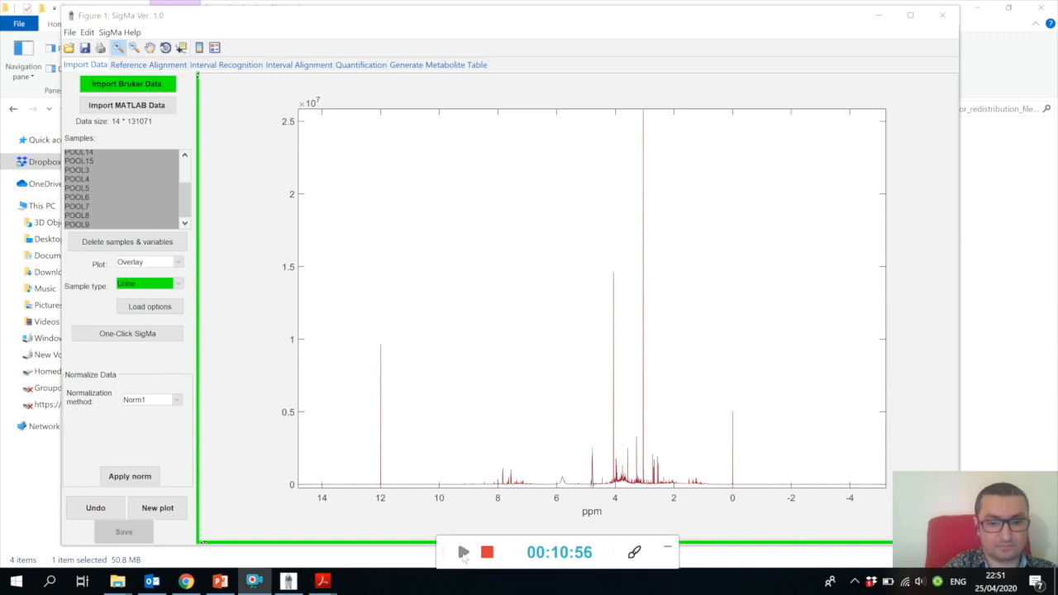
left_click(467, 552)
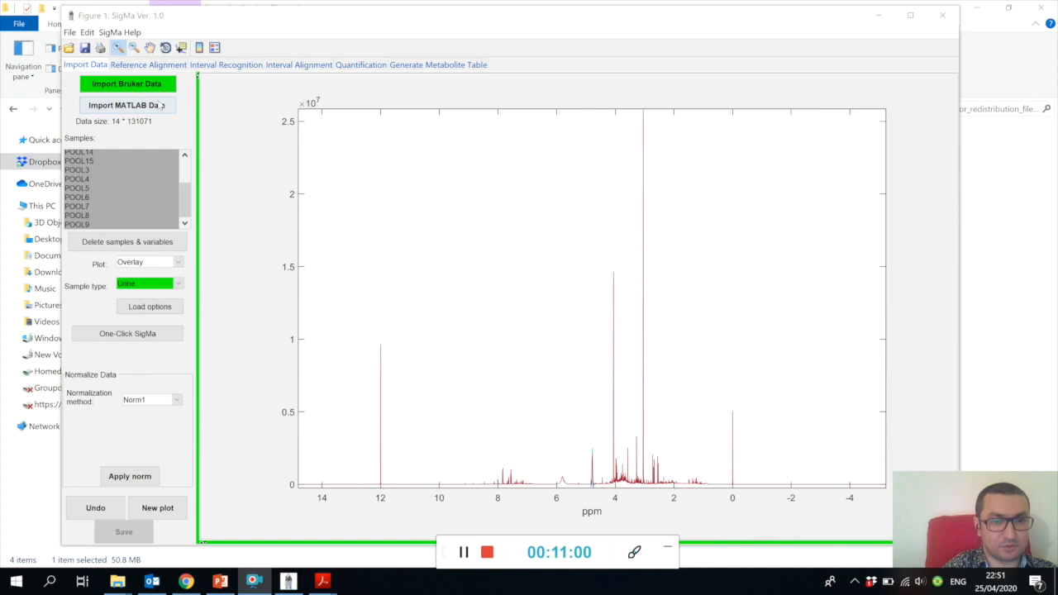
Step: Load the urine dataset file from the MATLAB DATASETS example folder, giving 14 samples of 131072 points
left_click(125, 105)
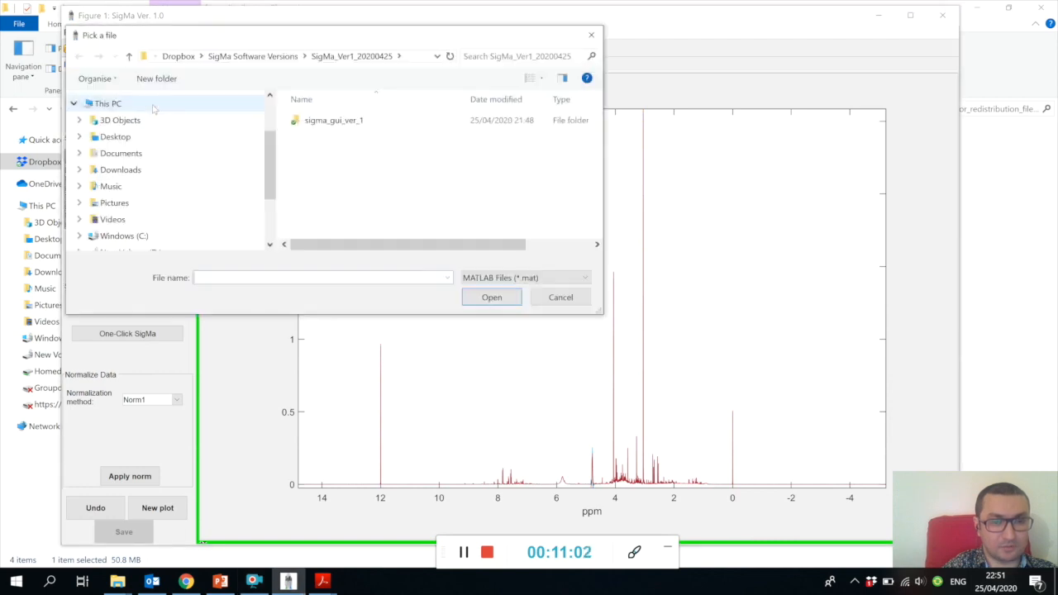
left_click(289, 56)
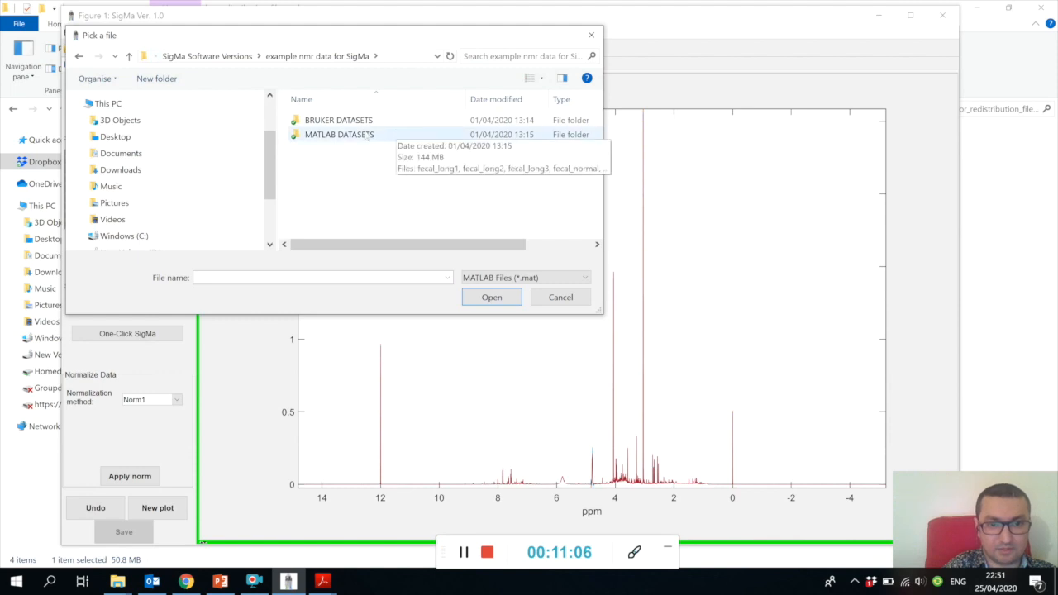
double_click(337, 134)
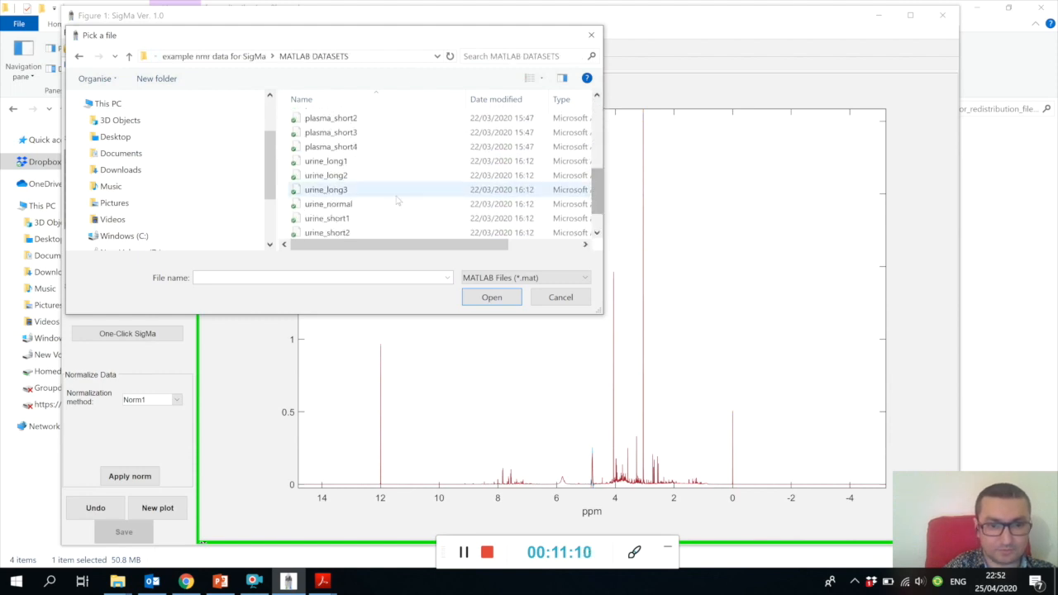
left_click(493, 297)
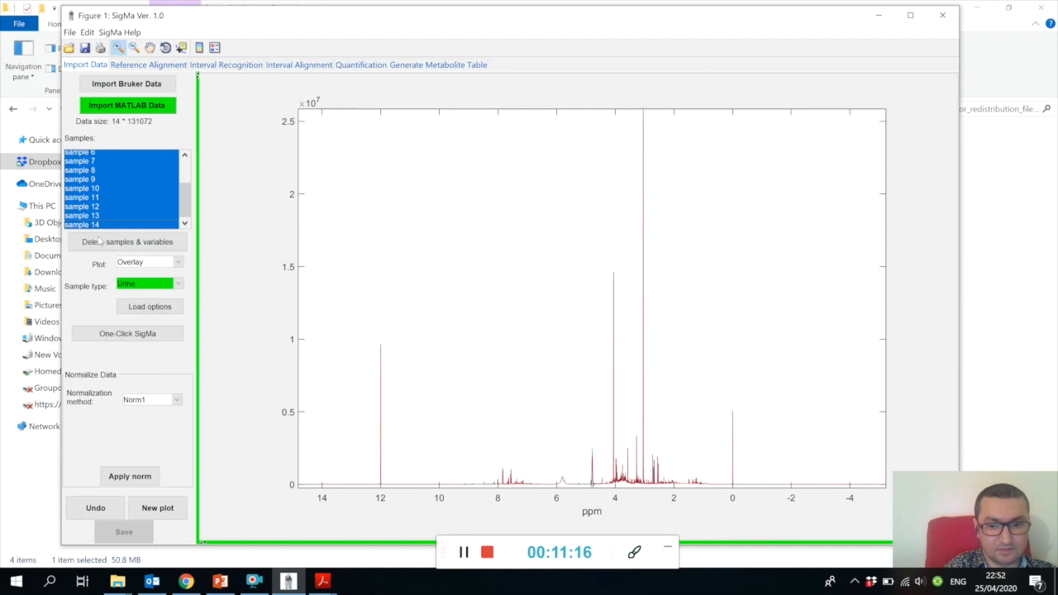
mouse_move(168, 215)
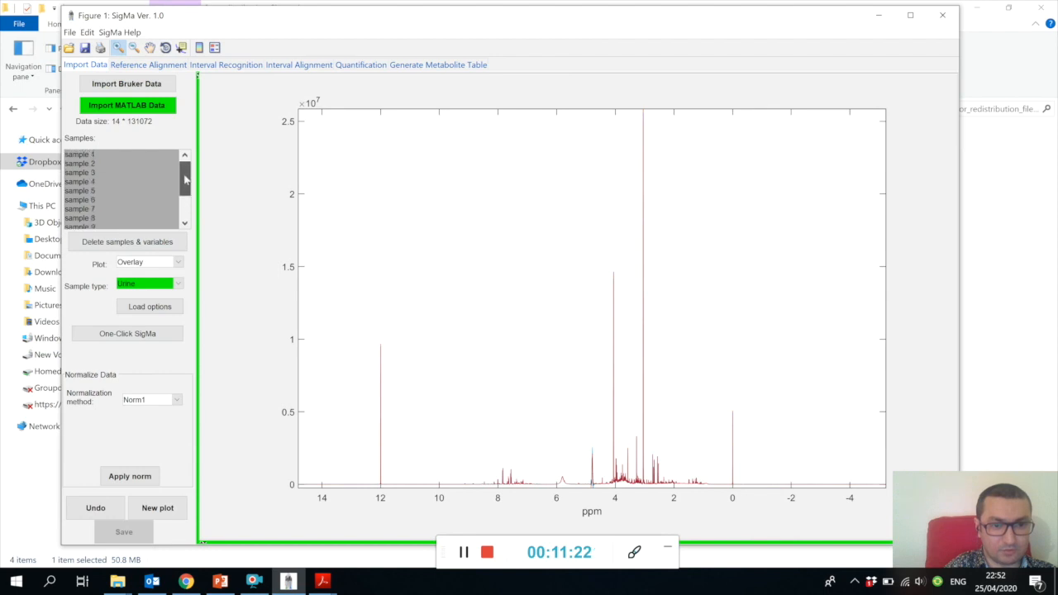
Step: View single spectra from the Samples list, ending on sample 9
left_click(96, 205)
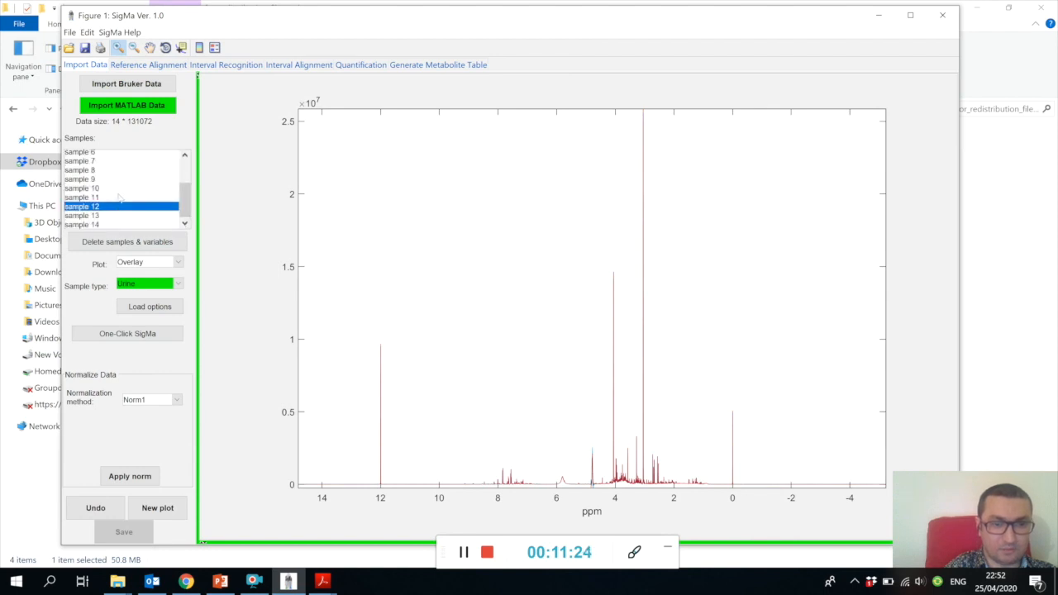
left_click(86, 179)
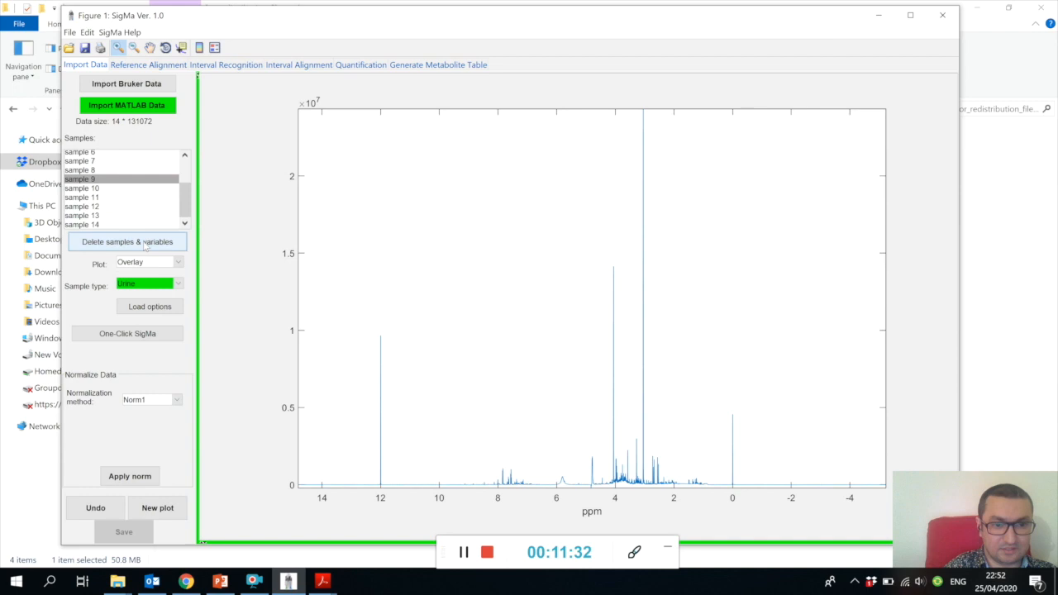
Step: In Delete samples and variables, browse the sample list and request deletion of sample 1
left_click(125, 242)
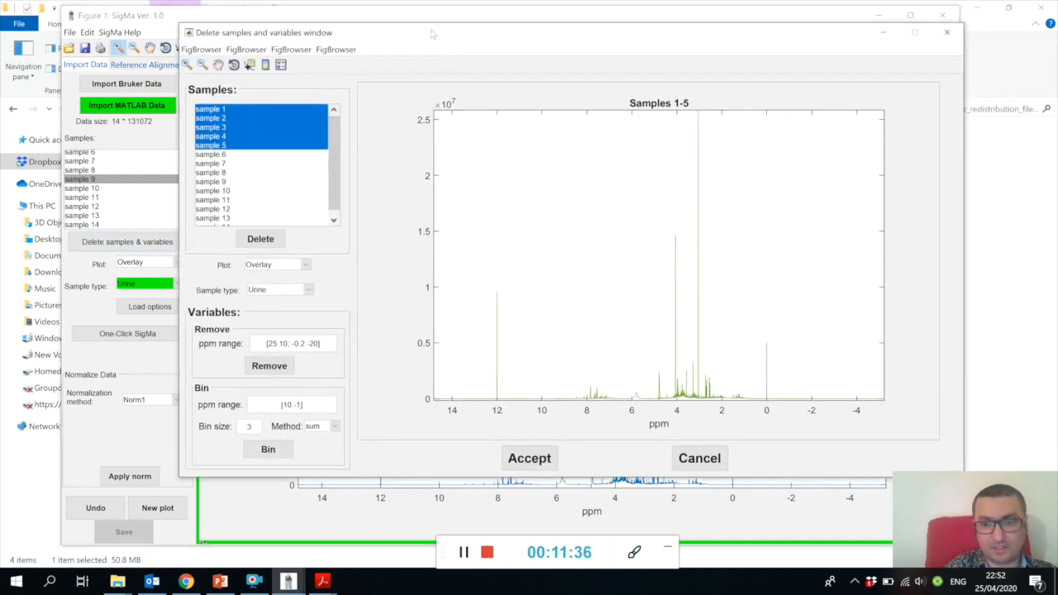
left_click(240, 117)
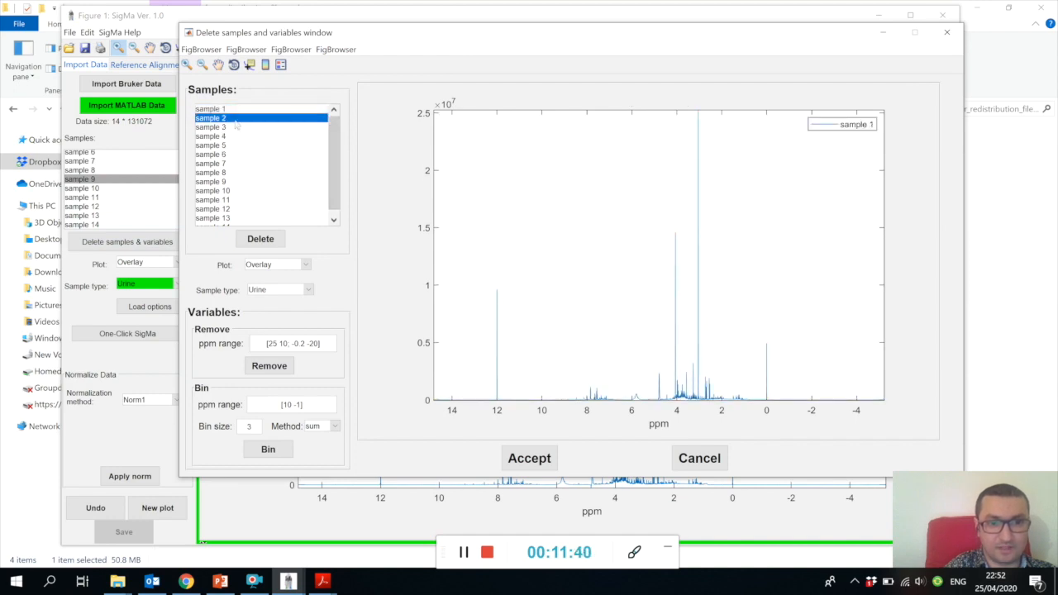
left_click(228, 109)
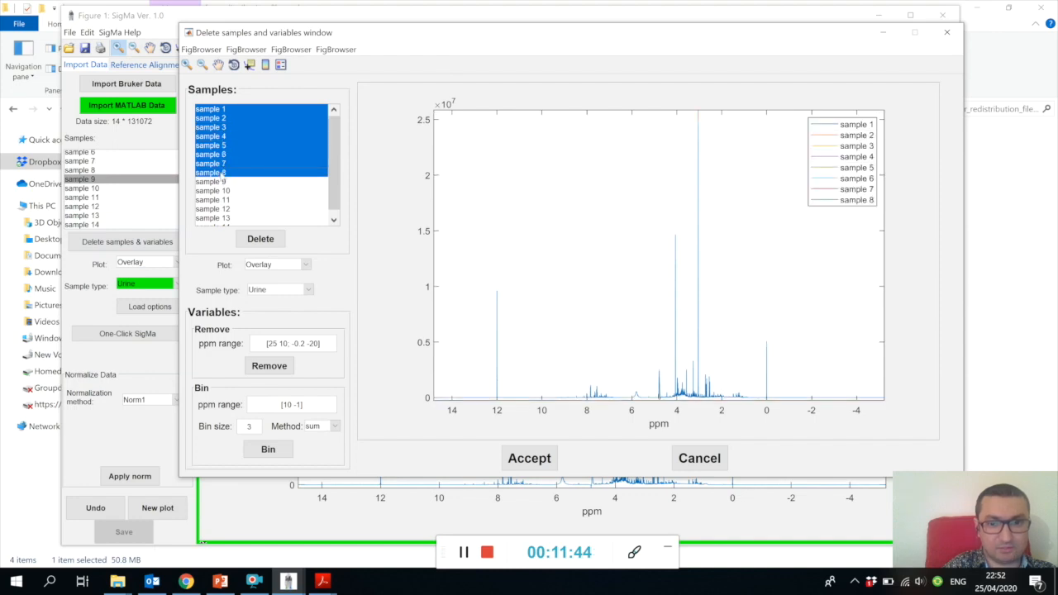
left_click(210, 136)
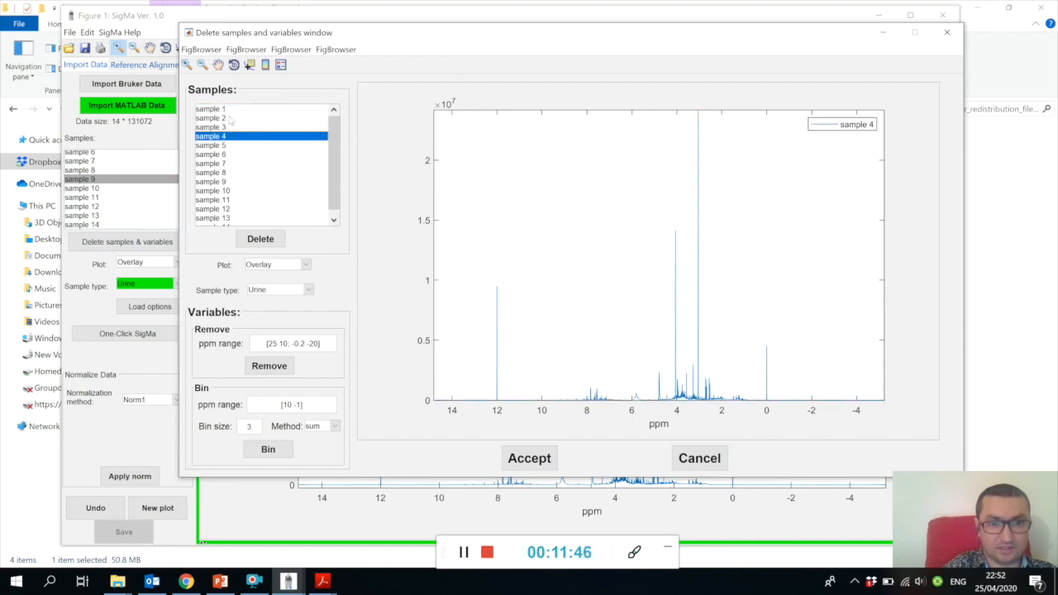
left_click(211, 110)
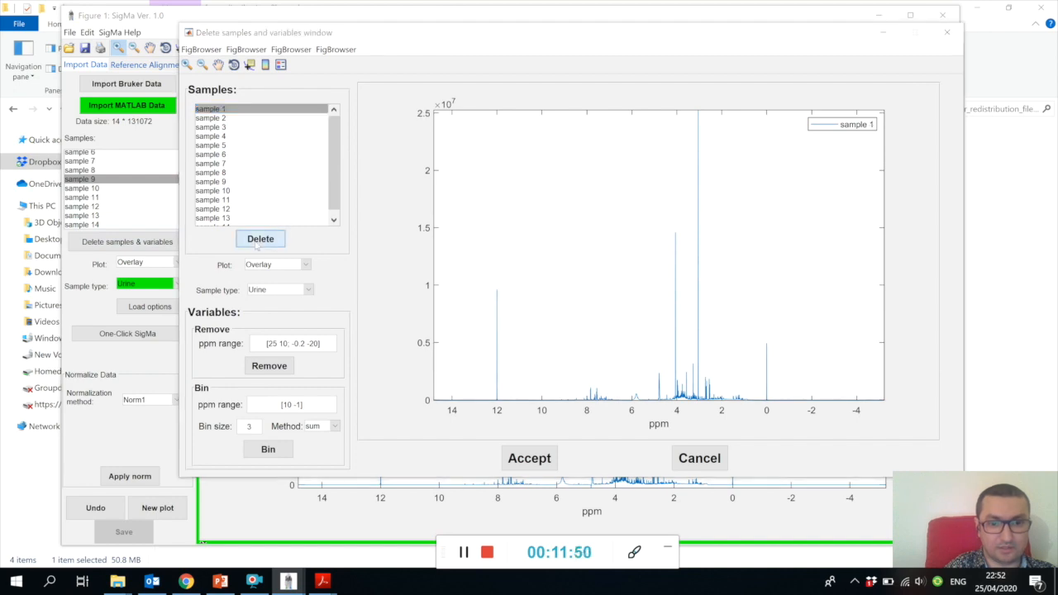
left_click(262, 238)
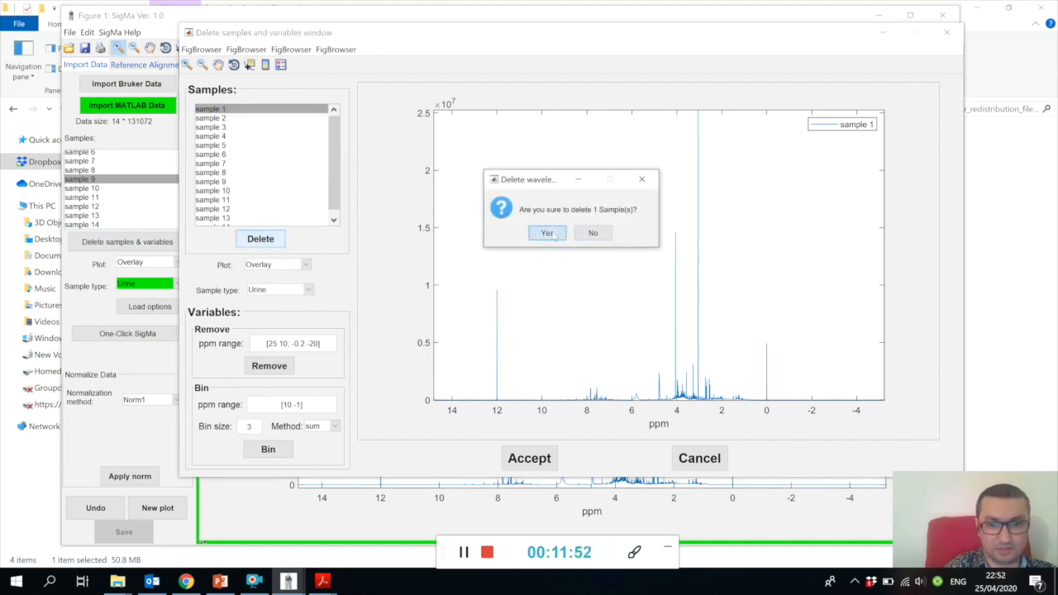
Step: Confirm deleting sample 1, leaving samples 2–14 trimmed to the 10 to −0.2 ppm region
left_click(546, 231)
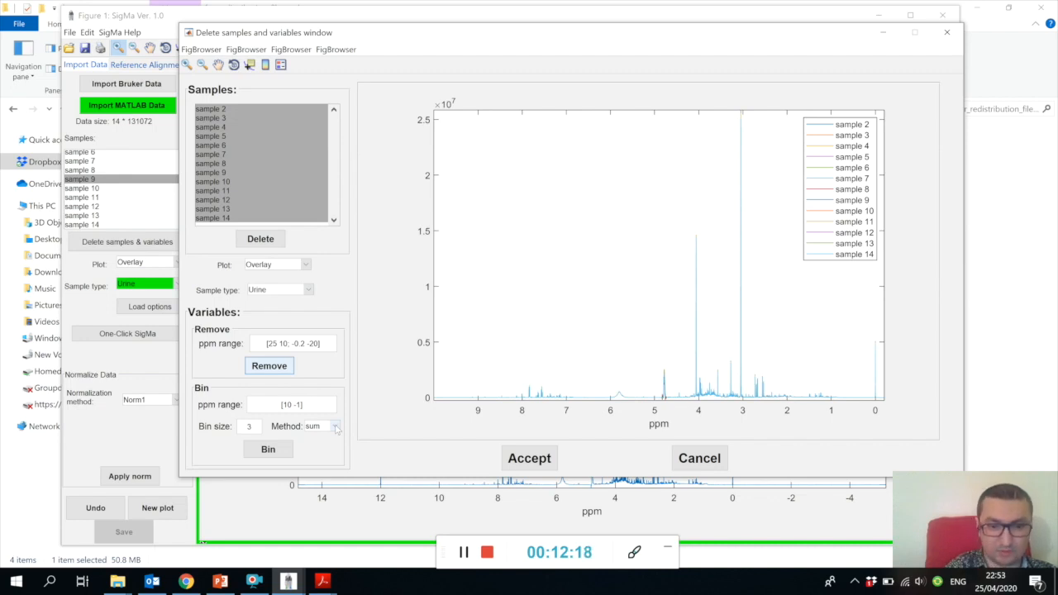
Step: Bin the spectra by mean with bin size 2 and accept the edits, giving data size 13 × 33376
left_click(335, 427)
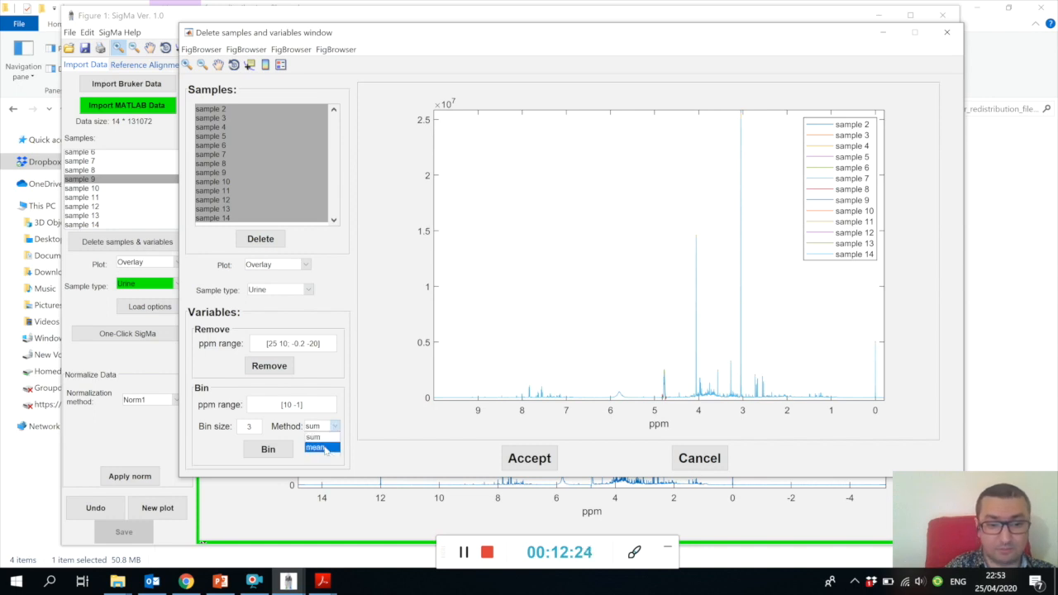
left_click(323, 447)
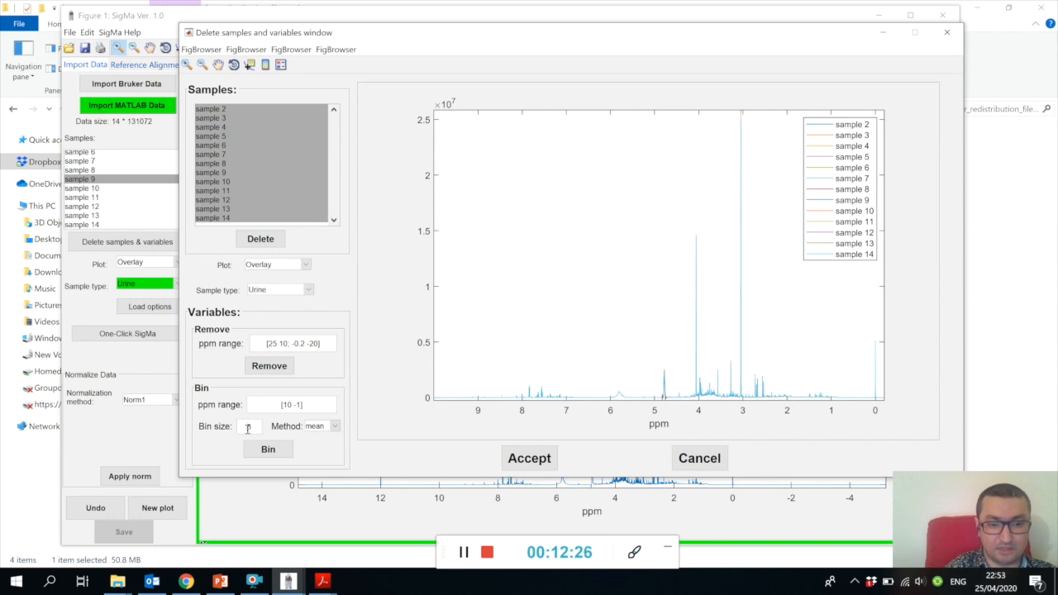
type("2")
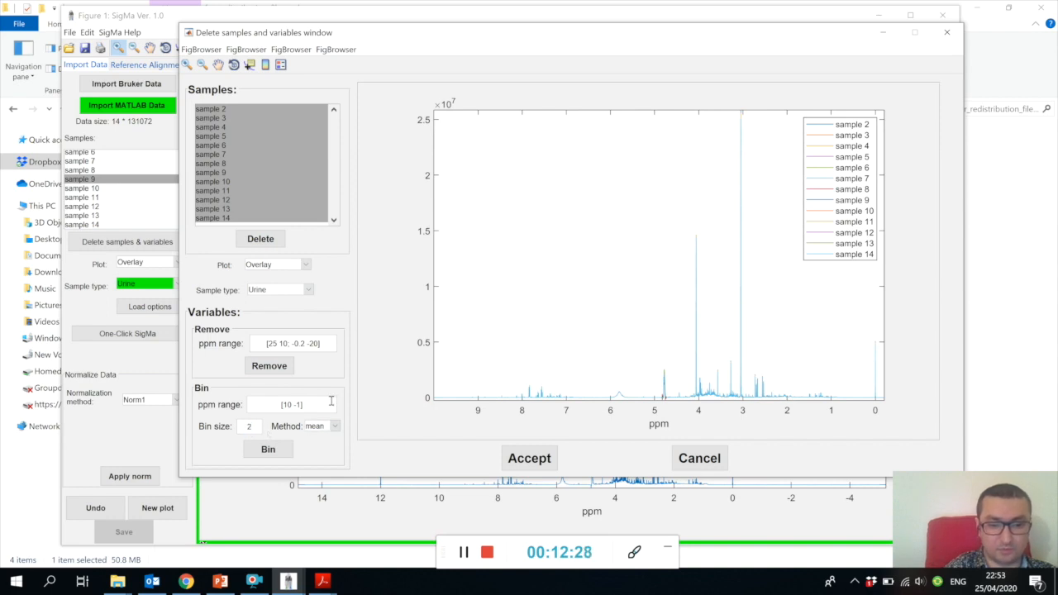
mouse_move(321, 405)
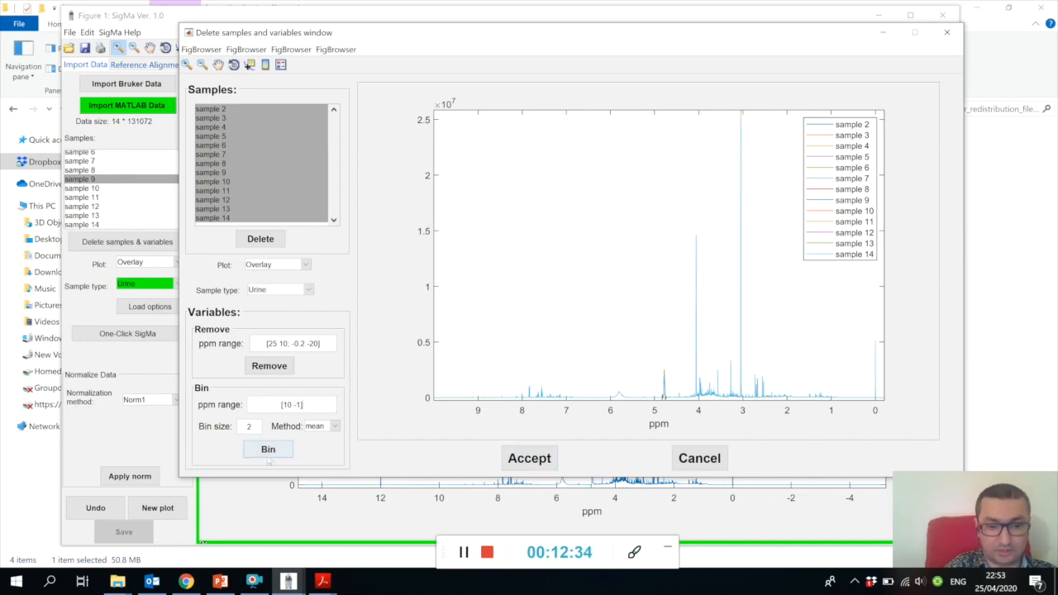
mouse_move(295, 480)
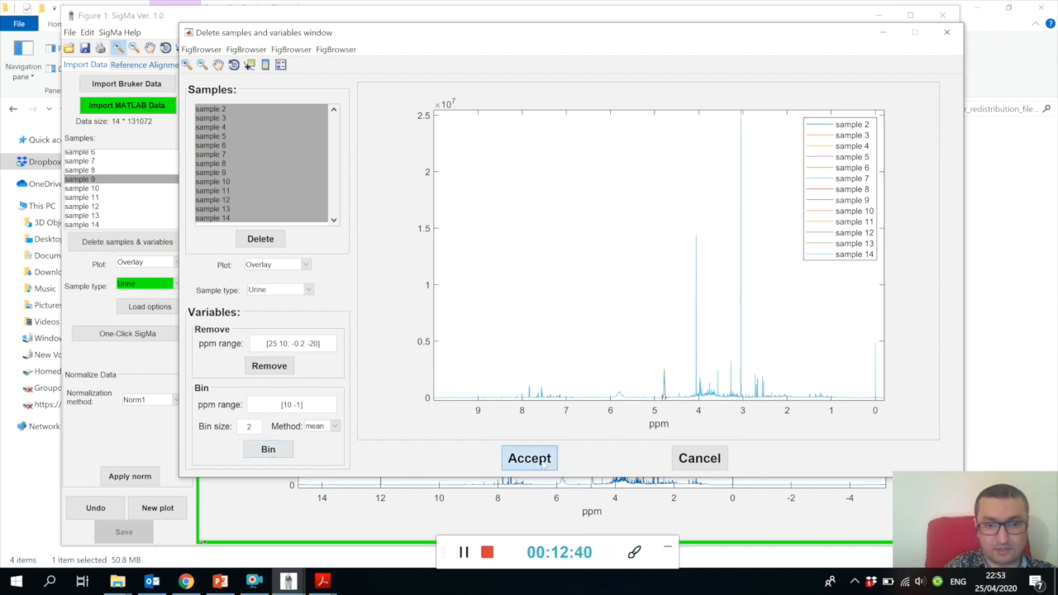
left_click(530, 457)
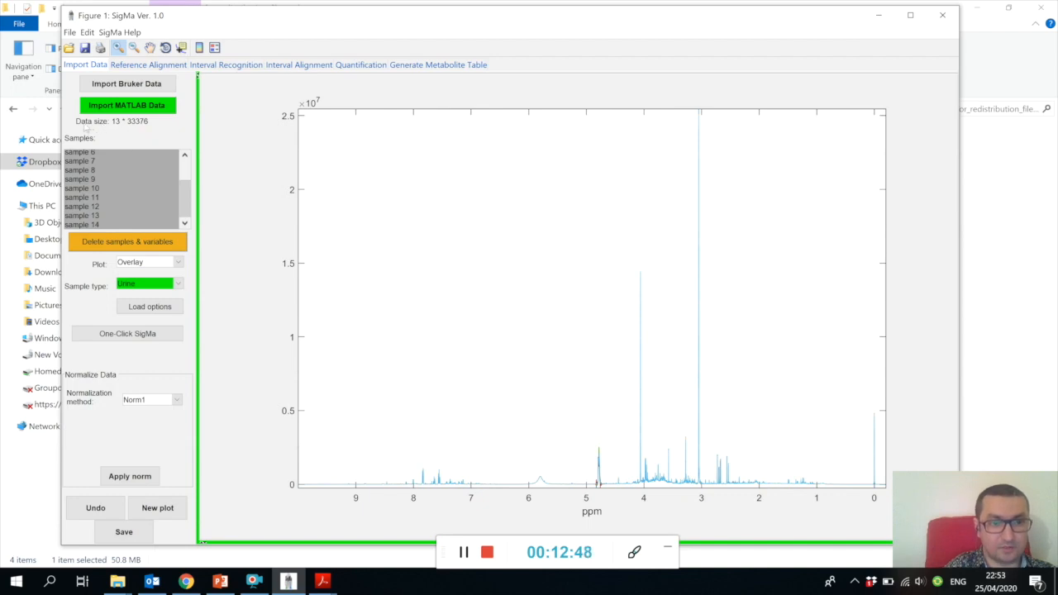
mouse_move(115, 122)
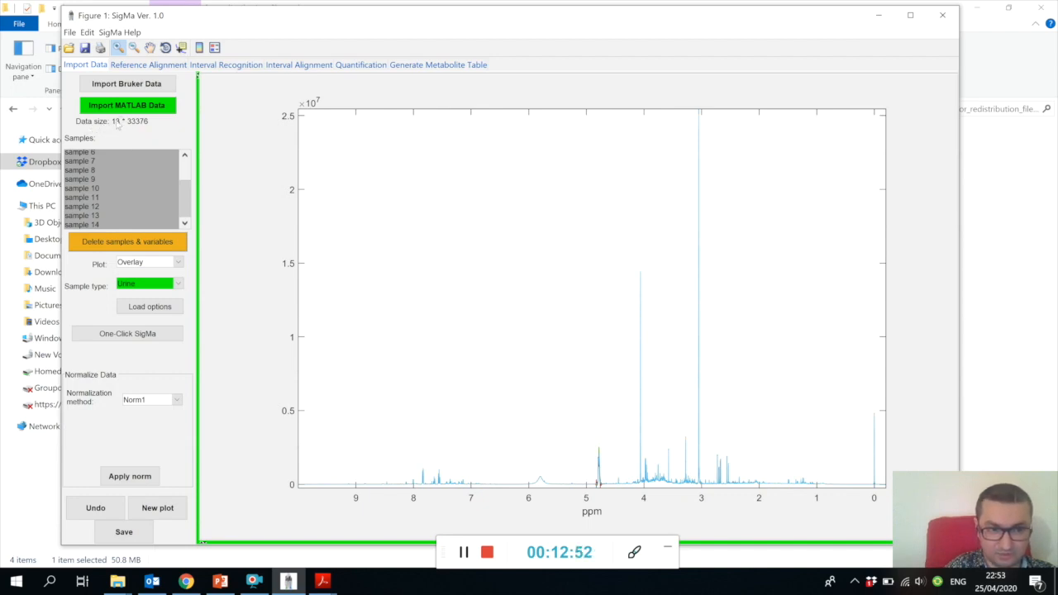
mouse_move(175, 129)
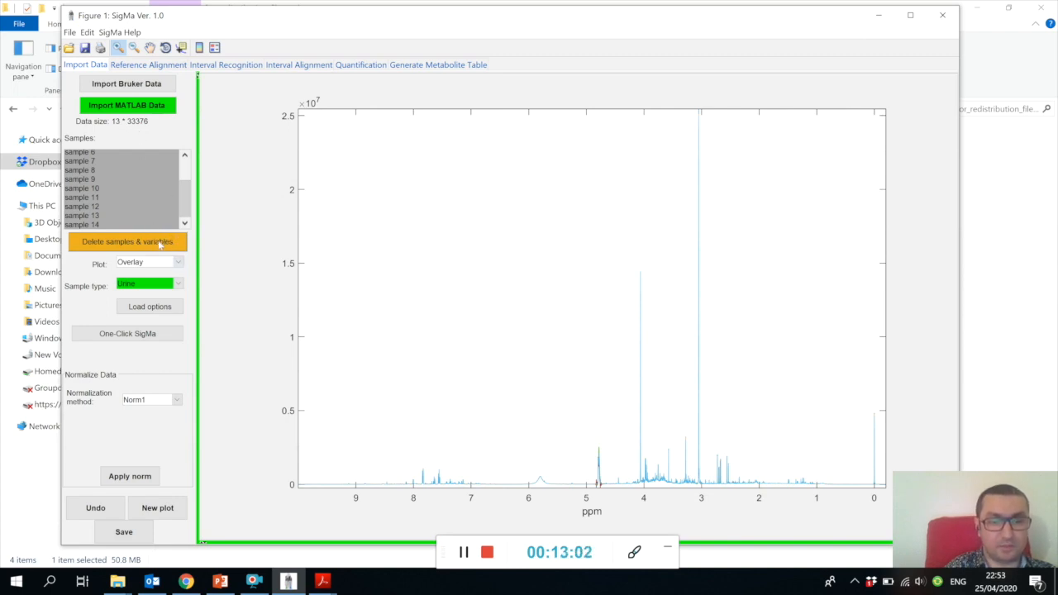
mouse_move(162, 241)
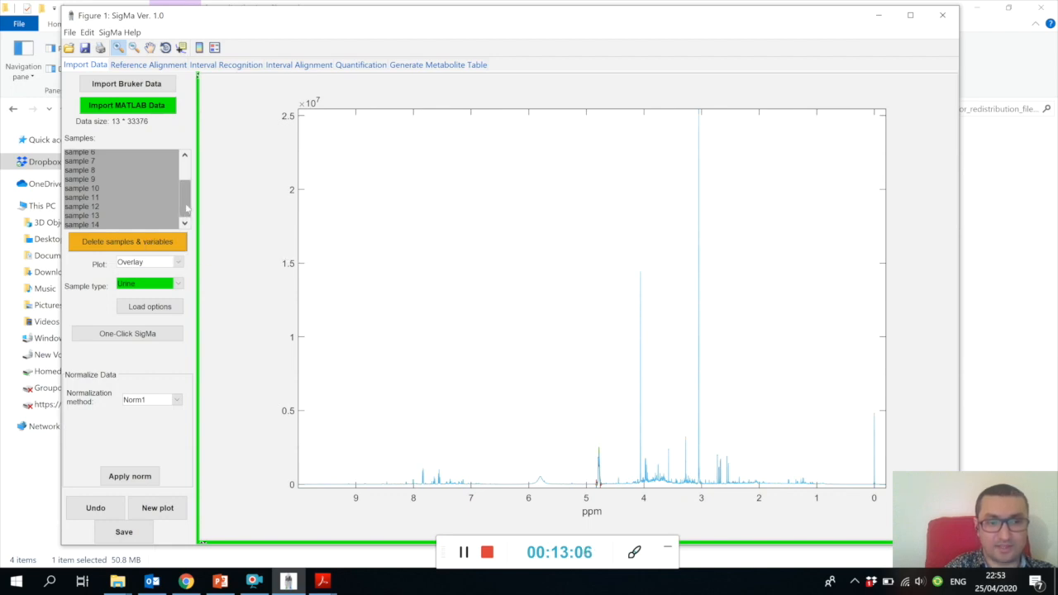
left_click(100, 187)
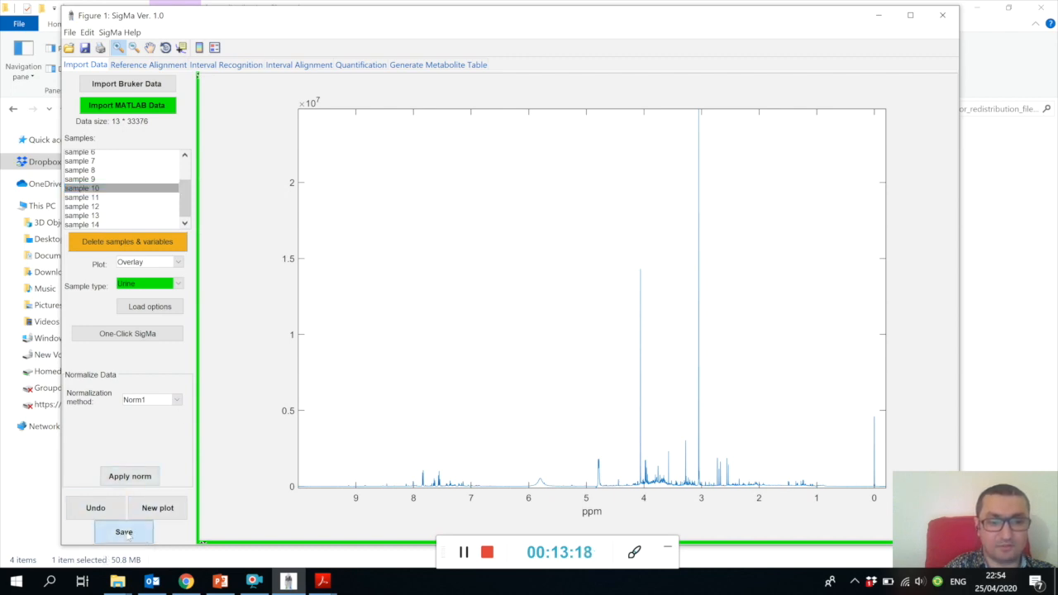
Step: Save the processed data into a newly created folder on the Desktop
left_click(126, 532)
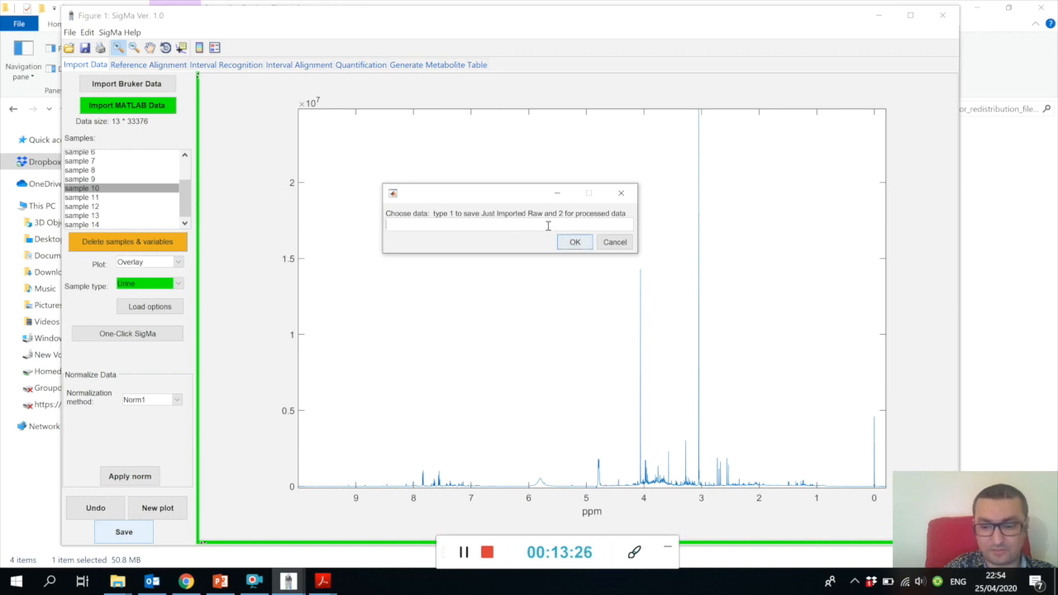
type("2")
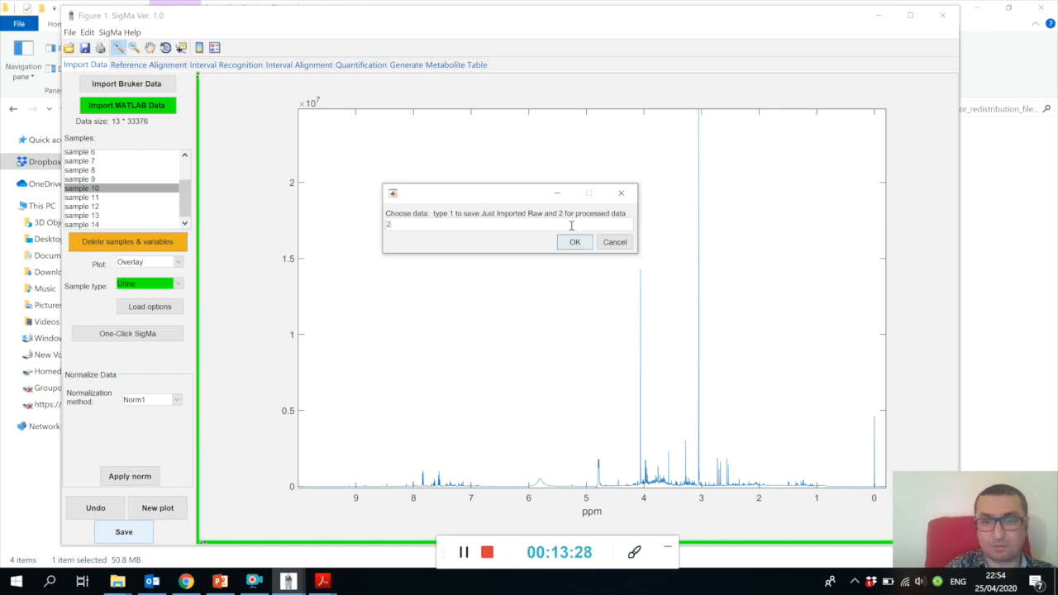
left_click(576, 242)
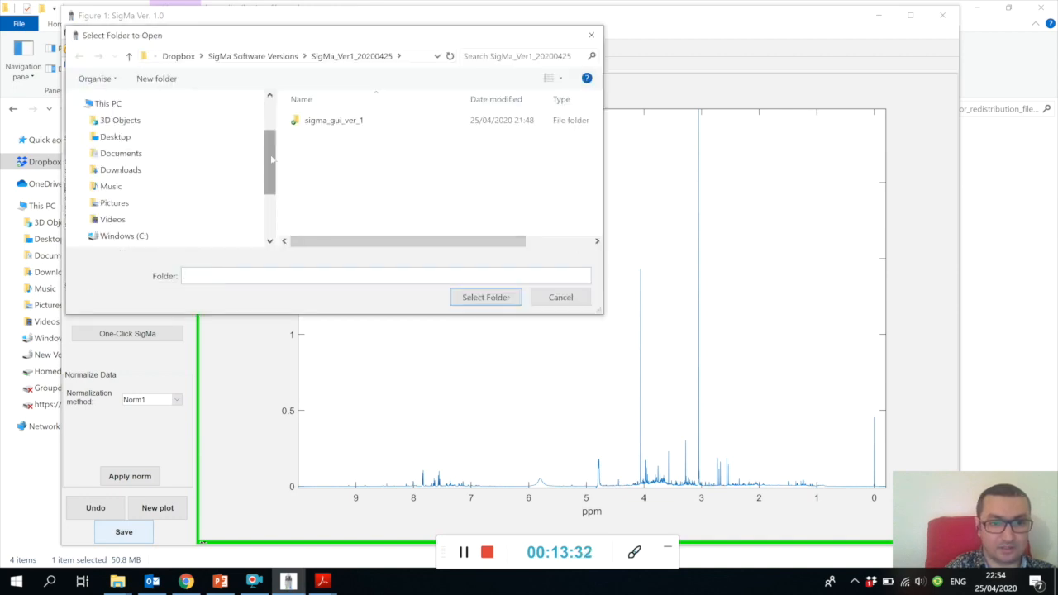
left_click(114, 135)
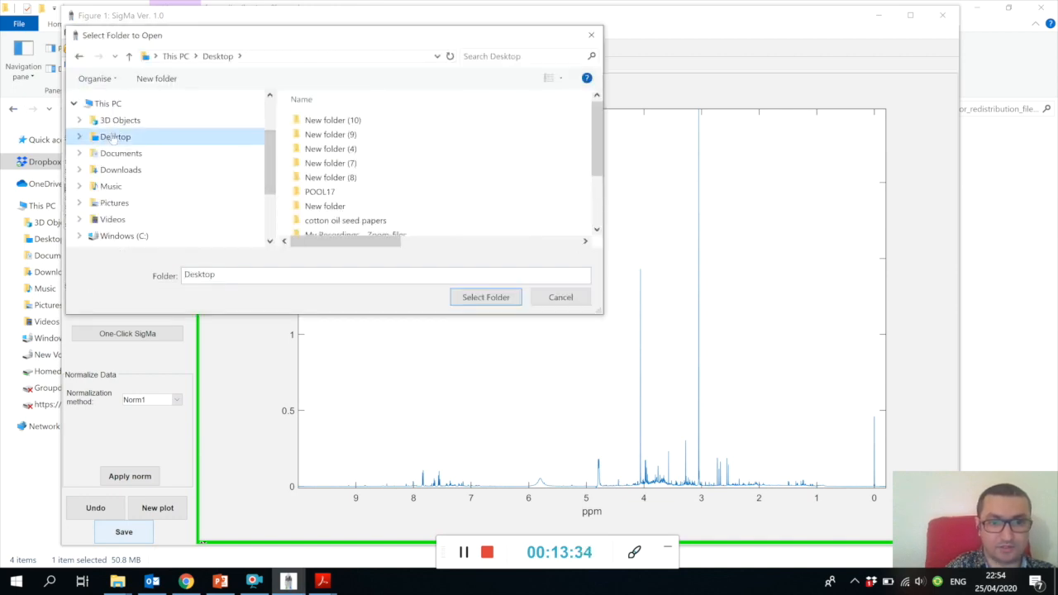
mouse_move(331, 149)
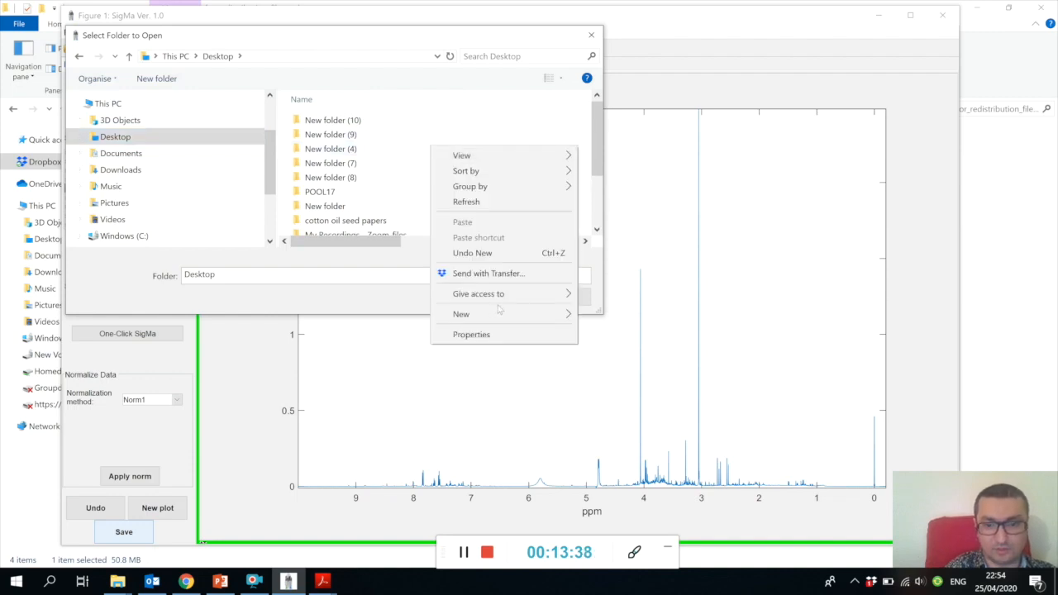
left_click(459, 314)
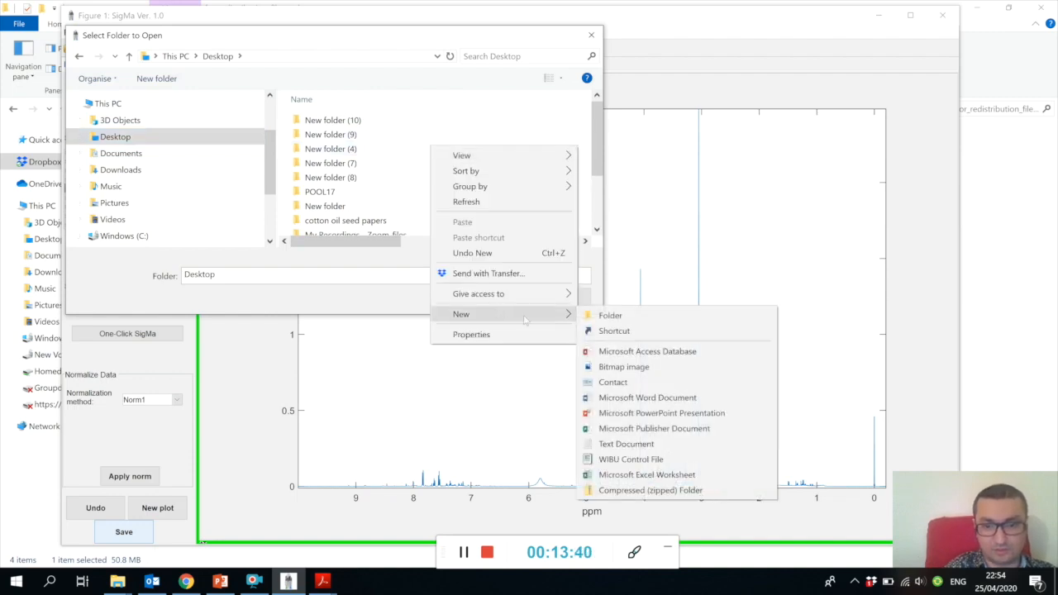
left_click(610, 314)
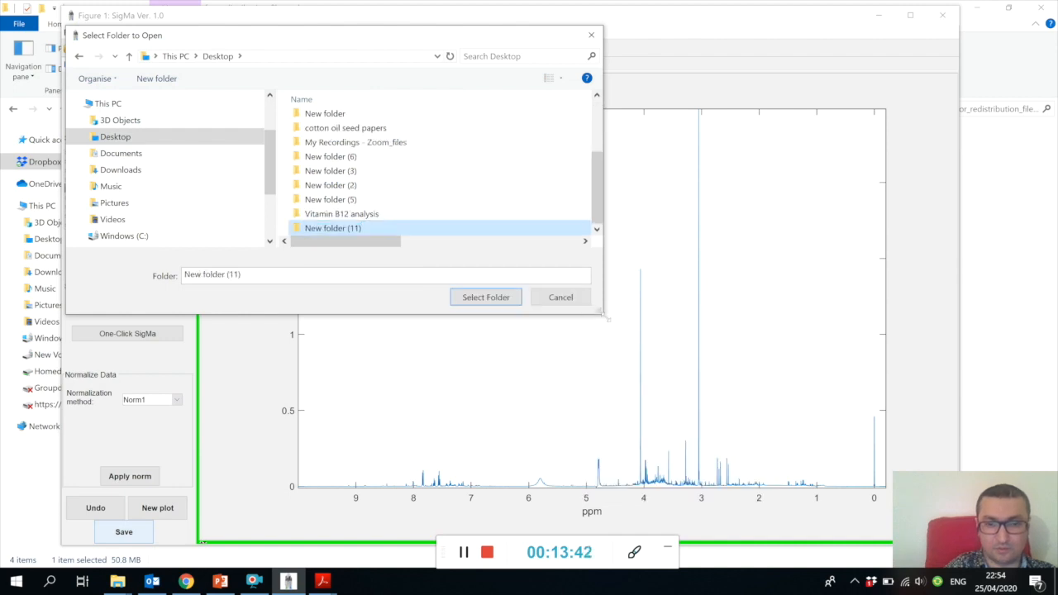
left_click(486, 297)
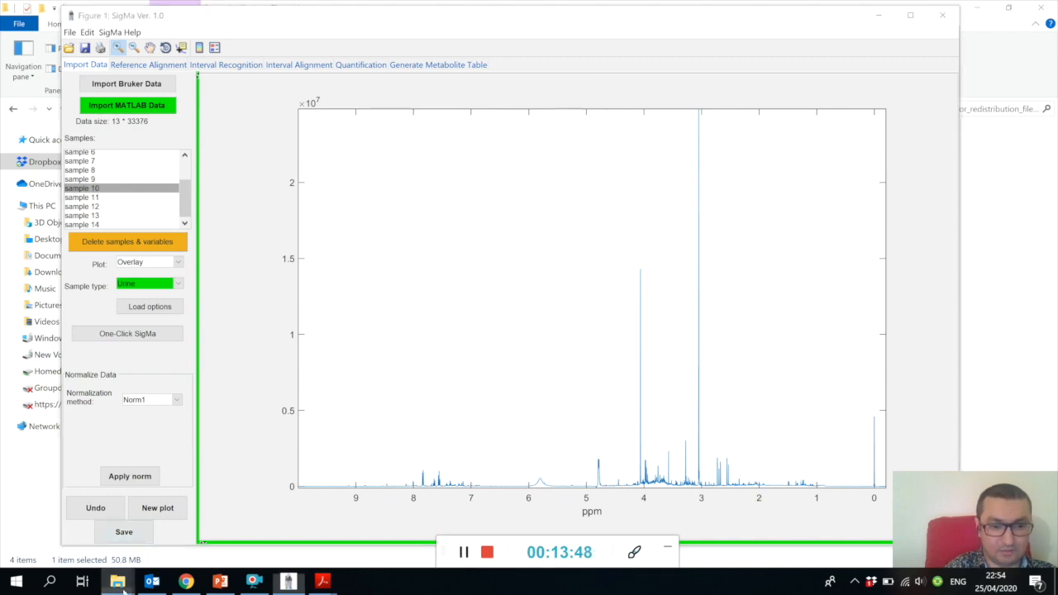
Step: In File Explorer, show Desktop > New folder (11) containing the options and ProcessedData files
left_click(13, 579)
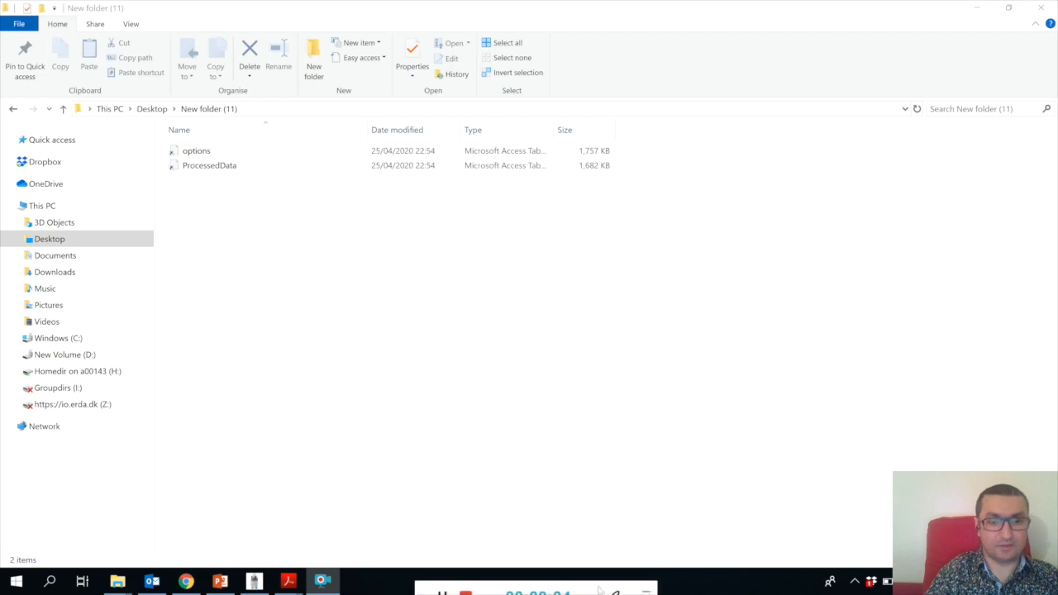
left_click(208, 166)
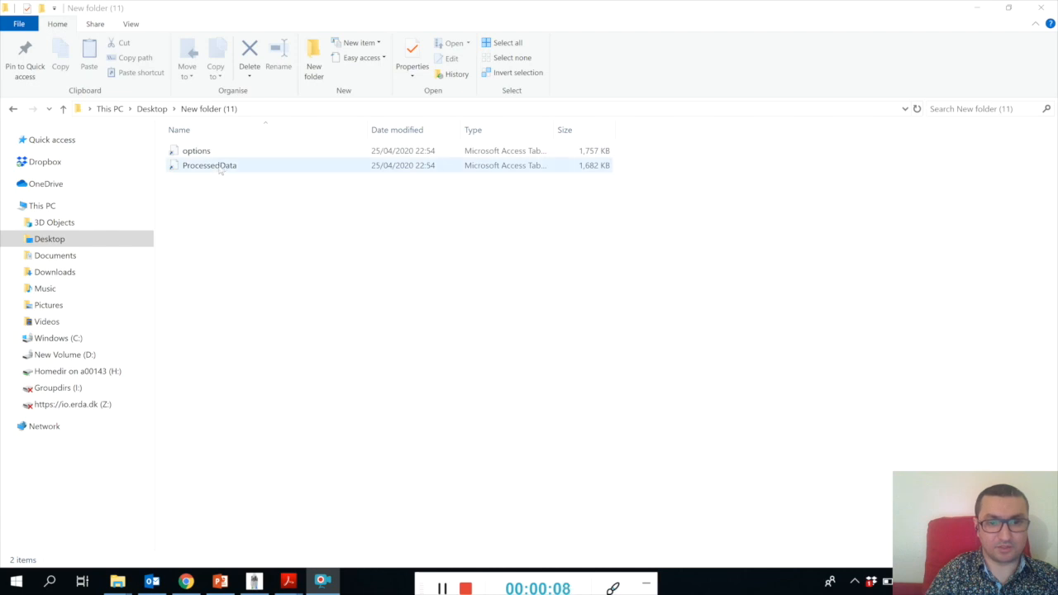
left_click(238, 469)
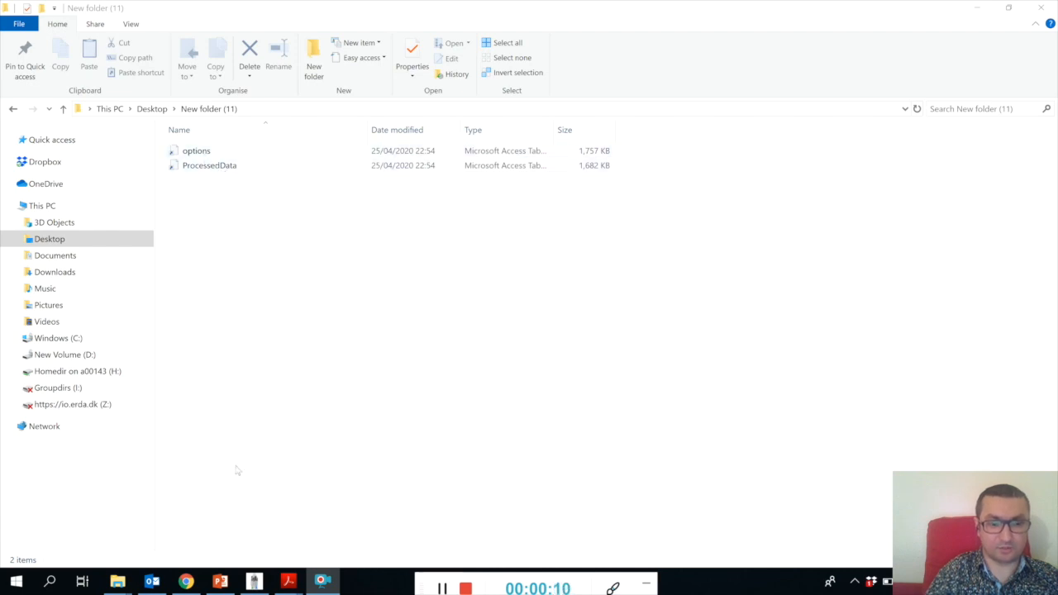
mouse_move(249, 580)
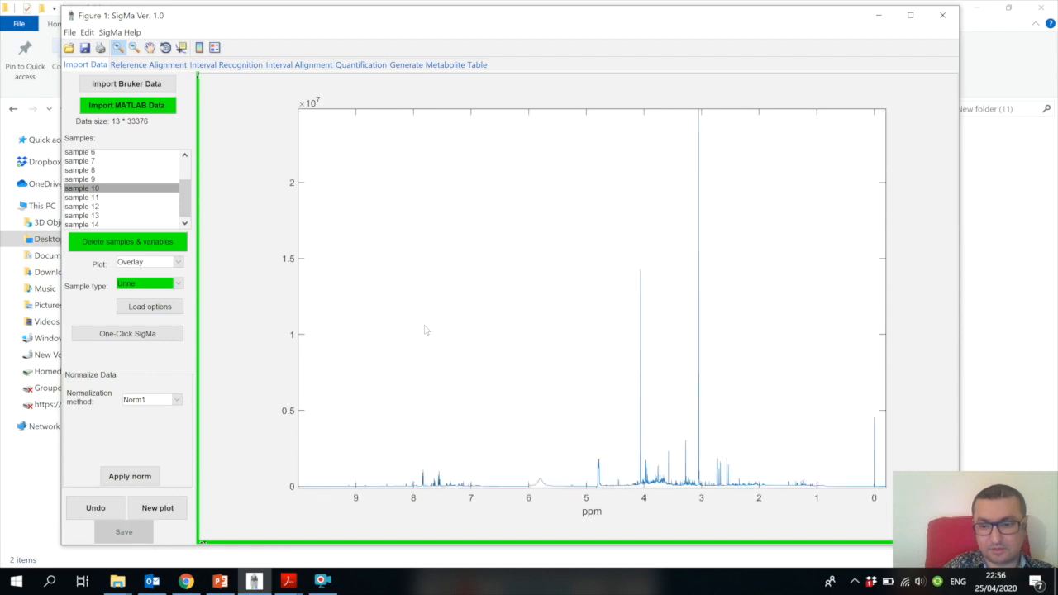
mouse_move(100, 168)
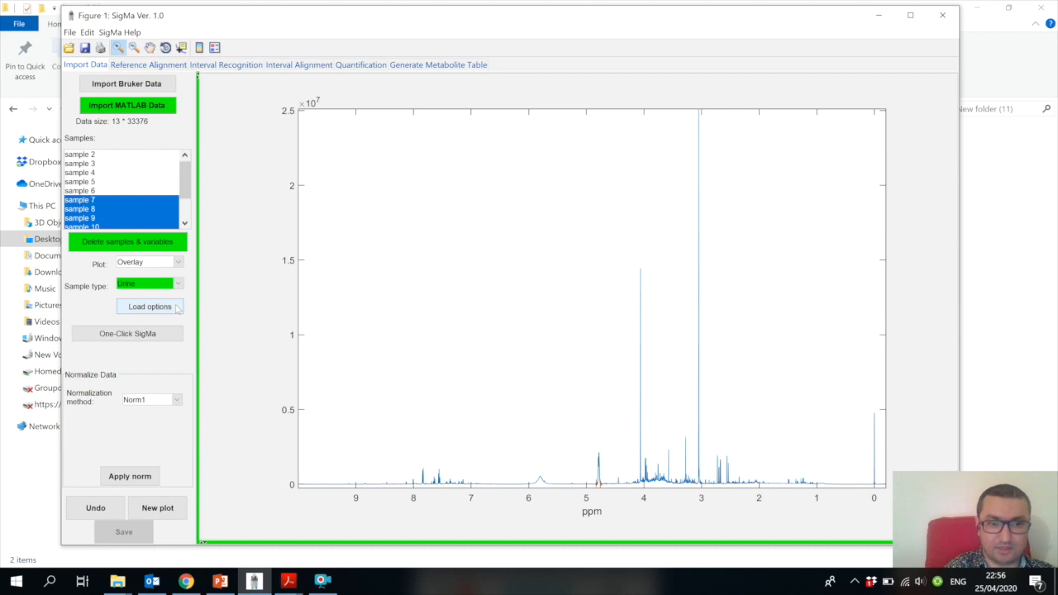
mouse_move(128, 340)
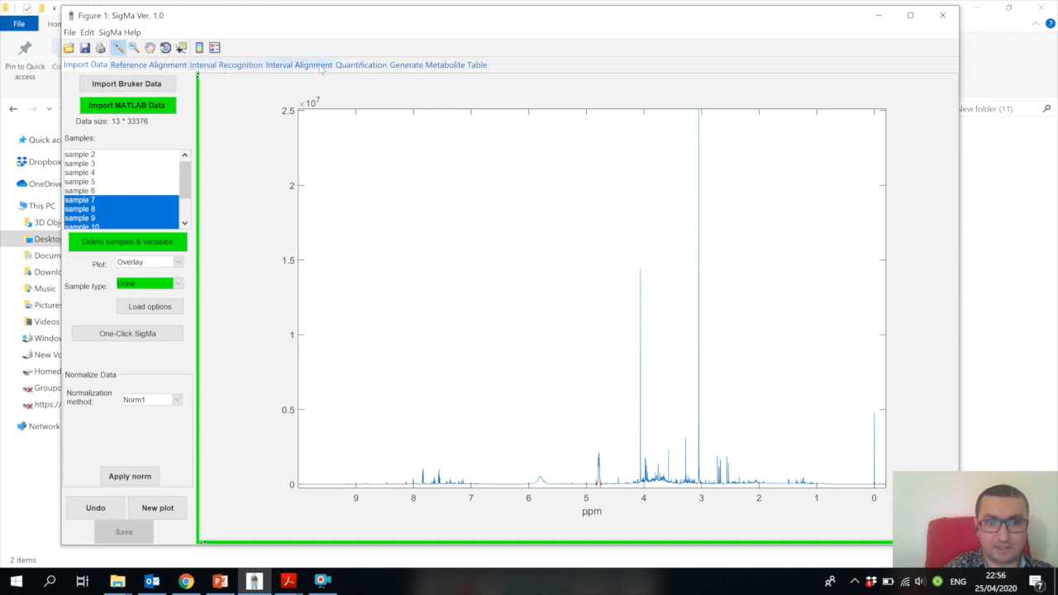
mouse_move(367, 64)
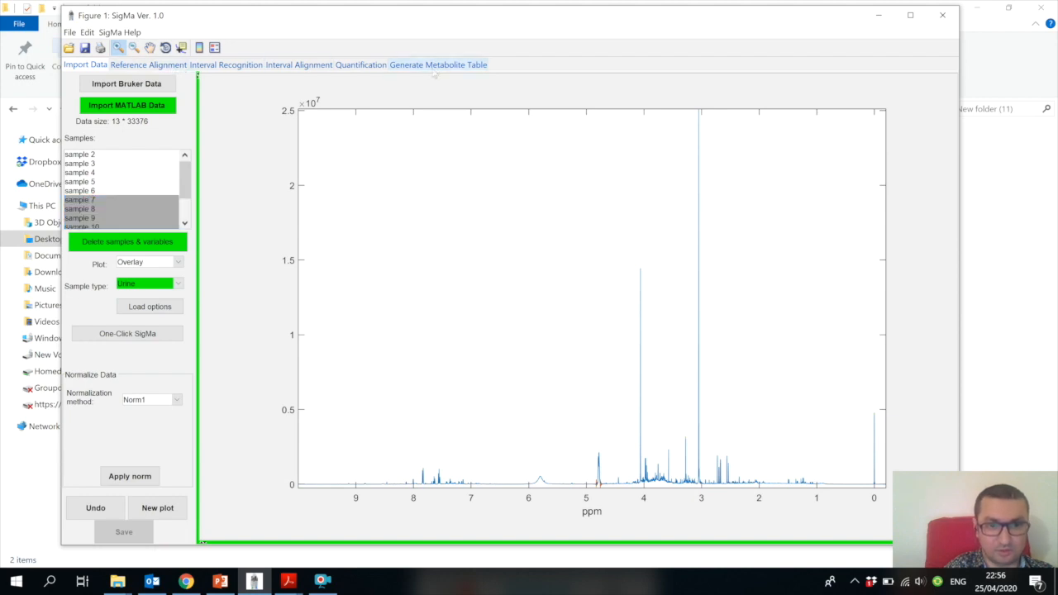
mouse_move(147, 334)
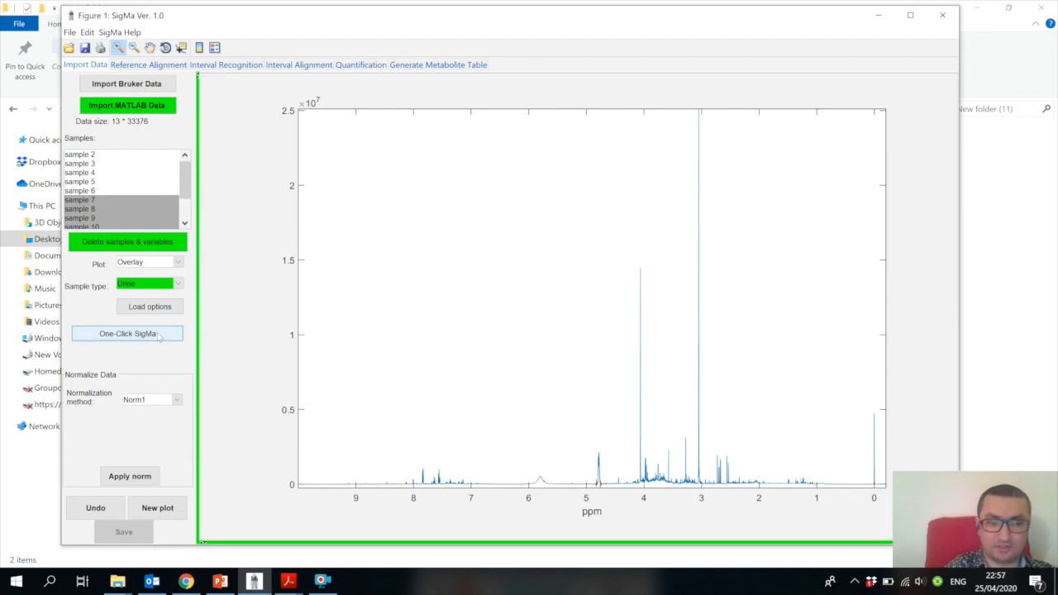
mouse_move(396, 258)
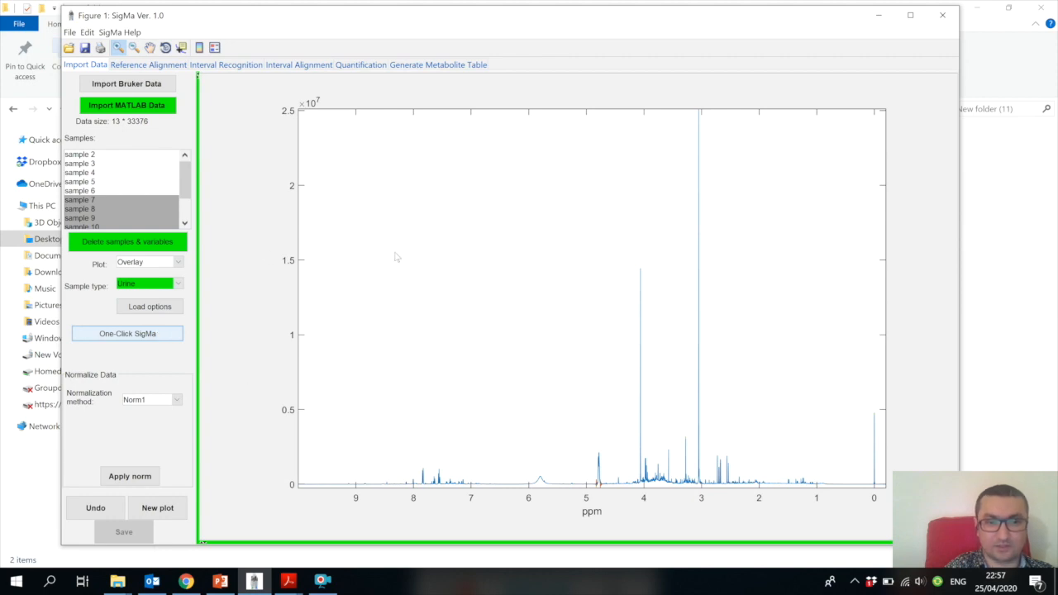
Step: Run One Click SigMa on the processed samples and save its report into New folder (11)
left_click(127, 334)
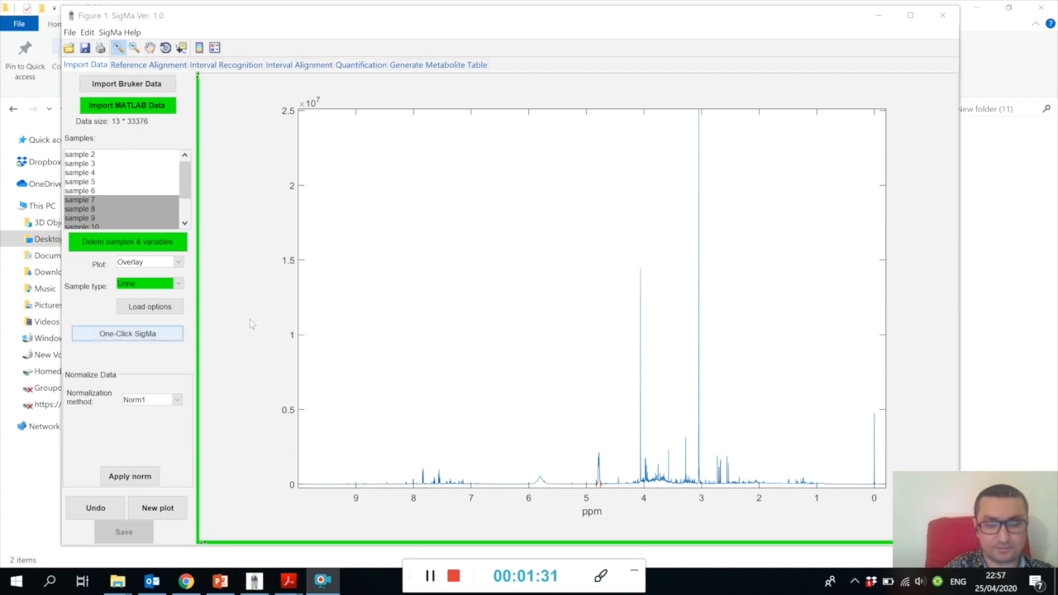
left_click(127, 334)
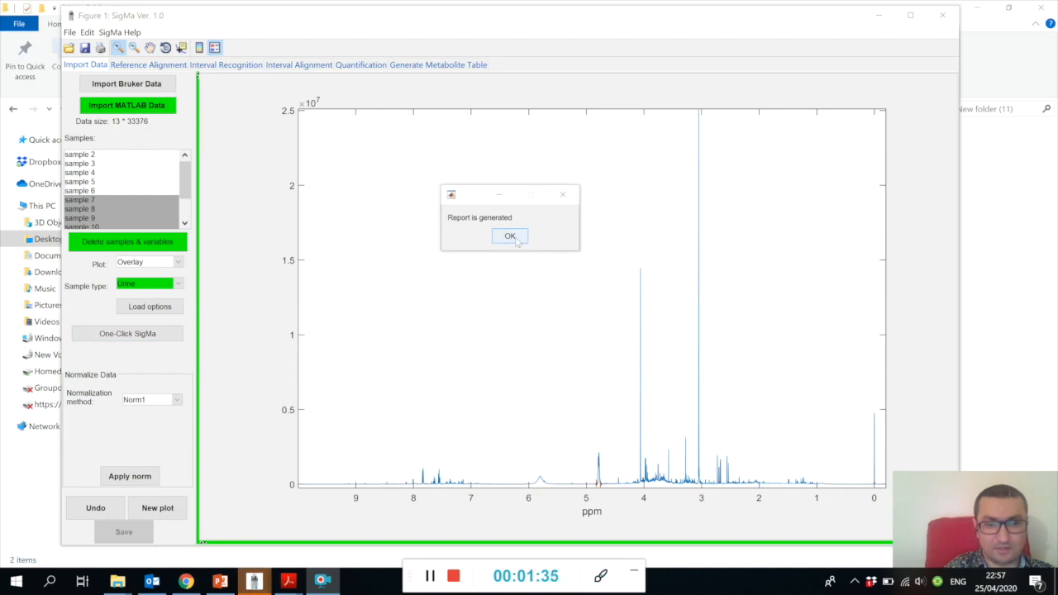
left_click(507, 238)
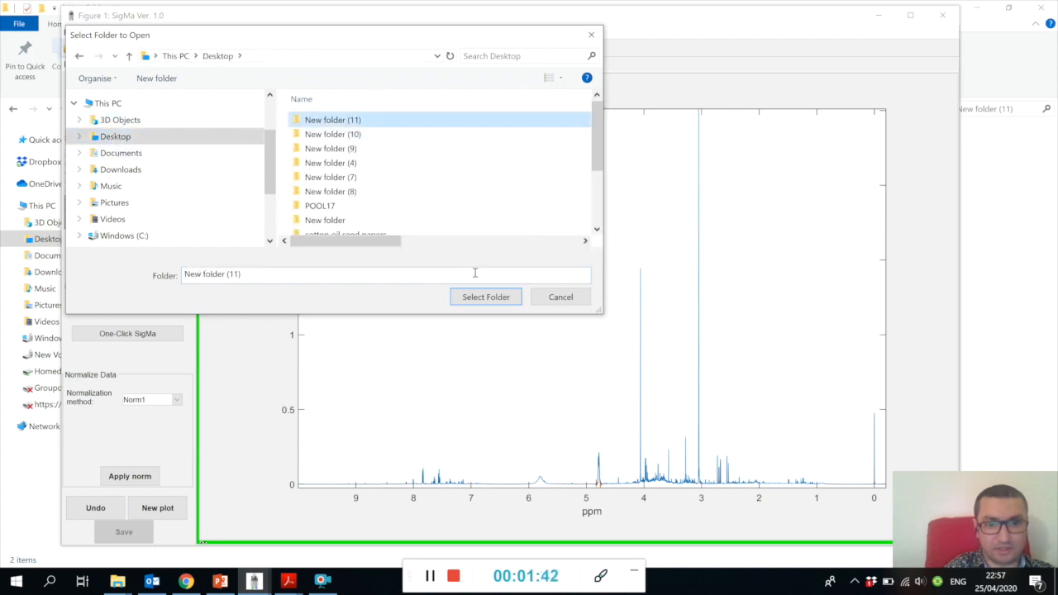
left_click(486, 298)
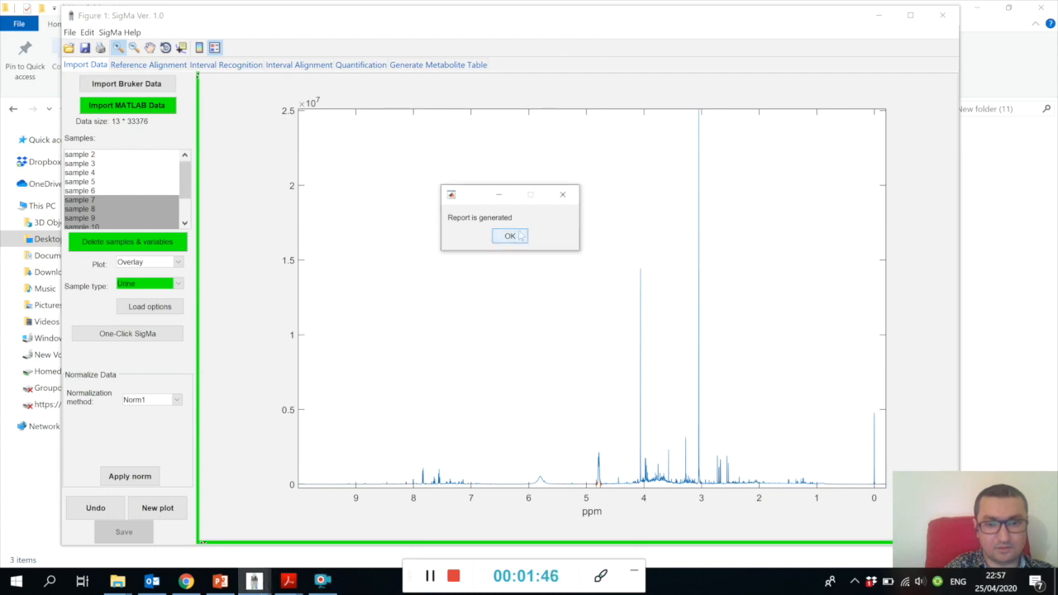
mouse_move(562, 195)
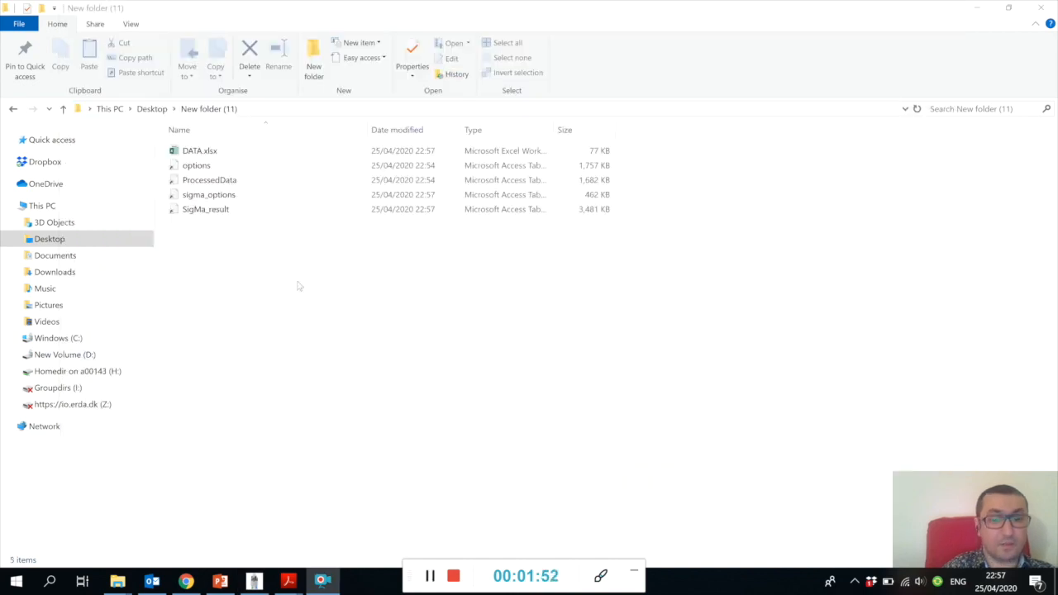
mouse_move(244, 239)
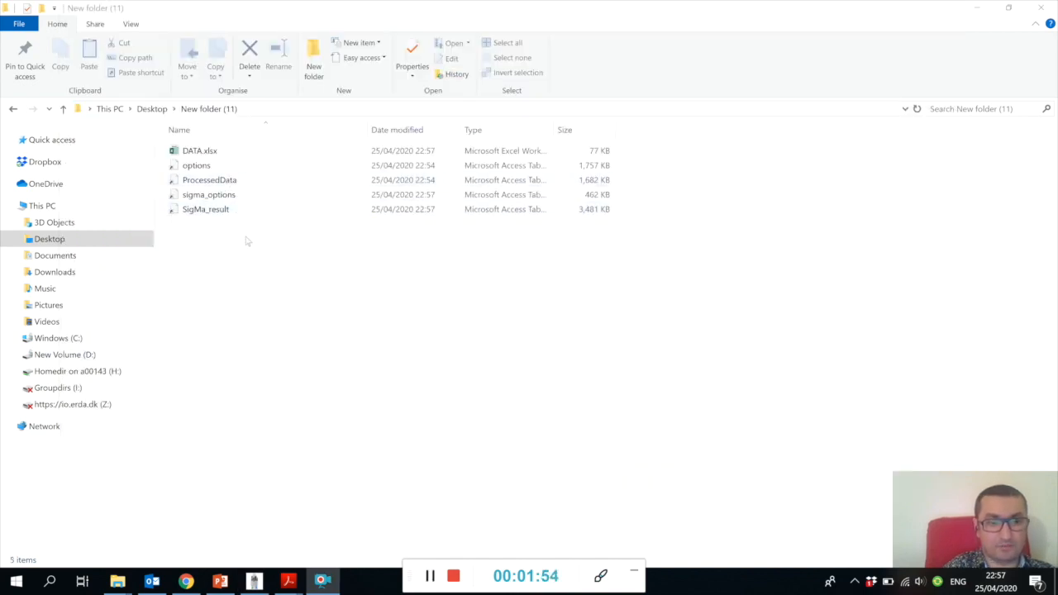
Step: Sort New folder (11) by date modified and open DATA.xlsx in Excel
left_click(396, 129)
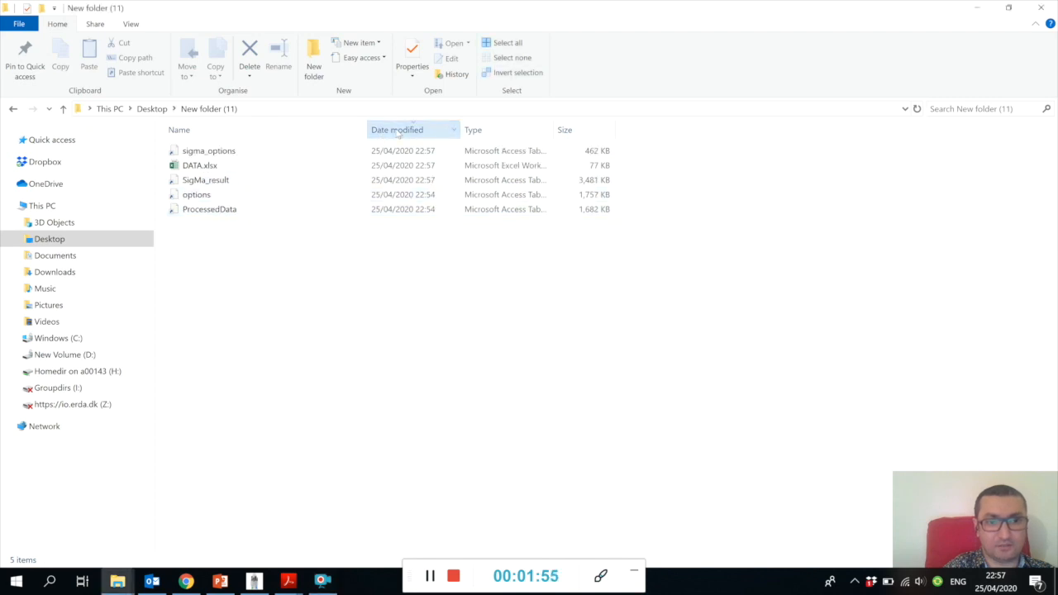
left_click(205, 179)
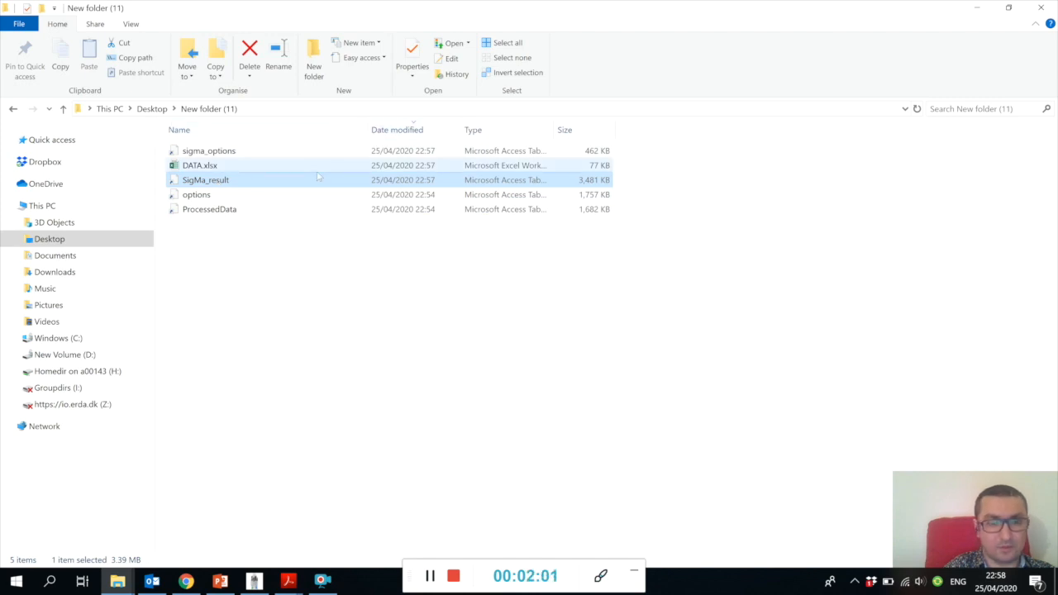
mouse_move(222, 179)
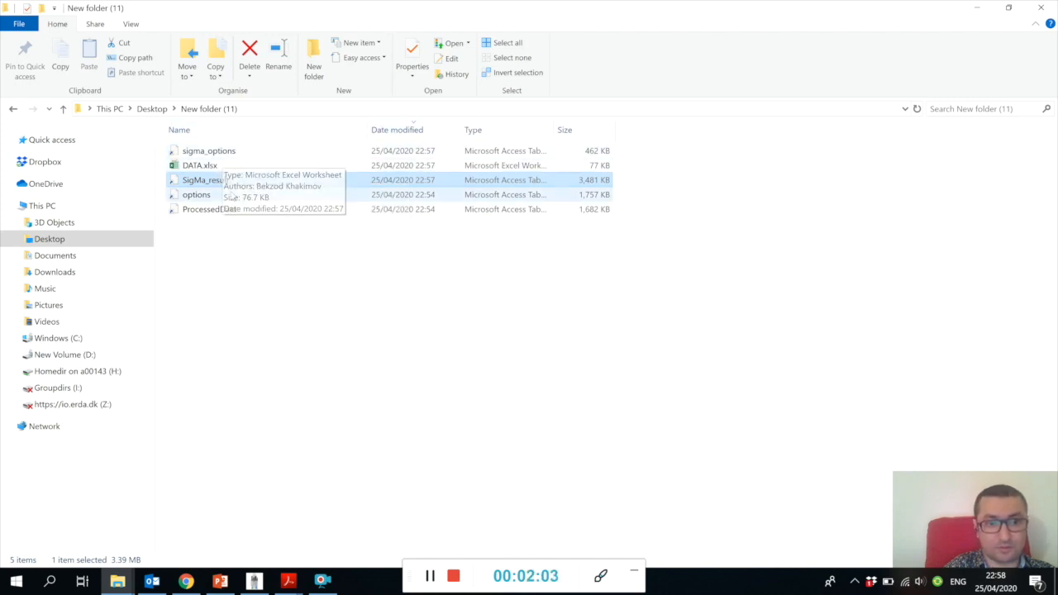
left_click(198, 165)
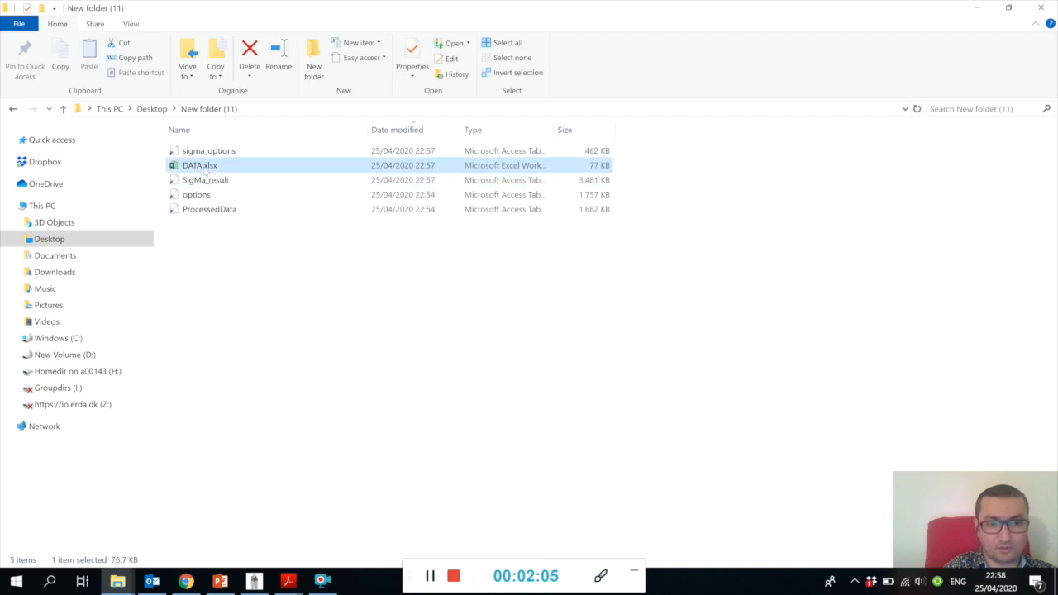
double_click(198, 166)
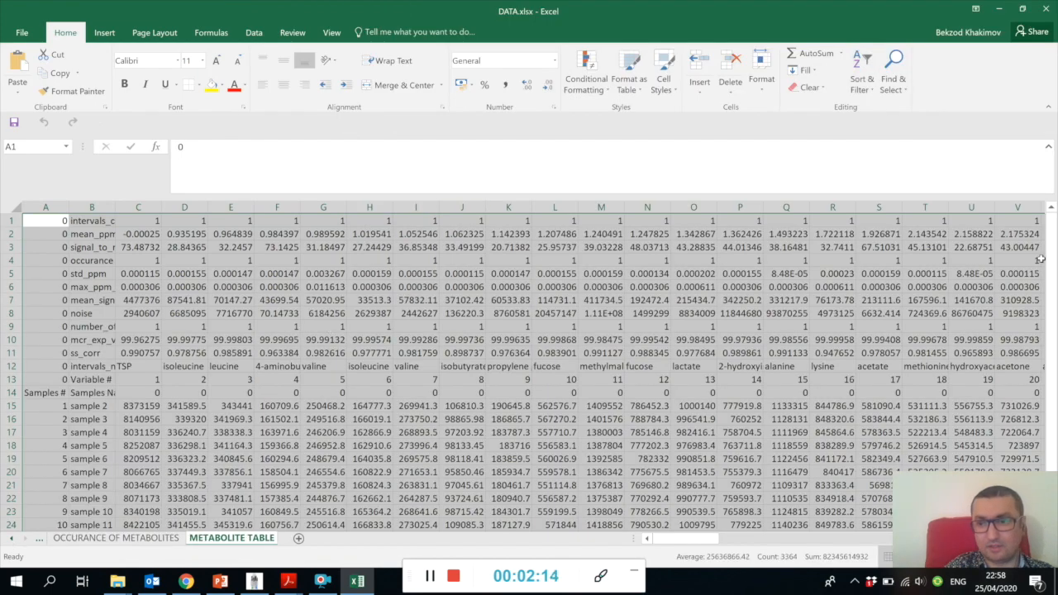
scroll("down", 3)
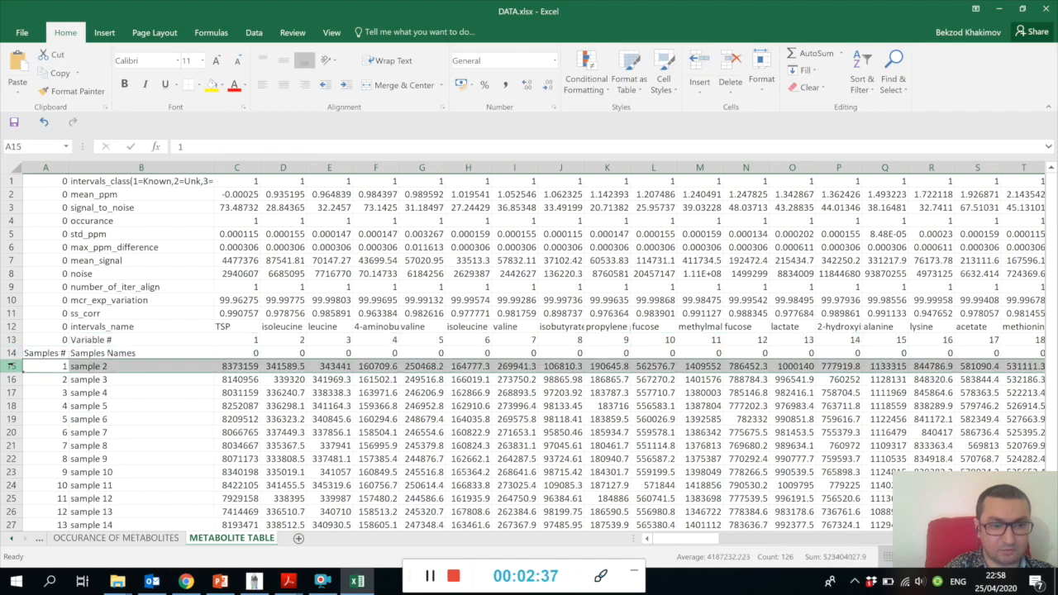
mouse_move(122, 192)
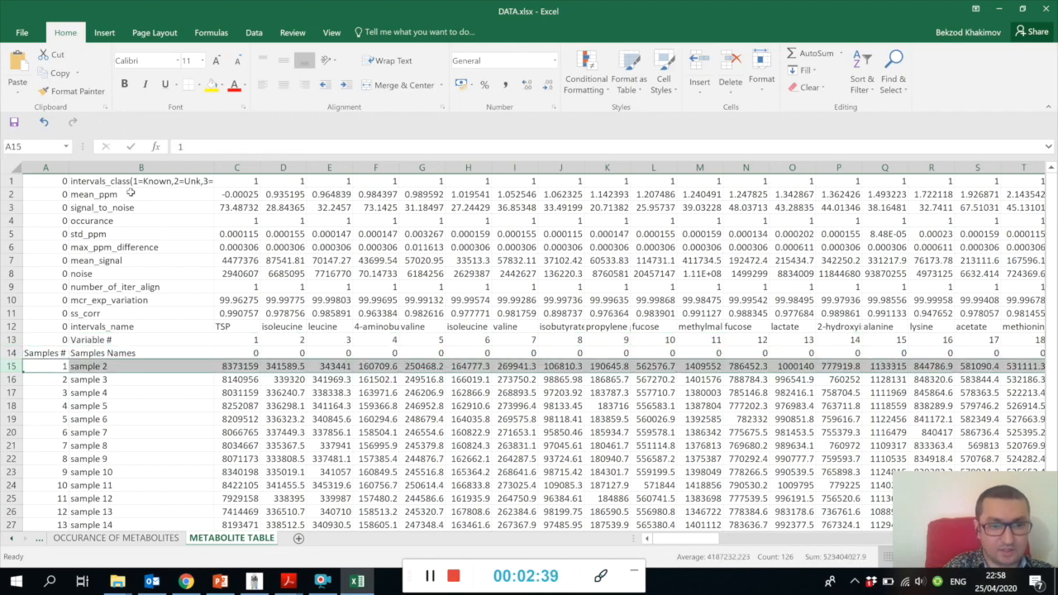
left_click(141, 180)
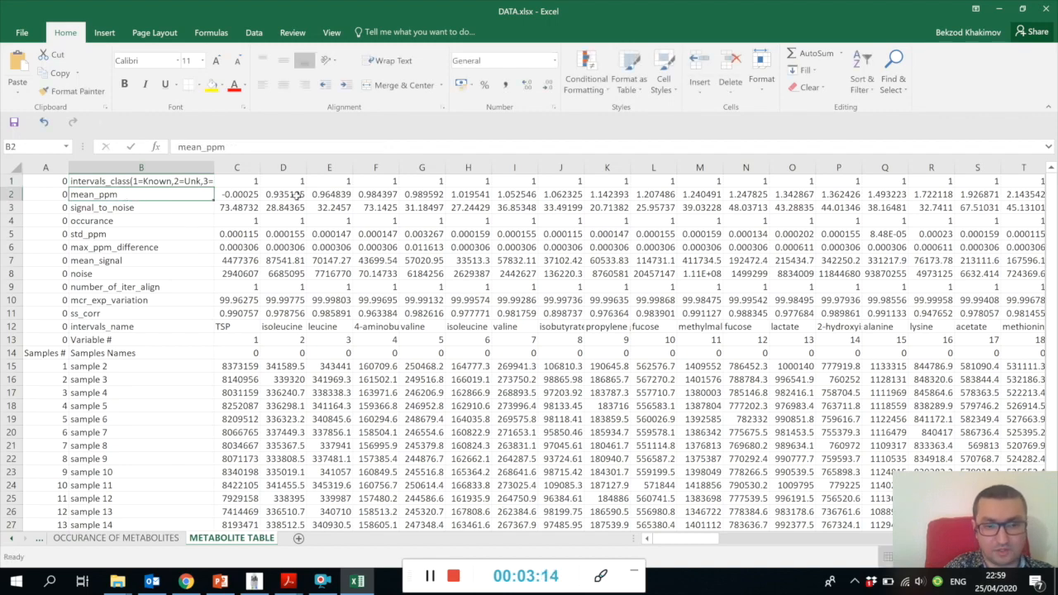
left_click(328, 194)
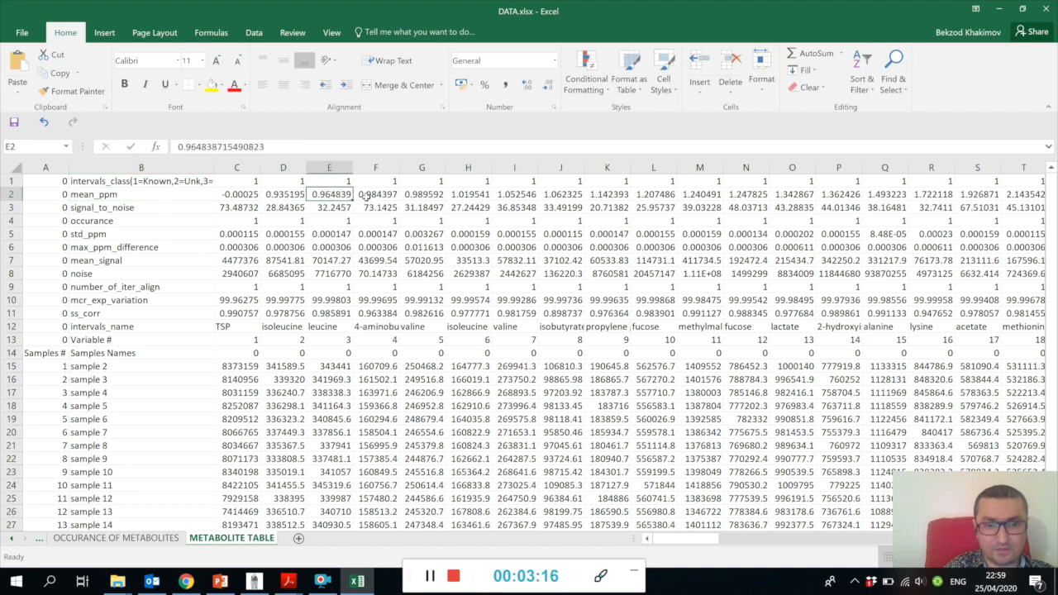
left_click(375, 194)
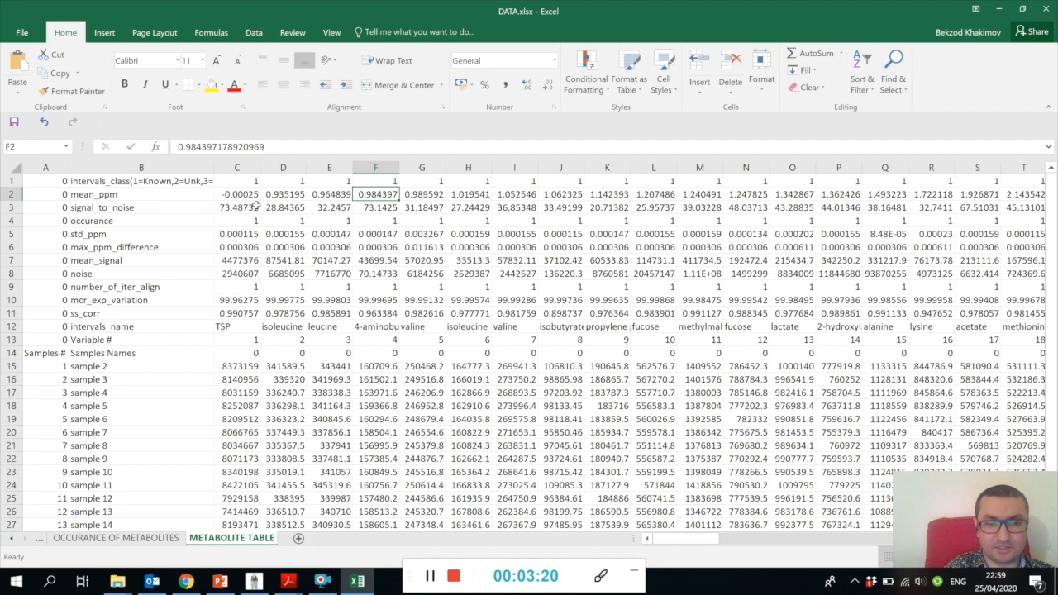
left_click(283, 194)
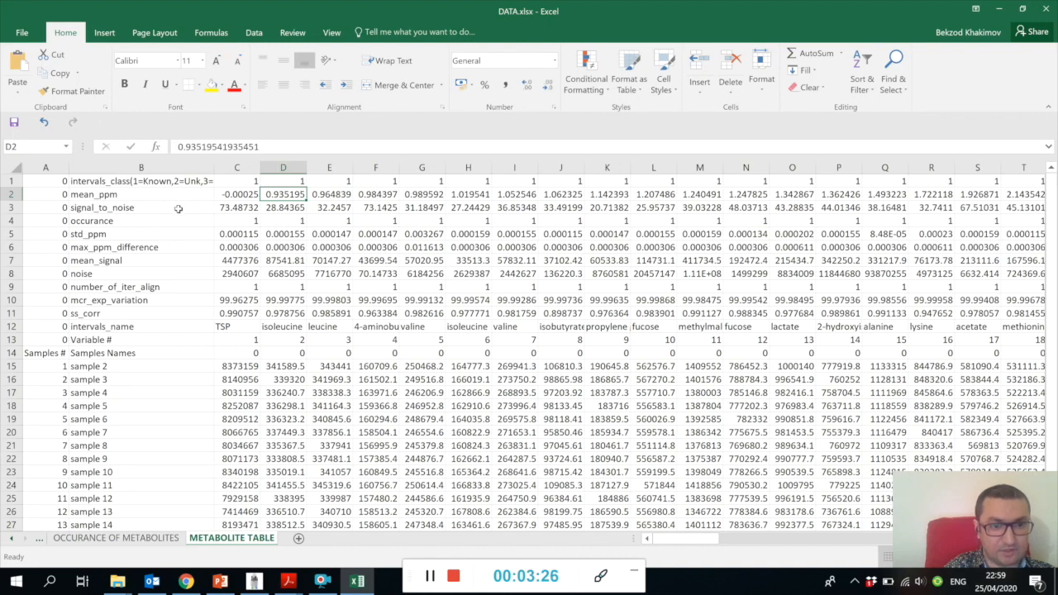
left_click(124, 208)
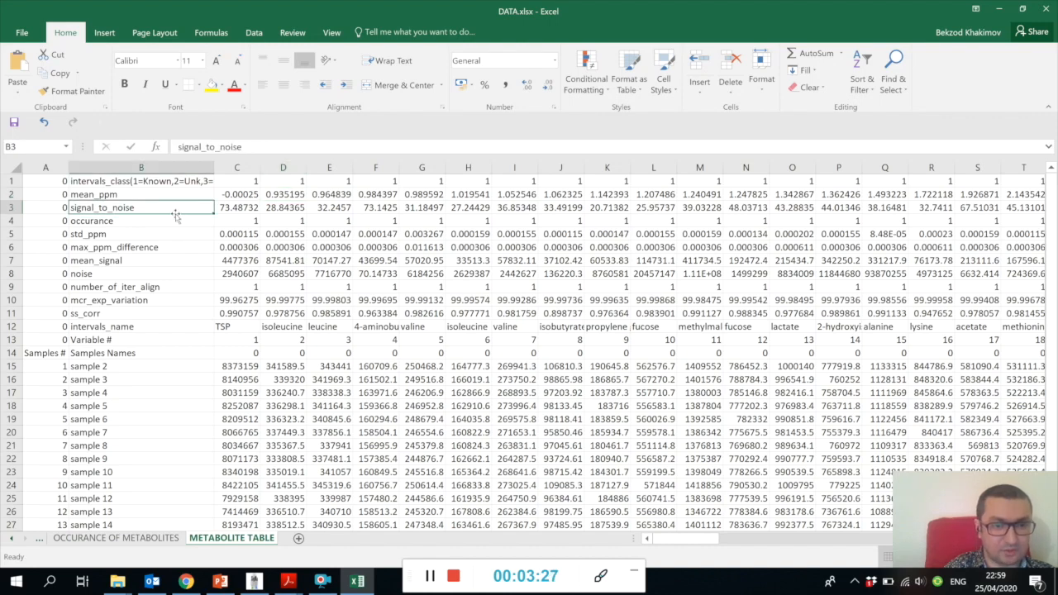
left_click(141, 222)
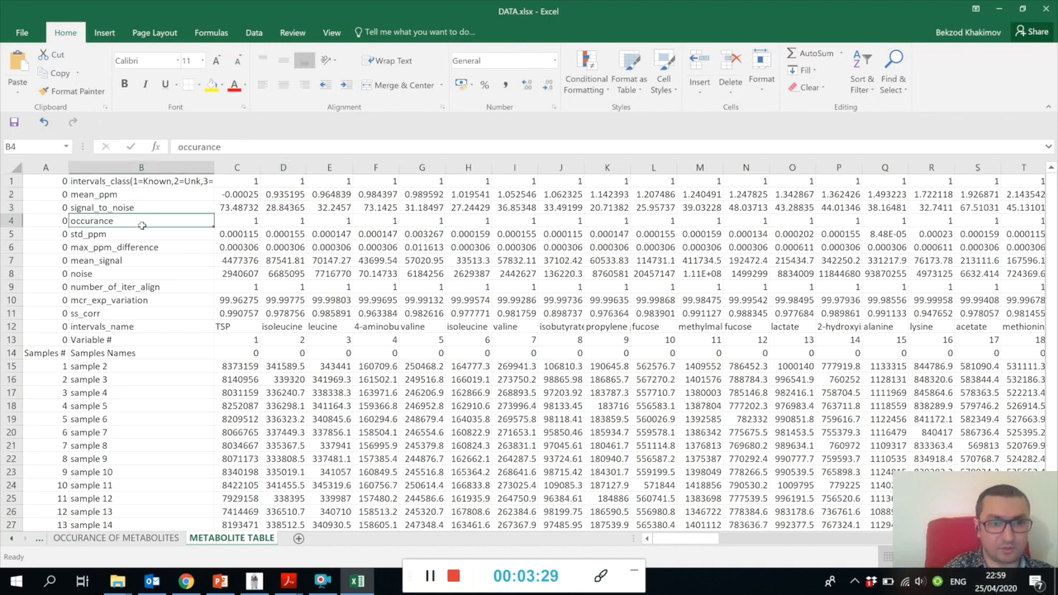
mouse_move(294, 235)
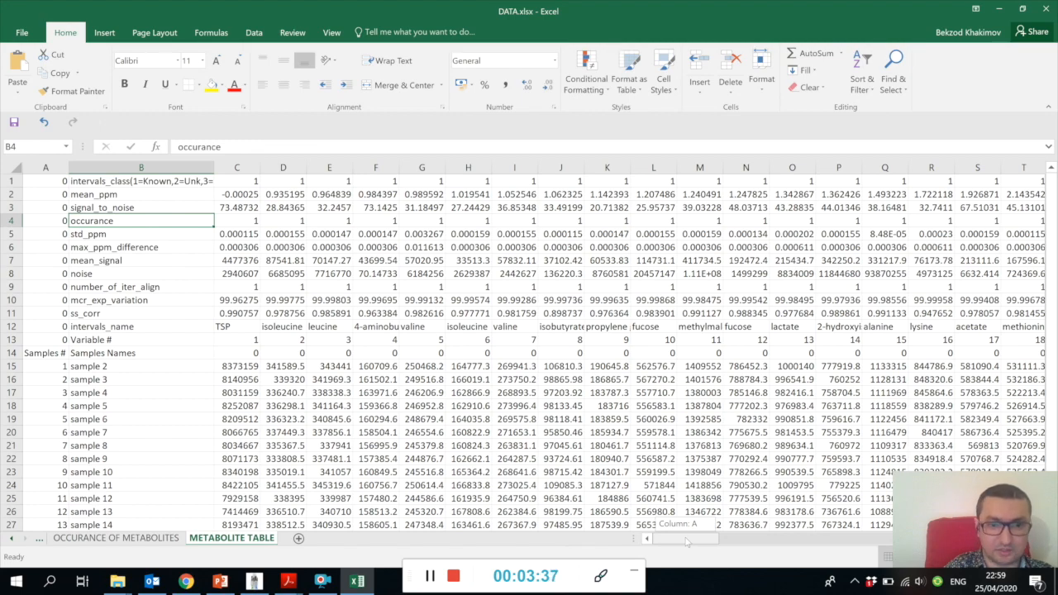
scroll("right", 3)
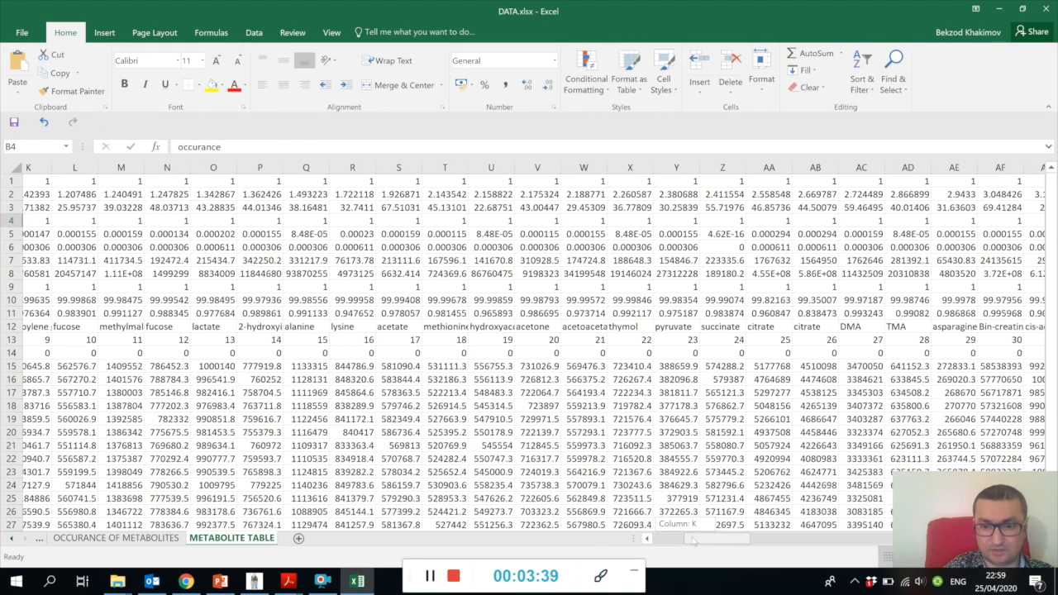
scroll("left", 3)
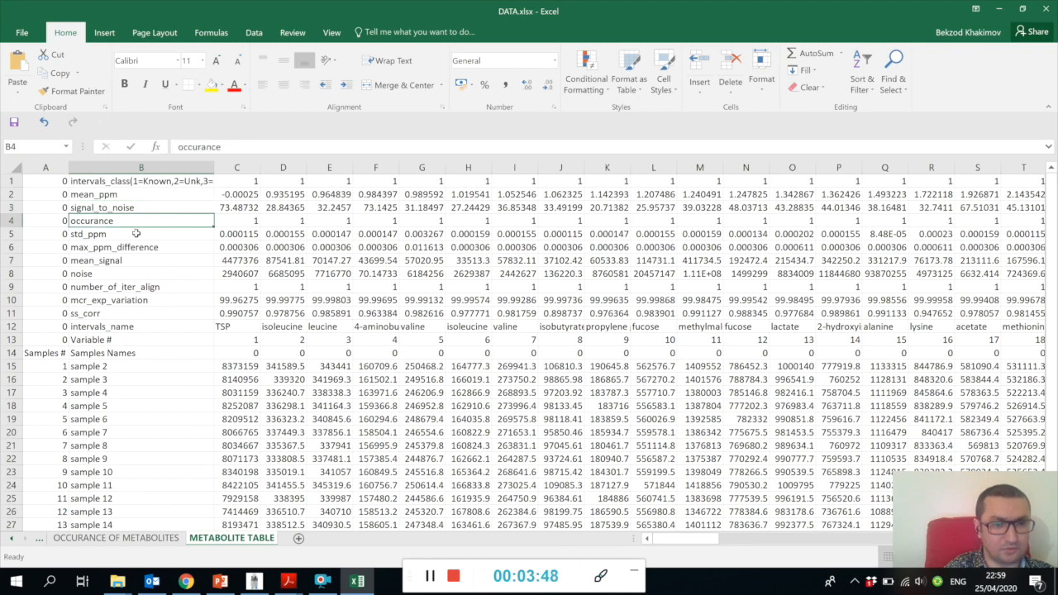
left_click(116, 233)
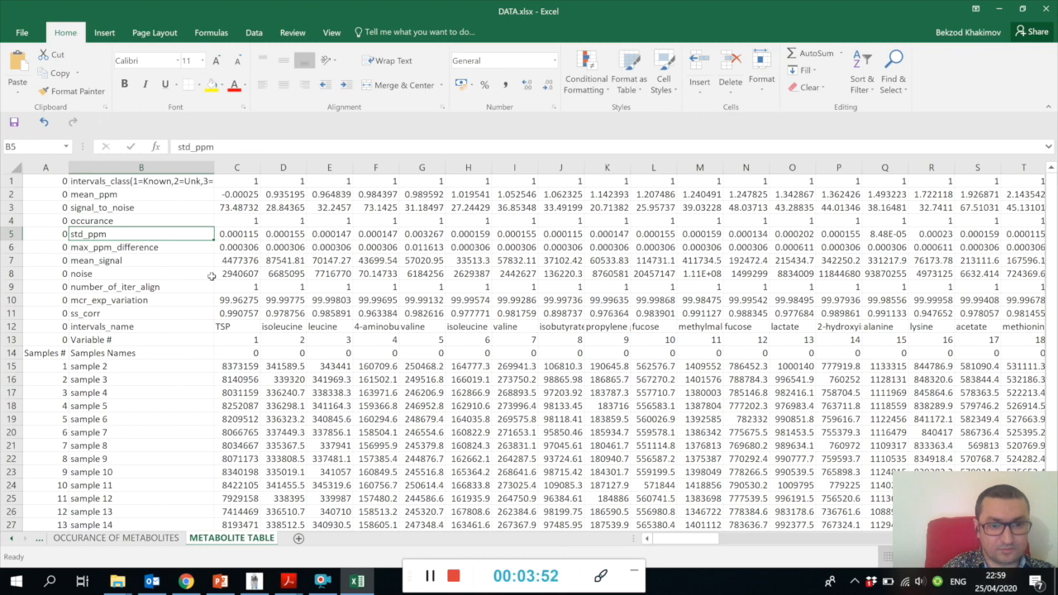
mouse_move(126, 248)
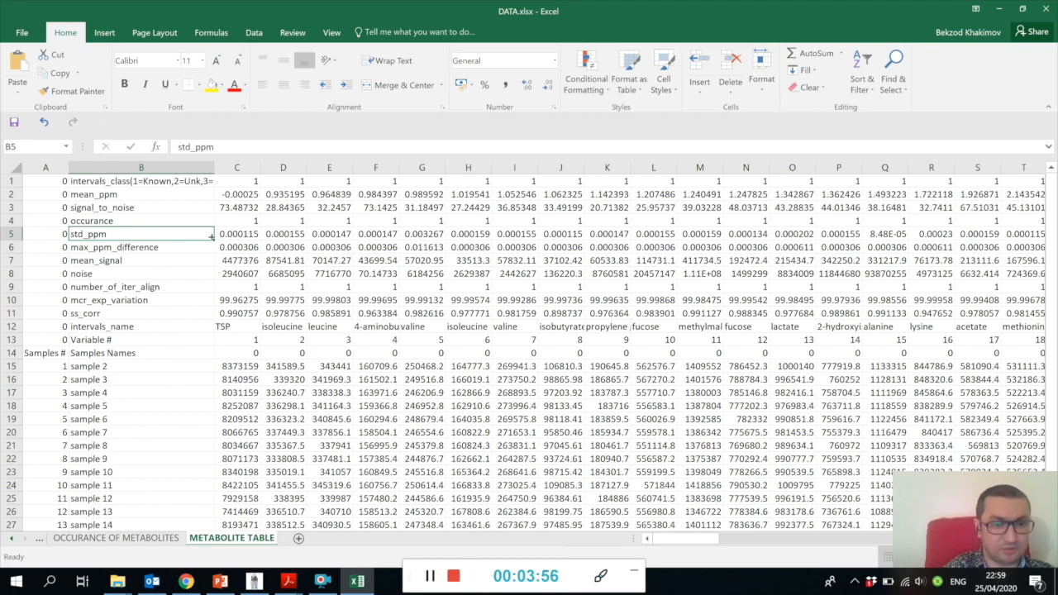
left_click(140, 247)
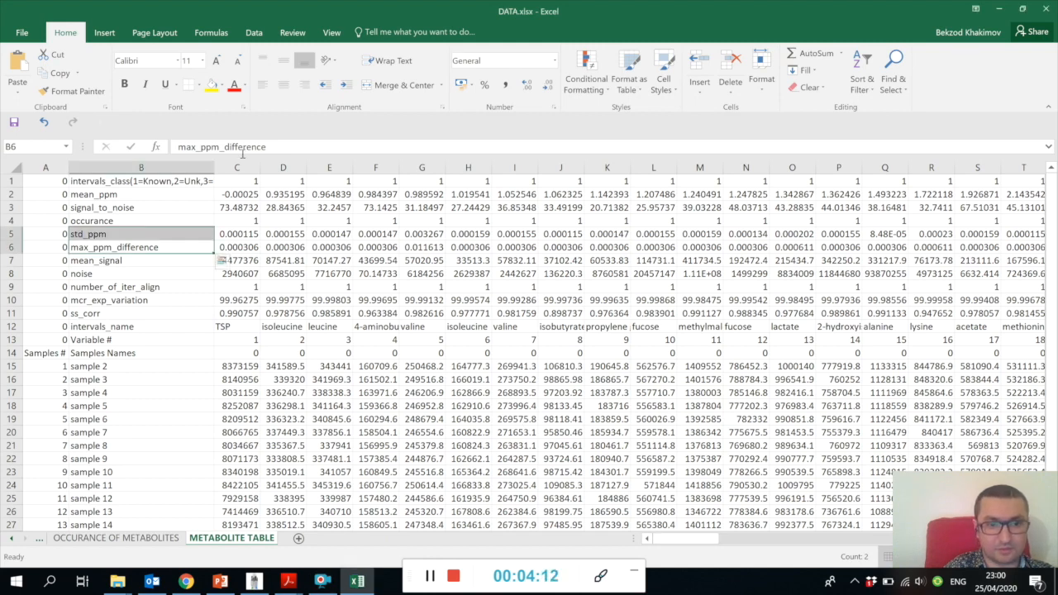
left_click(238, 180)
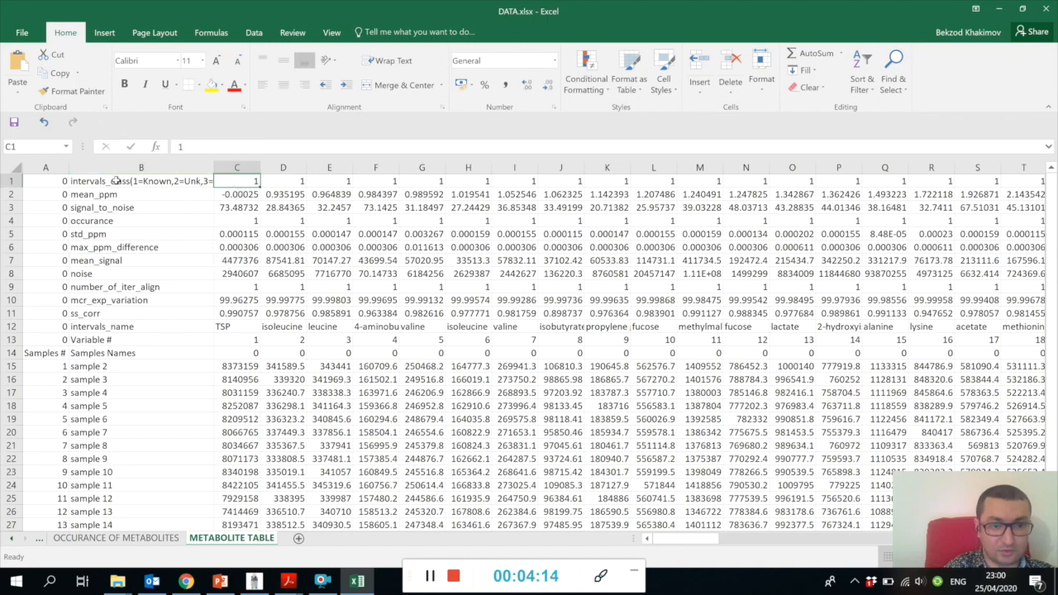
left_click(141, 181)
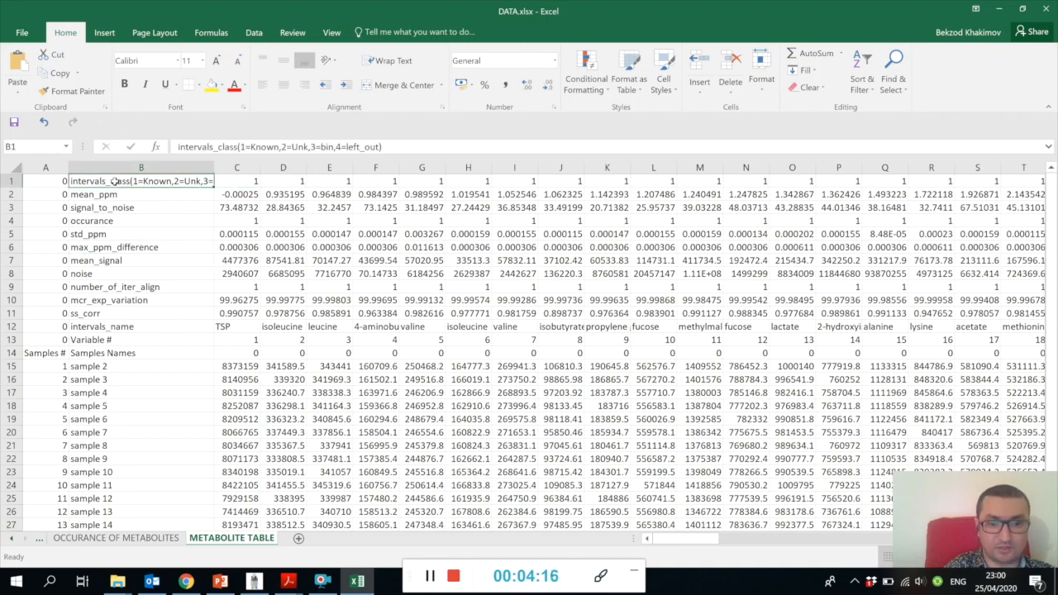
mouse_move(268, 222)
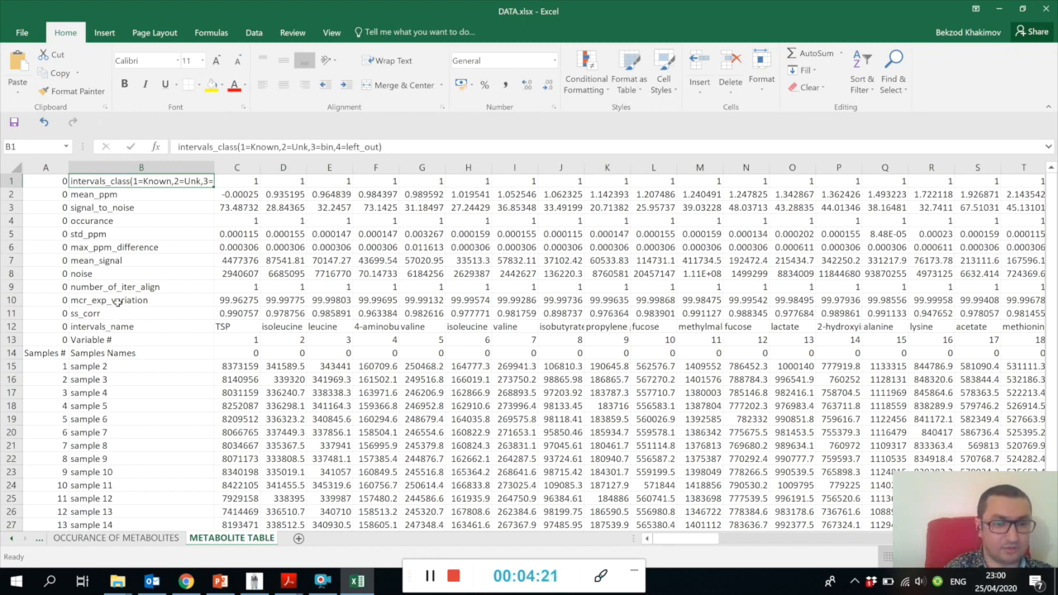
left_click(116, 301)
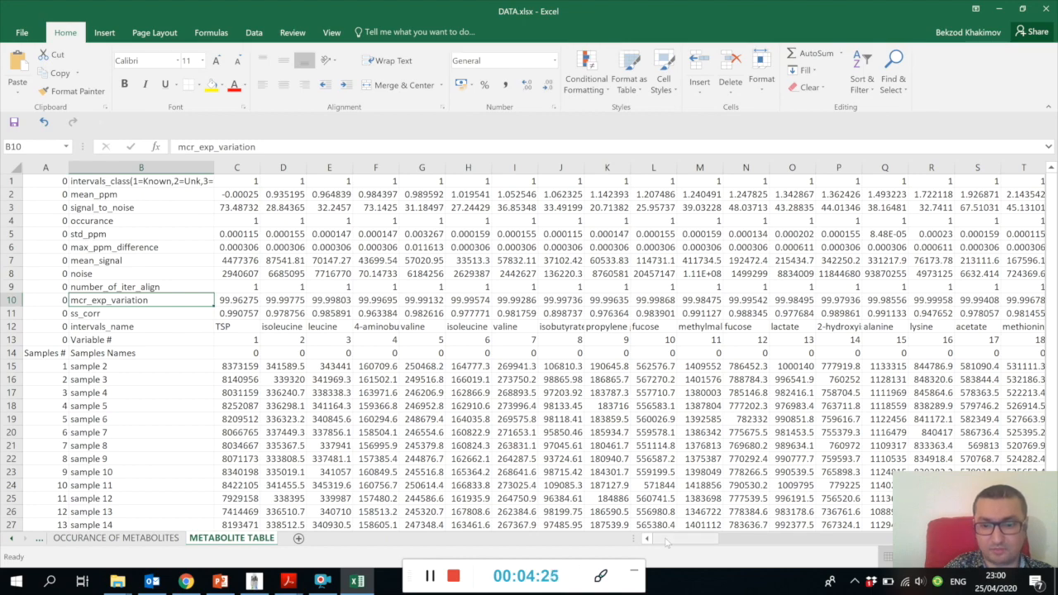
scroll("right", 3)
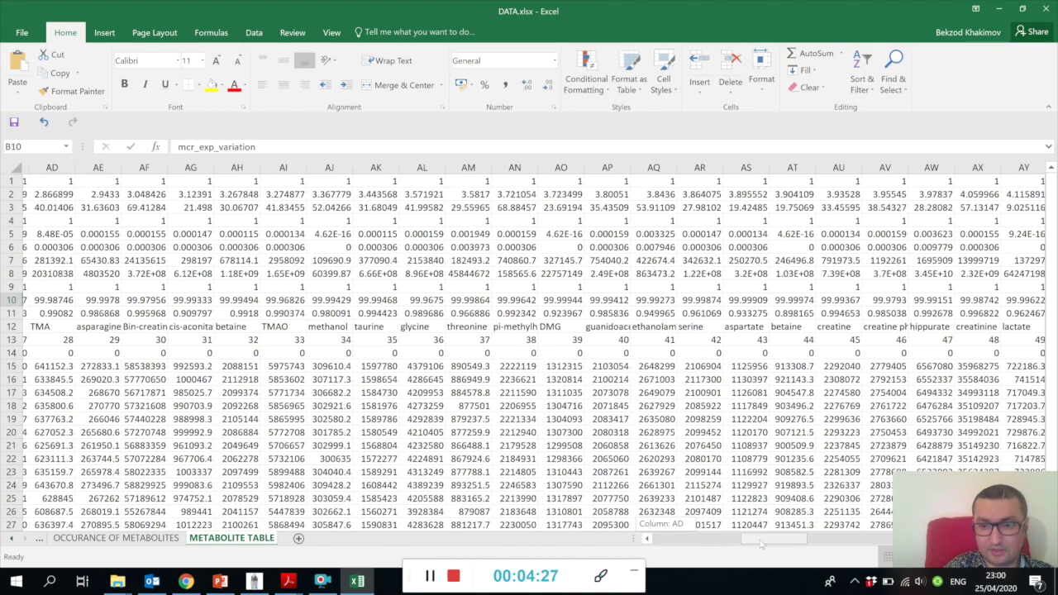
scroll("right", 3)
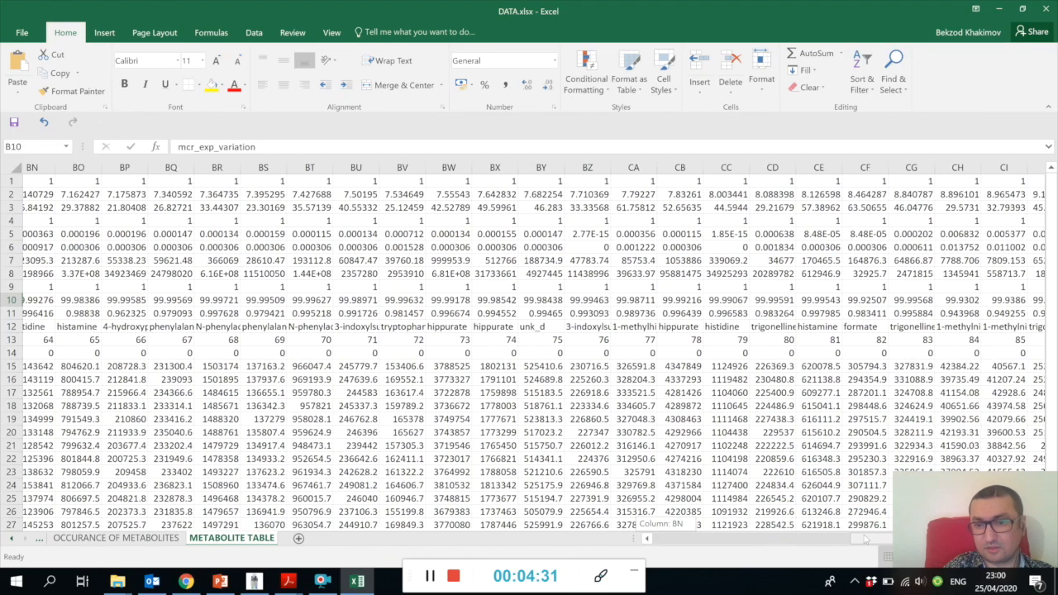
scroll("right", 3)
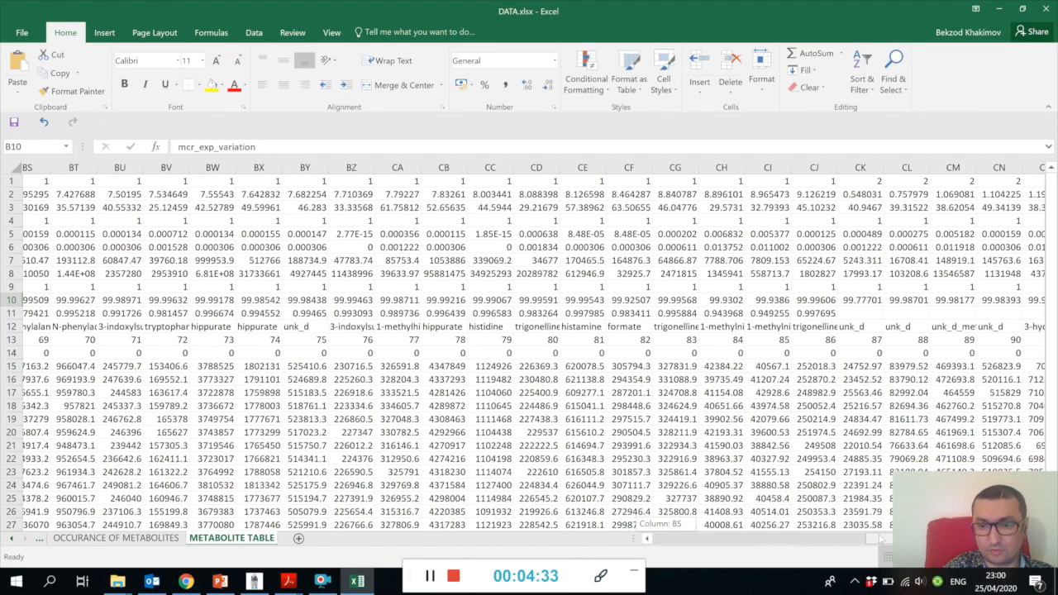
scroll("right", 3)
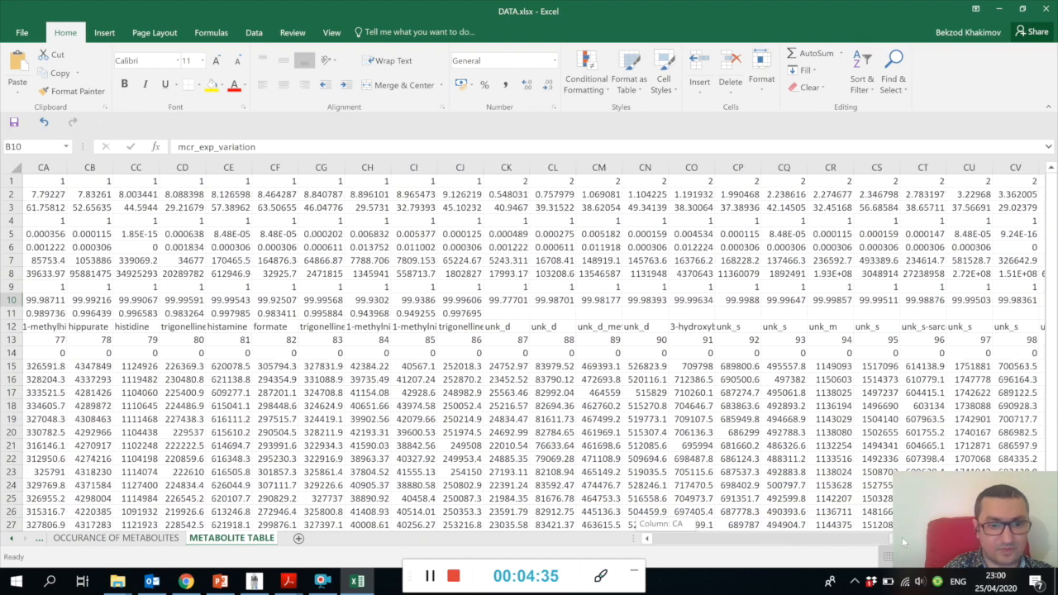
scroll("right", 3)
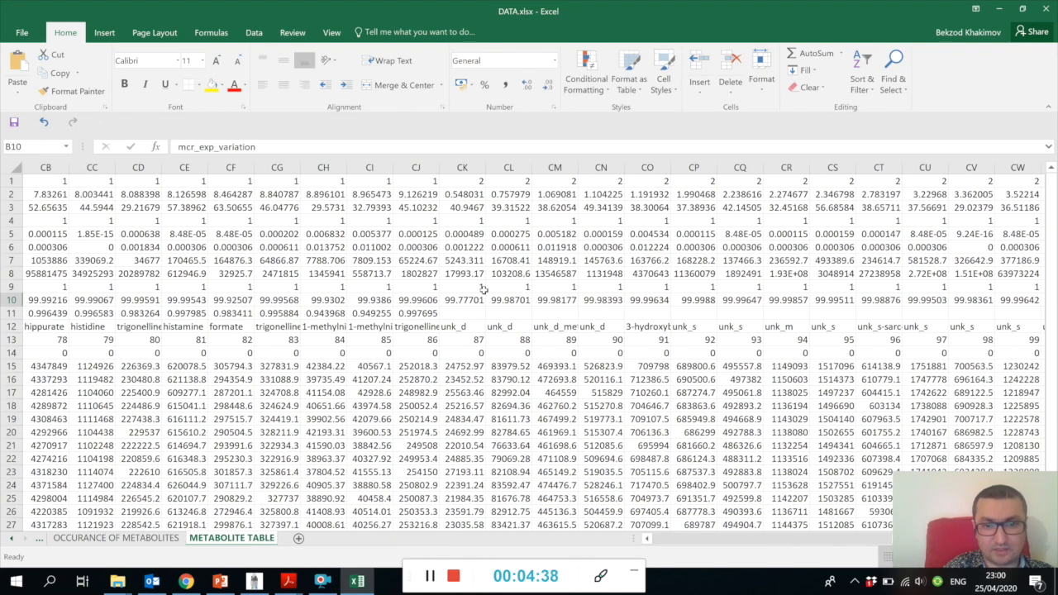
mouse_move(472, 346)
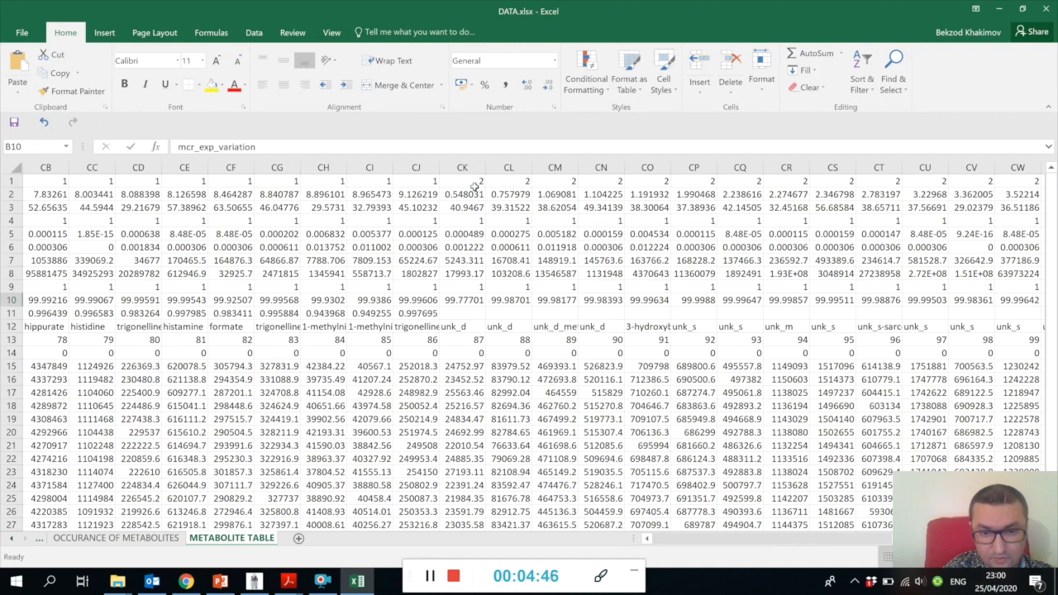
left_click(463, 180)
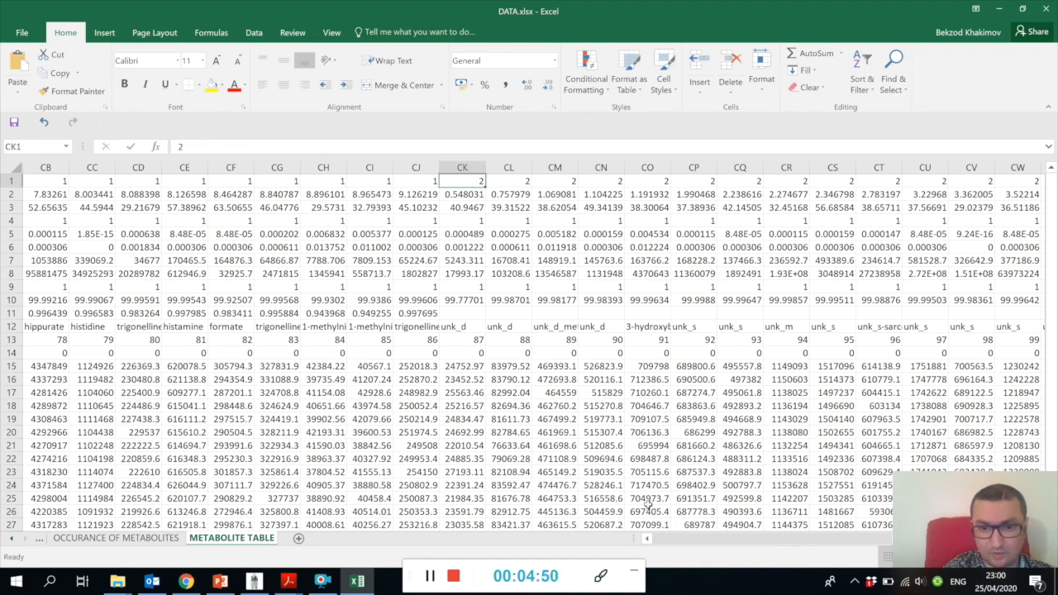
left_click(462, 311)
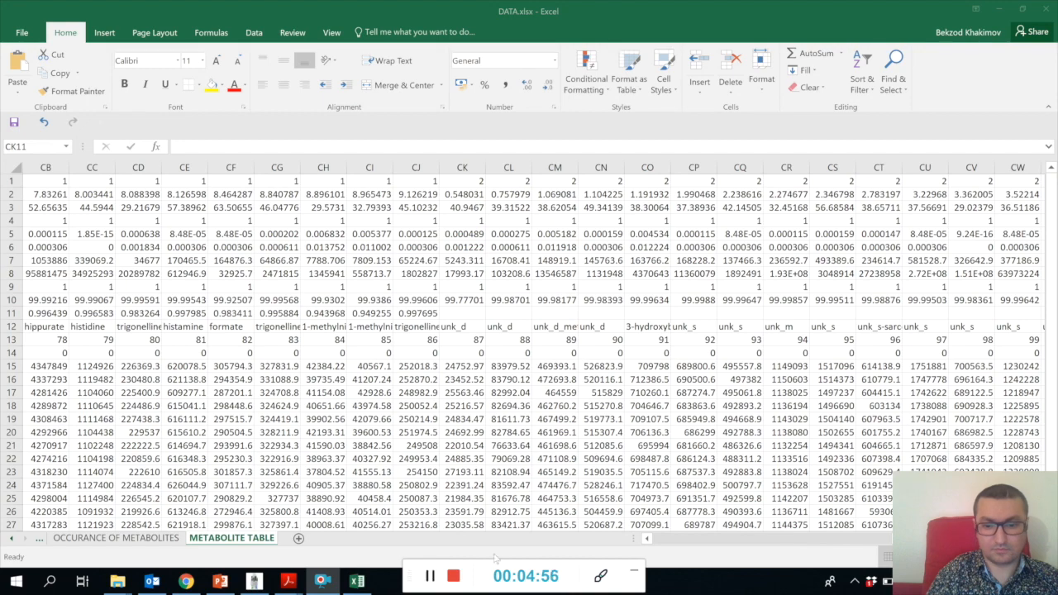
left_click(462, 313)
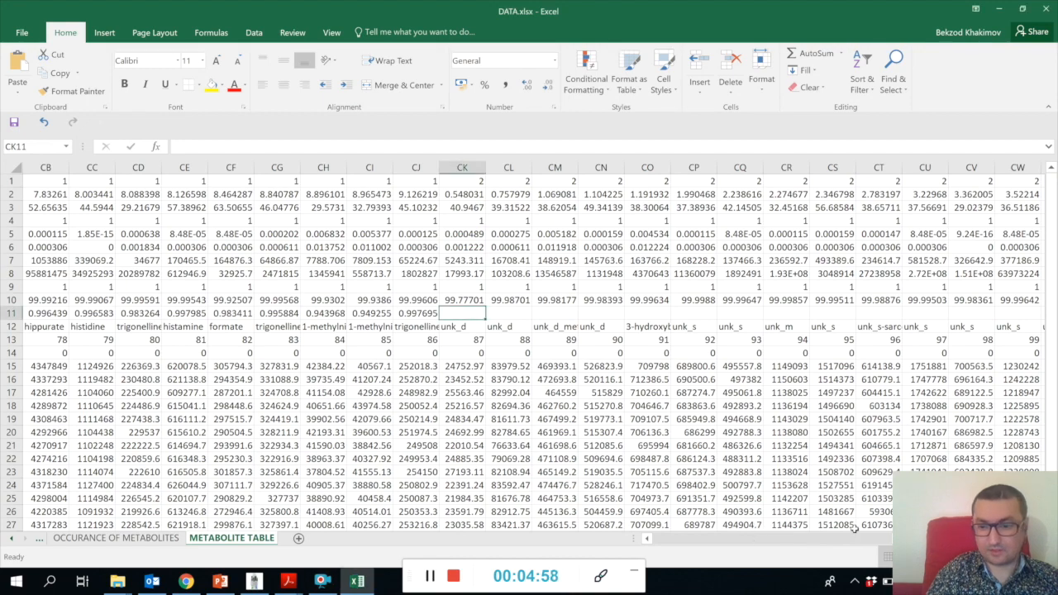
scroll("left", 3)
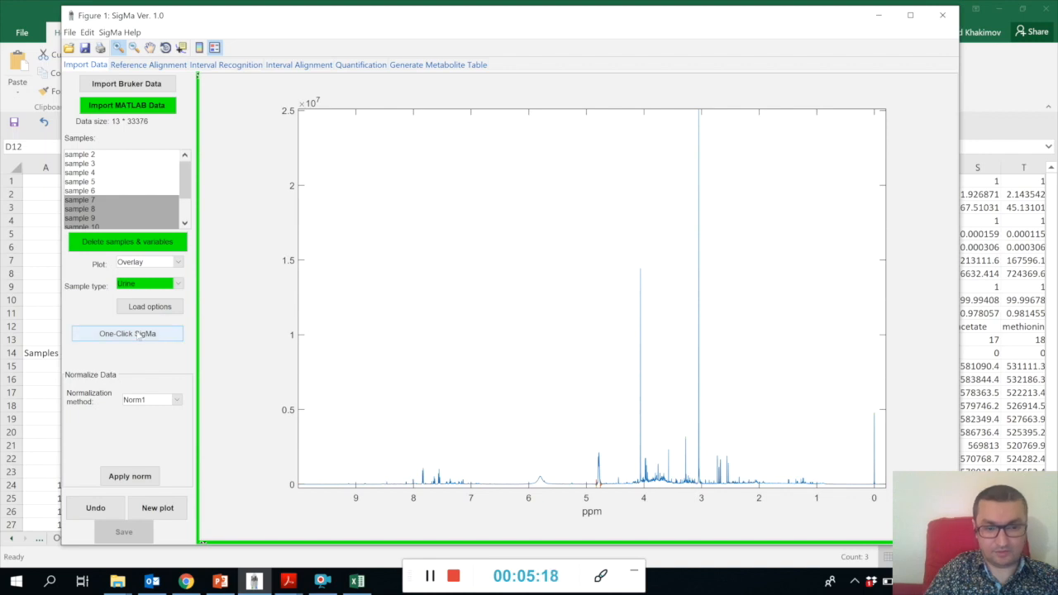
Step: Move through Reference Alignment to the Interval Recognition stage listing TSP, isoleucine and leucine intervals
left_click(127, 333)
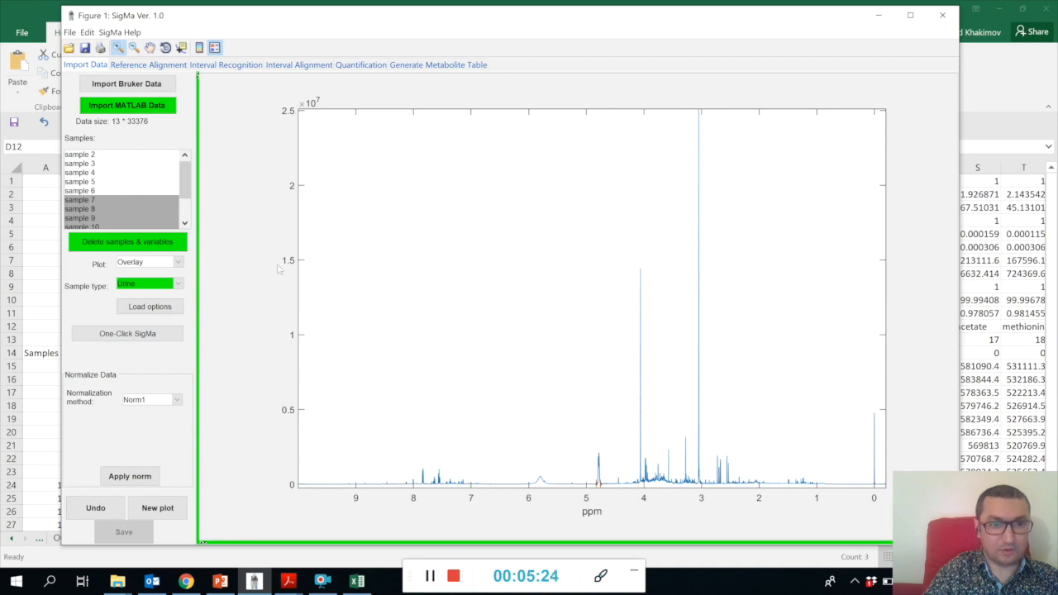
left_click(149, 65)
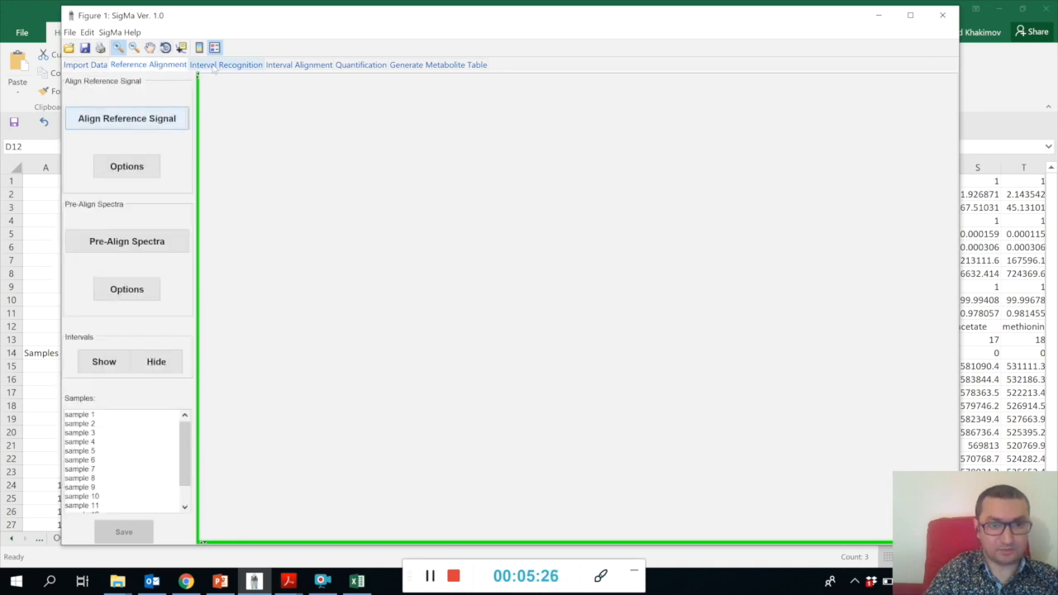
left_click(224, 64)
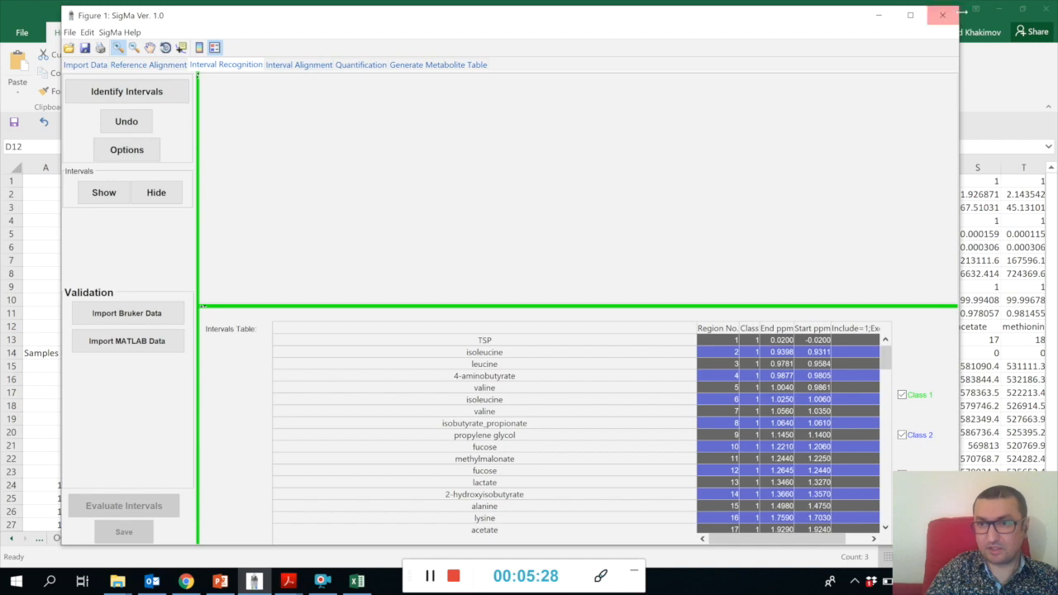